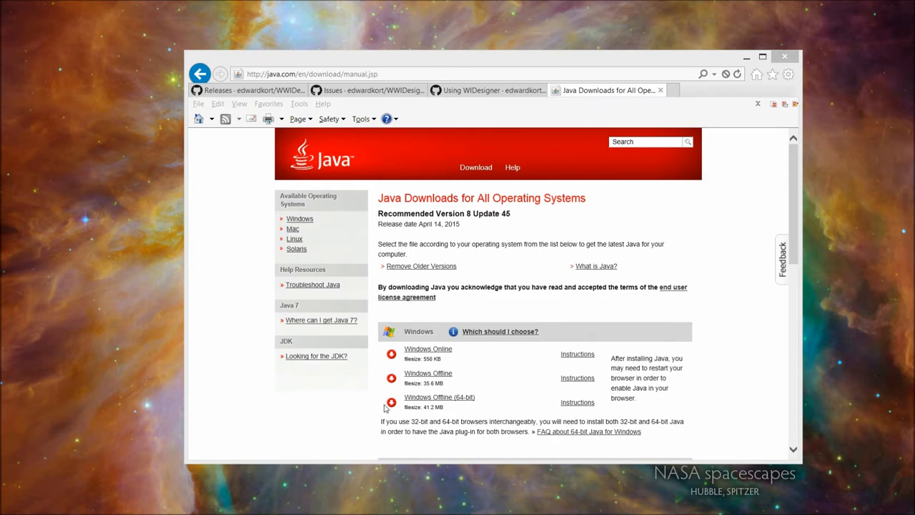
mouse_move(517, 320)
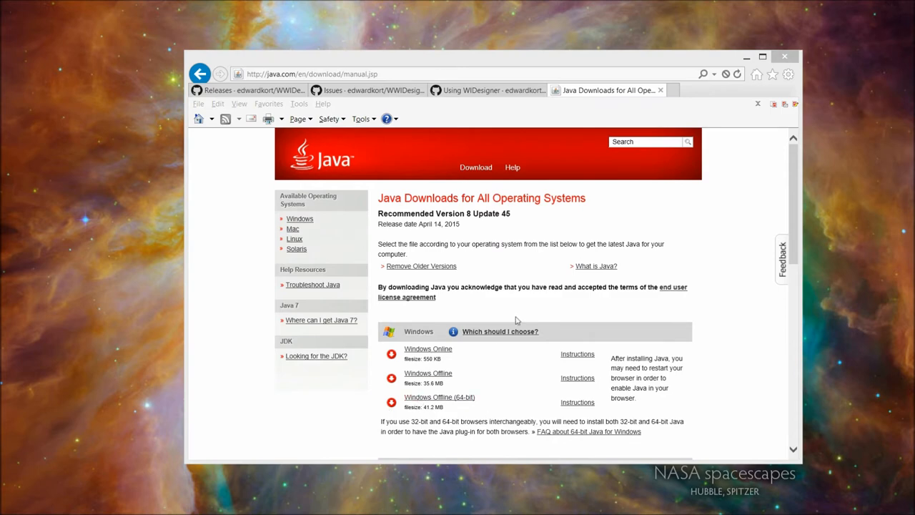
mouse_move(562, 288)
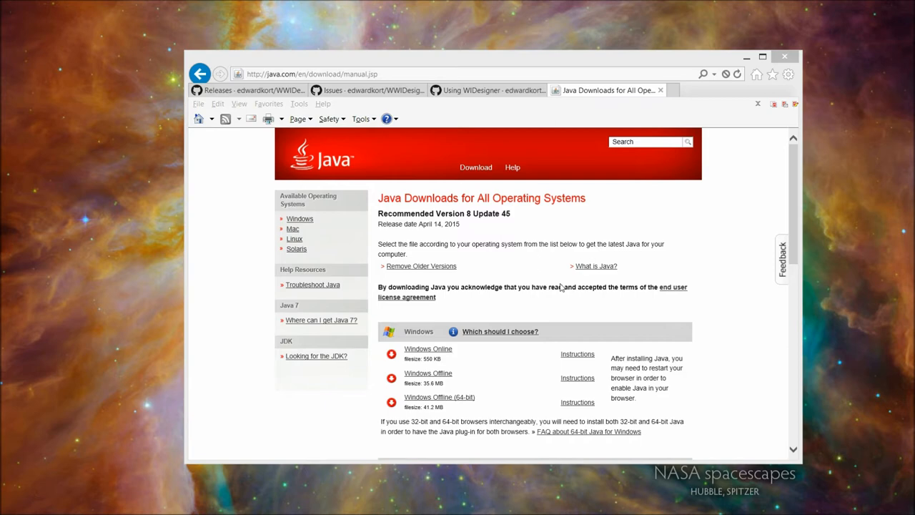
mouse_move(444, 193)
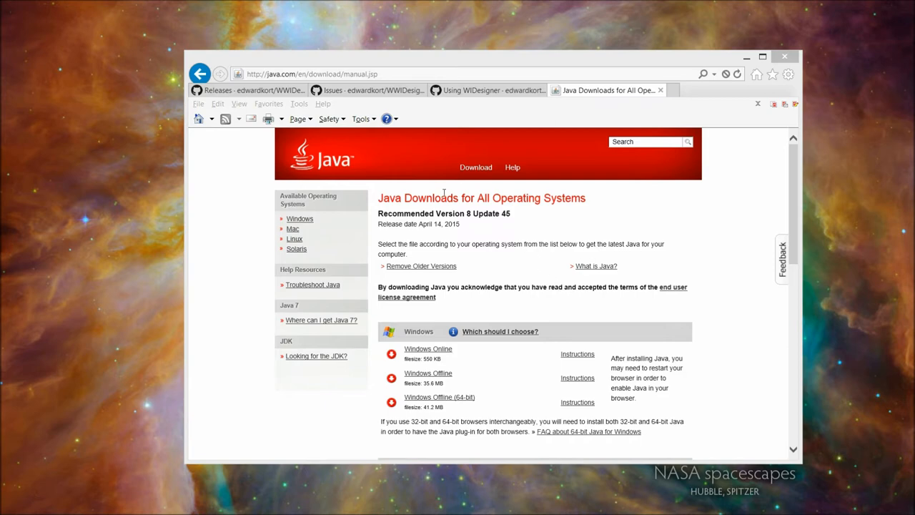
mouse_move(565, 241)
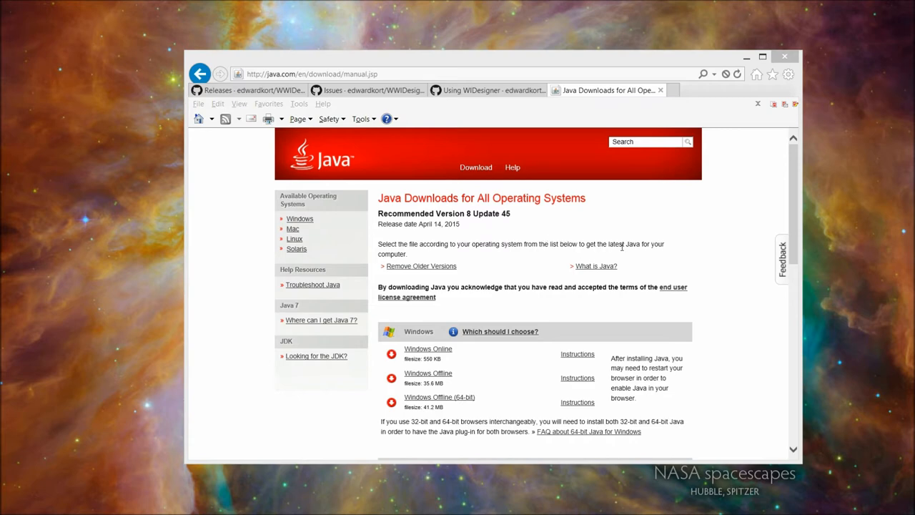
mouse_move(676, 273)
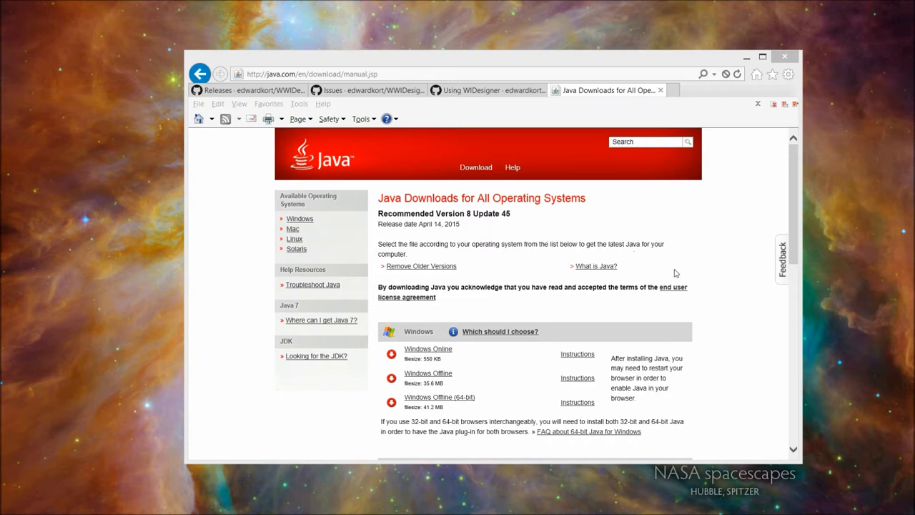
mouse_move(811, 221)
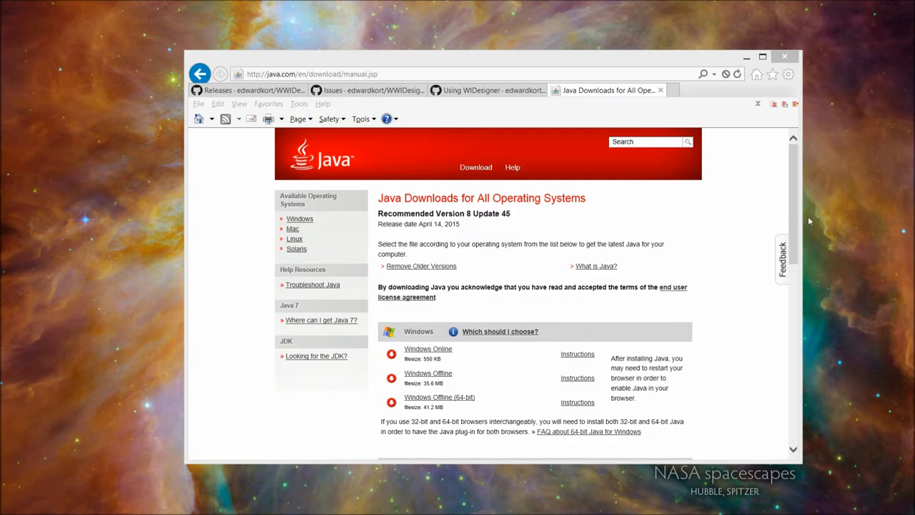
Step: Scroll the Java download page past Windows to the Mac OS X and Linux downloads
scroll(down, 3)
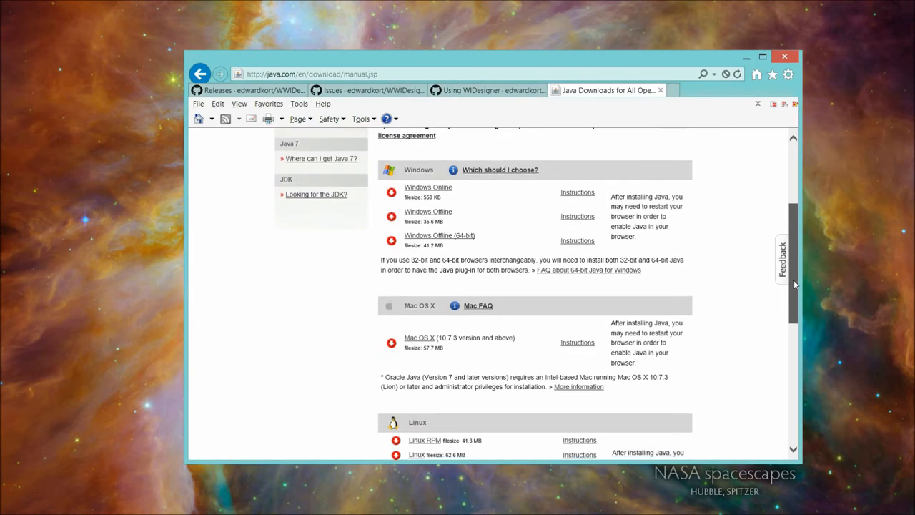
scroll(down, 3)
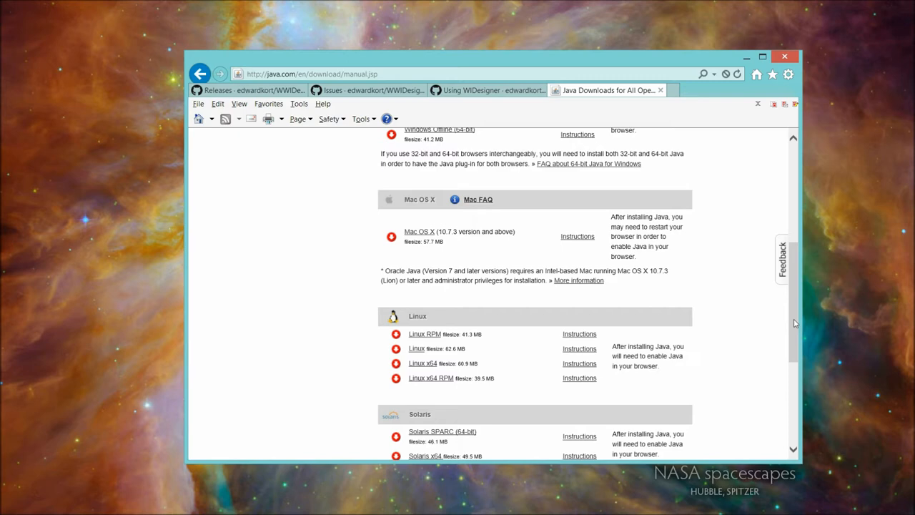
mouse_move(216, 178)
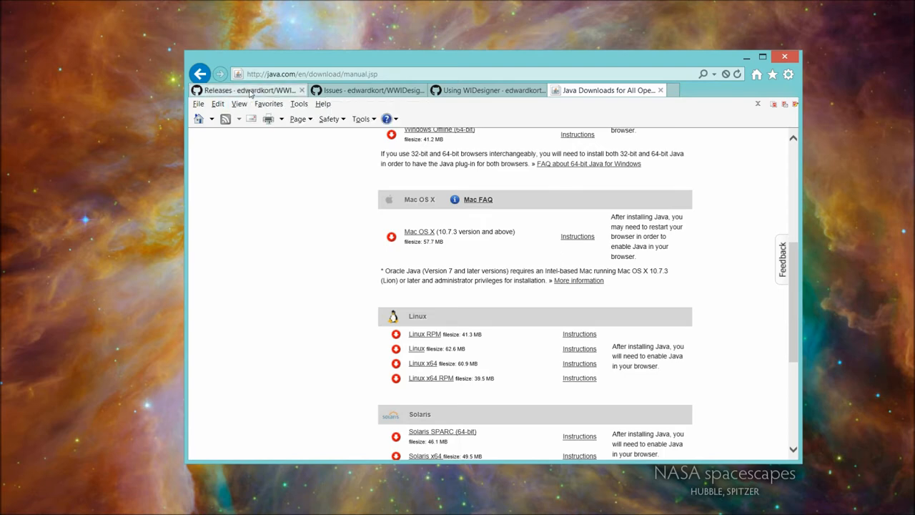
Step: Go to the WIDesigner releases page and download WIDesigner-1.0.1.zip
click(249, 90)
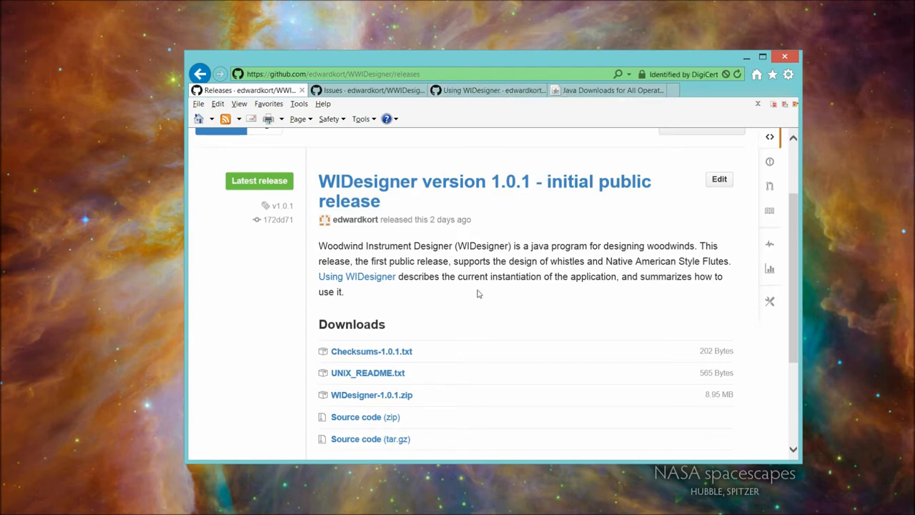
mouse_move(465, 324)
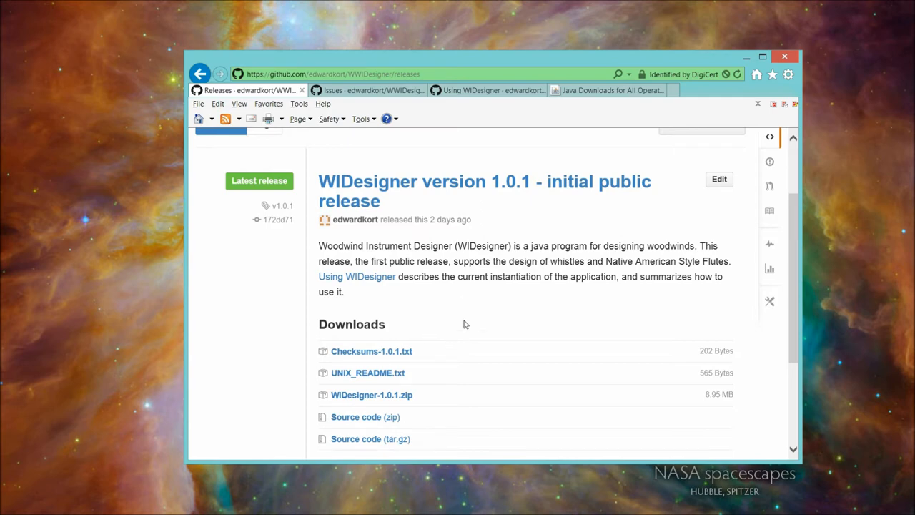
scroll(down, 3)
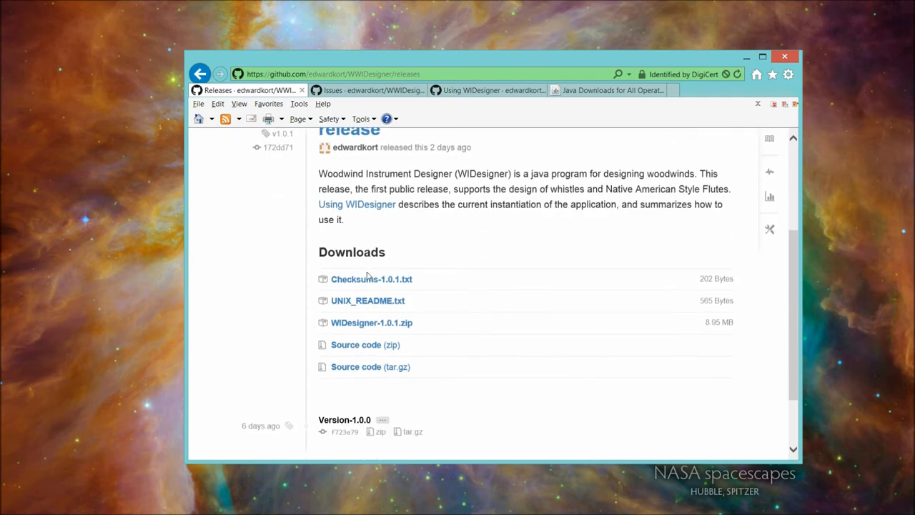
mouse_move(368, 300)
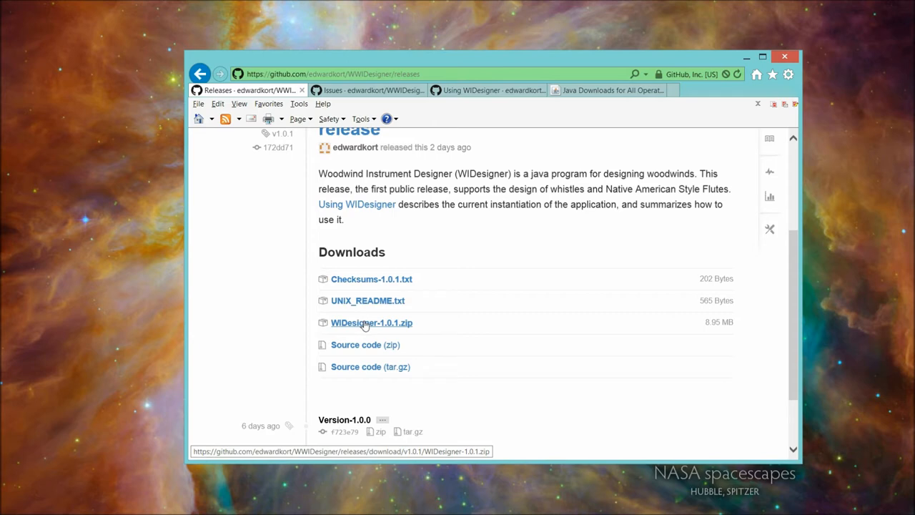
click(371, 322)
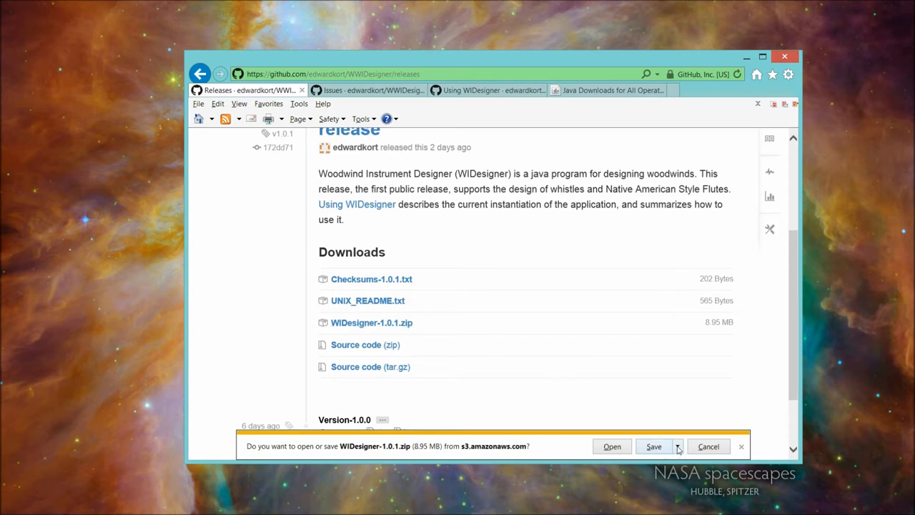
Step: Use Save as to save WIDesigner-1.0.1.zip into the Desktop folder
click(677, 446)
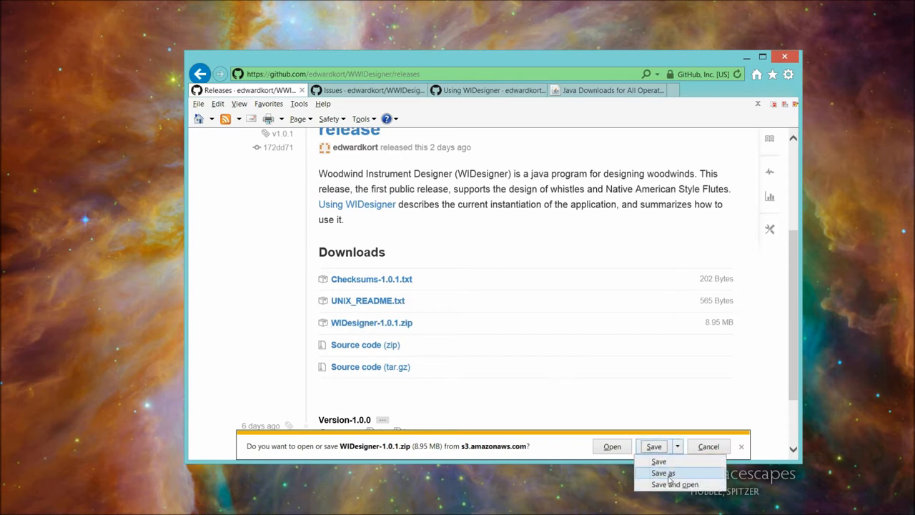
click(662, 473)
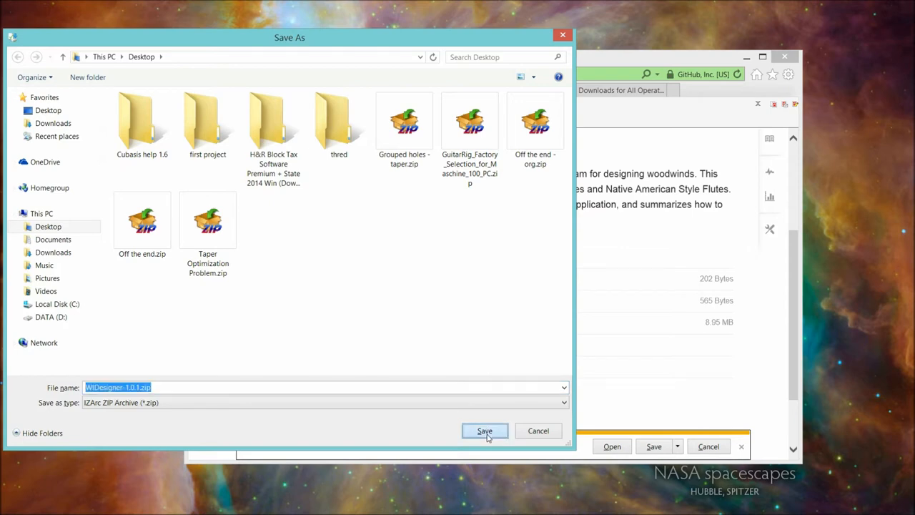
click(484, 430)
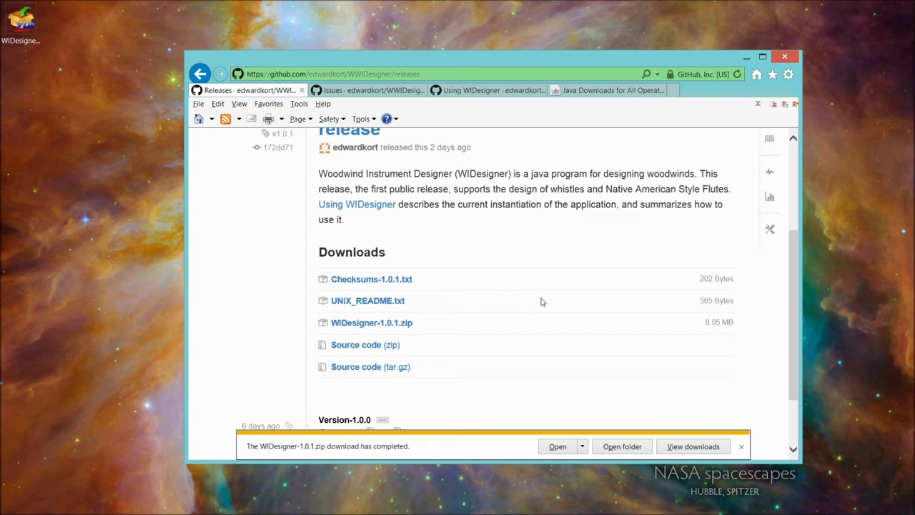
mouse_move(723, 399)
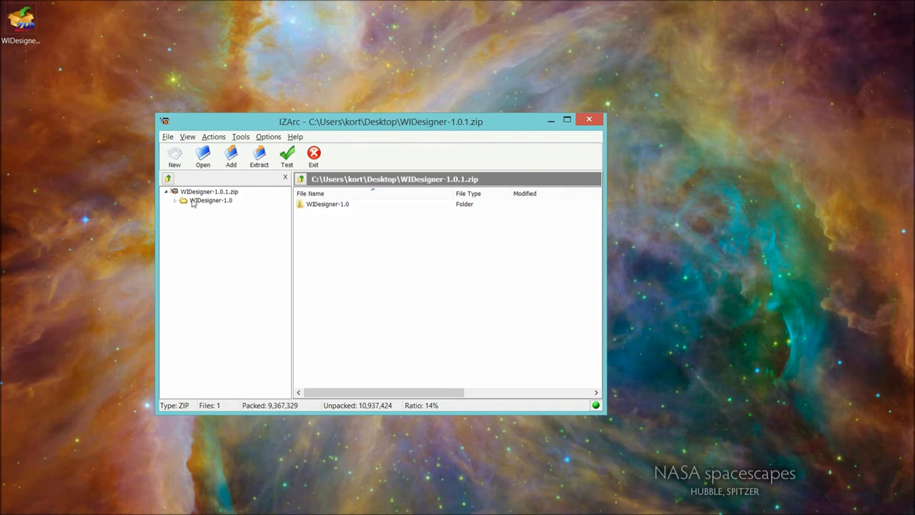
mouse_move(203, 205)
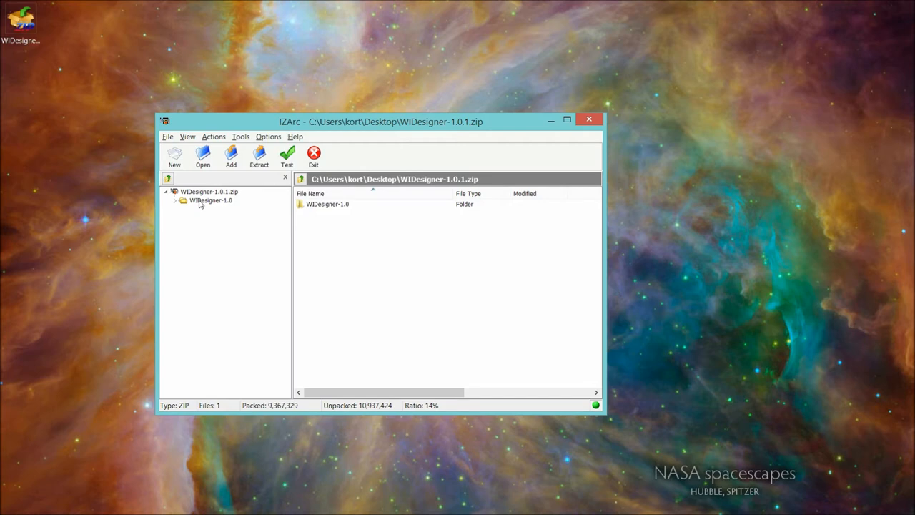
mouse_move(277, 162)
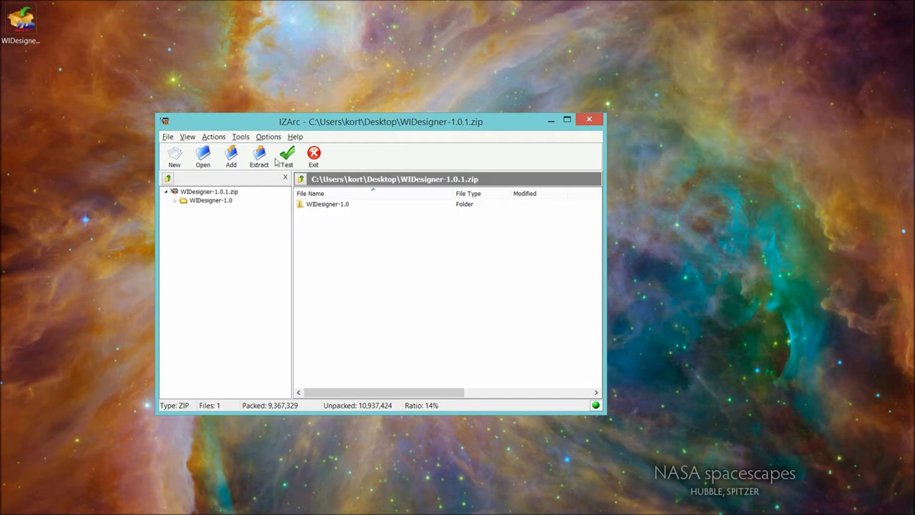
Step: Extract the archive to the Desktop, dropping the \WIDesigner-1.0.1 subfolder from the path
click(258, 155)
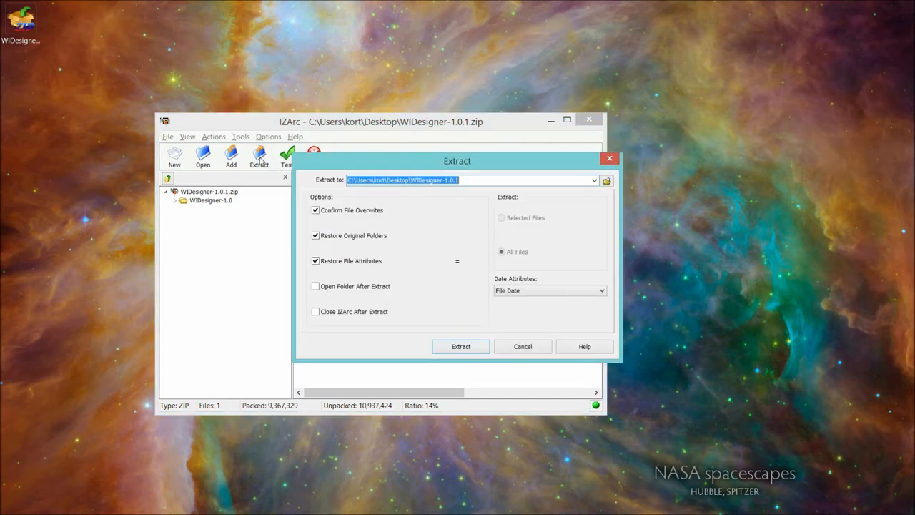
mouse_move(483, 193)
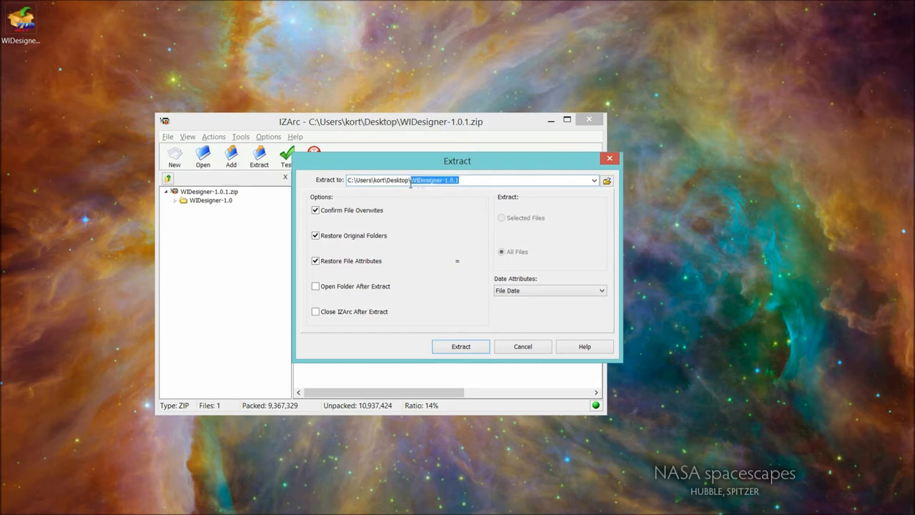
key(Delete)
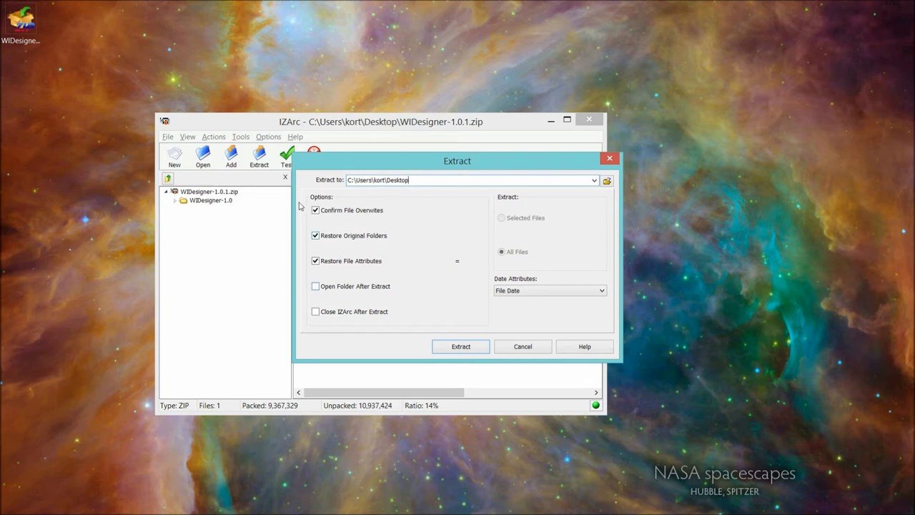
mouse_move(316, 243)
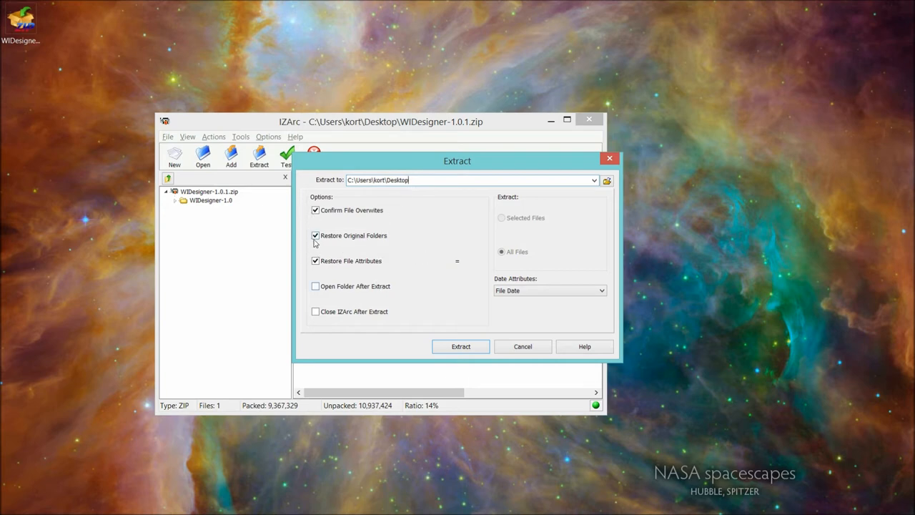
click(315, 261)
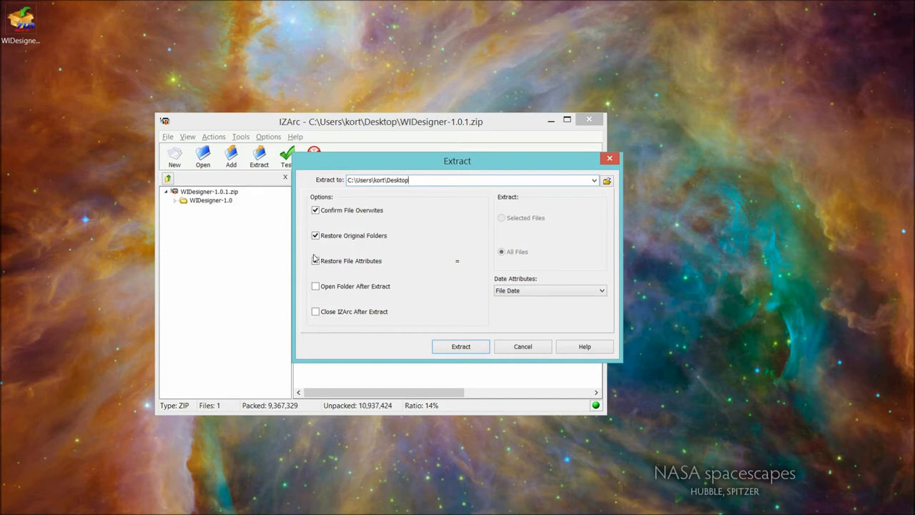
click(315, 260)
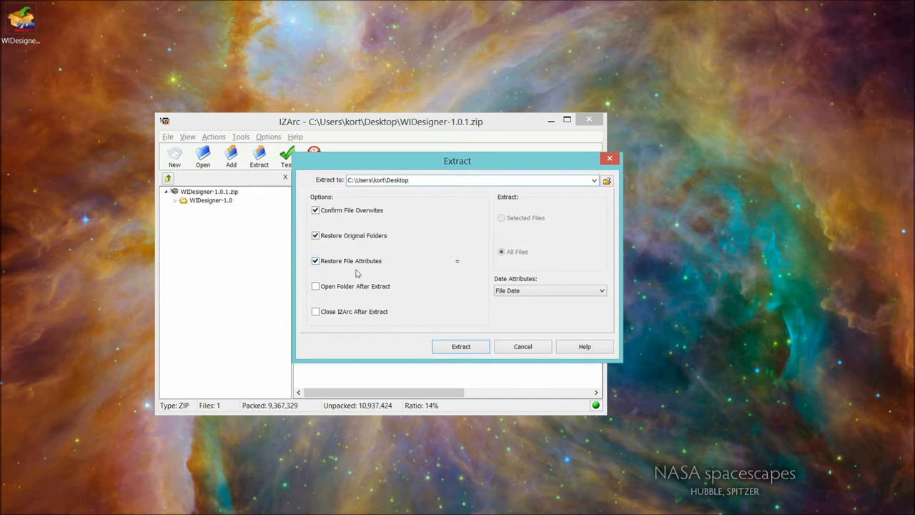
mouse_move(497, 341)
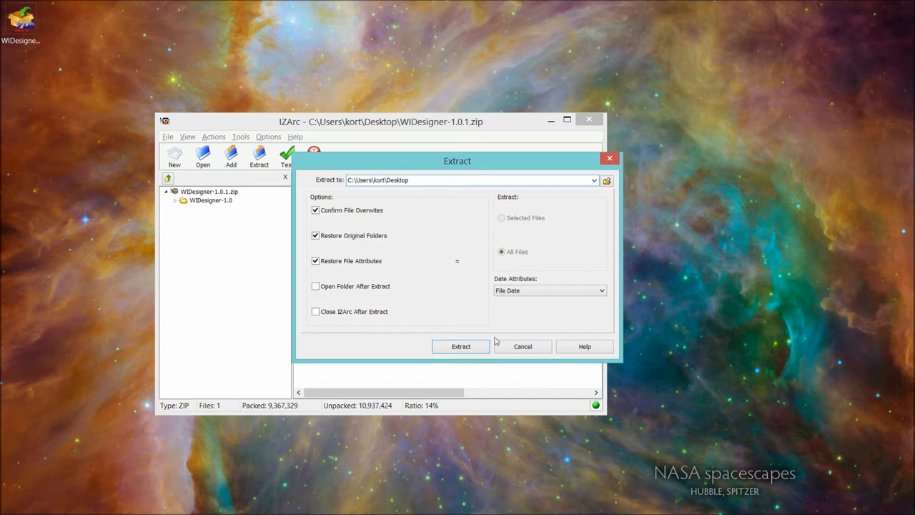
click(461, 347)
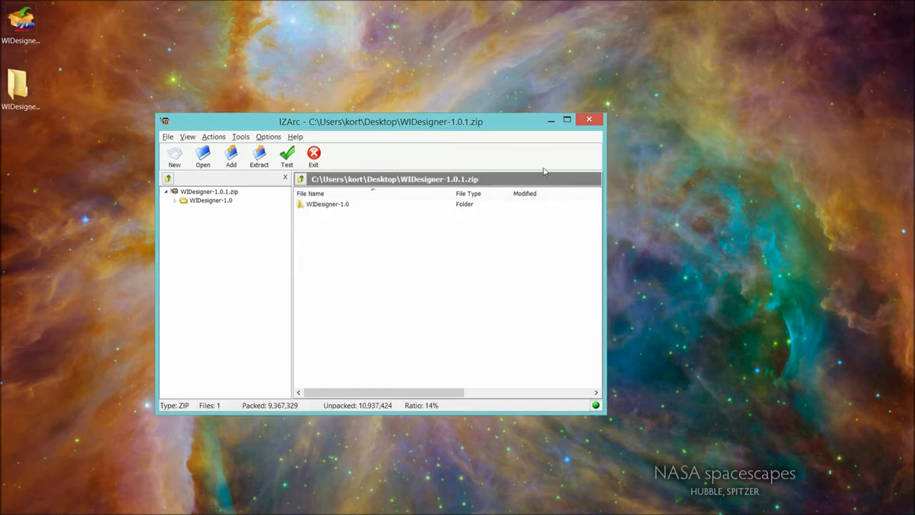
Step: Close IZArc and open the extracted WIDesigner-1.0 folder on the Desktop
click(589, 119)
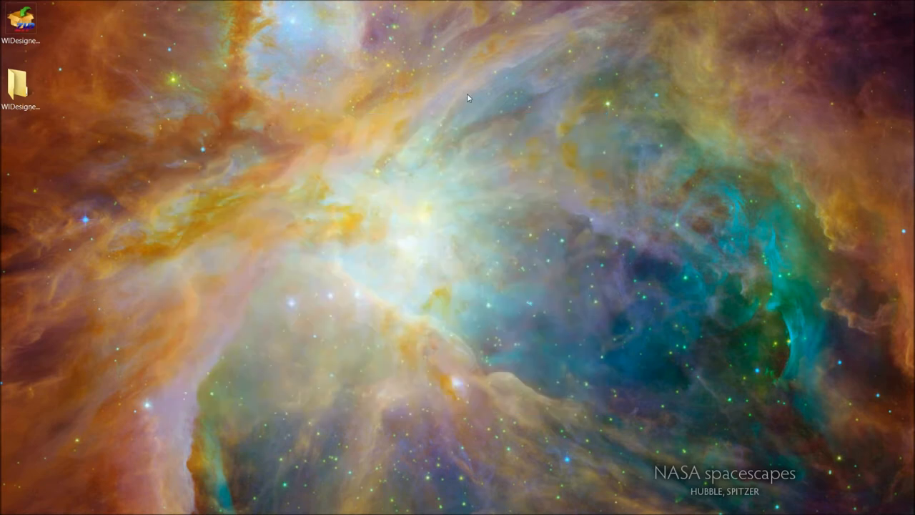
click(22, 75)
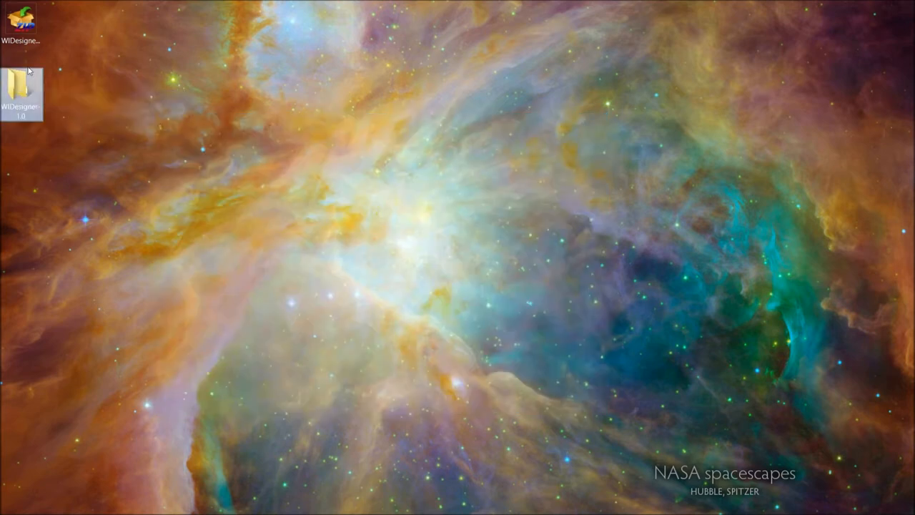
mouse_move(18, 86)
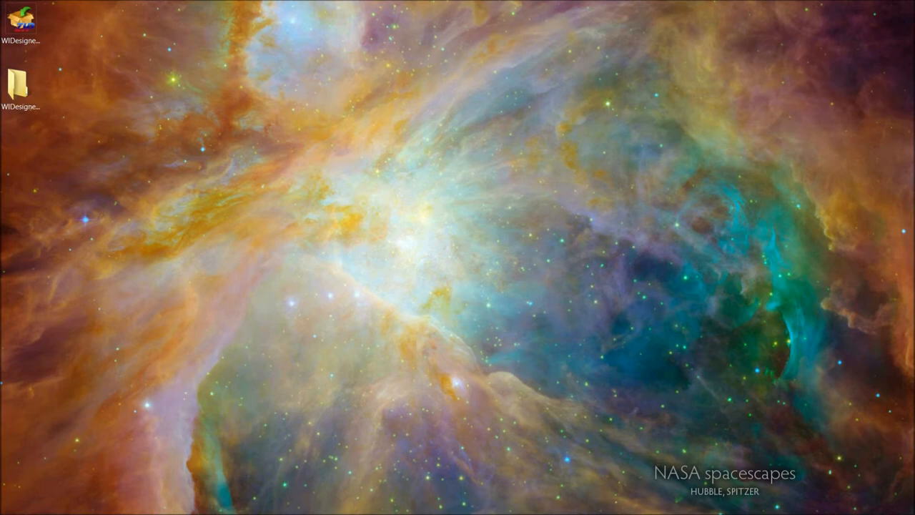
double_click(20, 78)
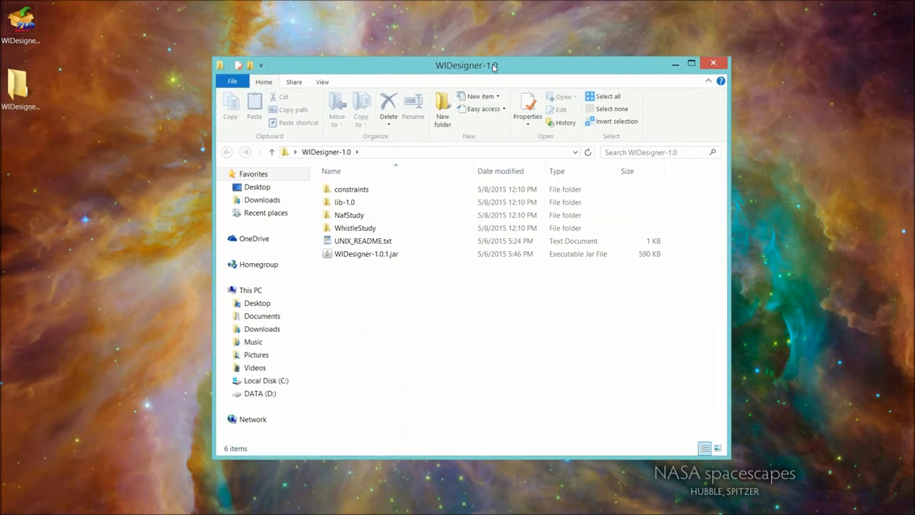
click(345, 202)
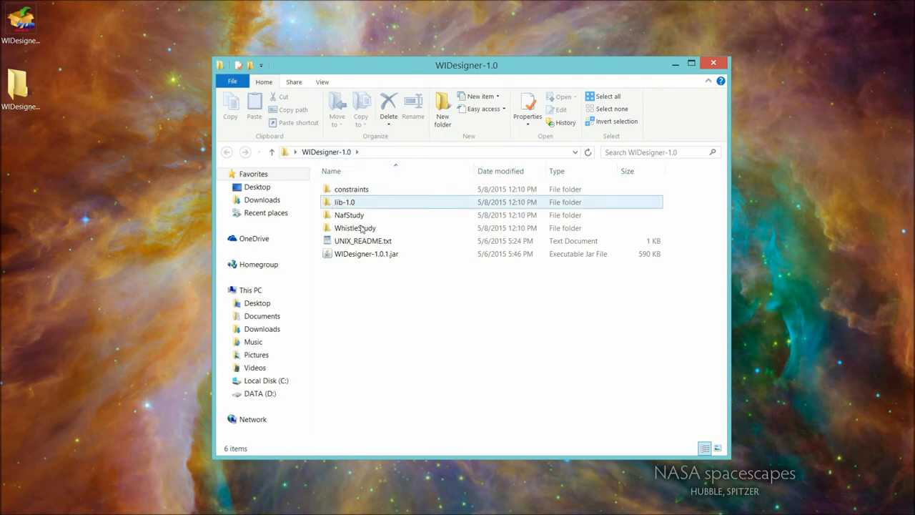
click(362, 240)
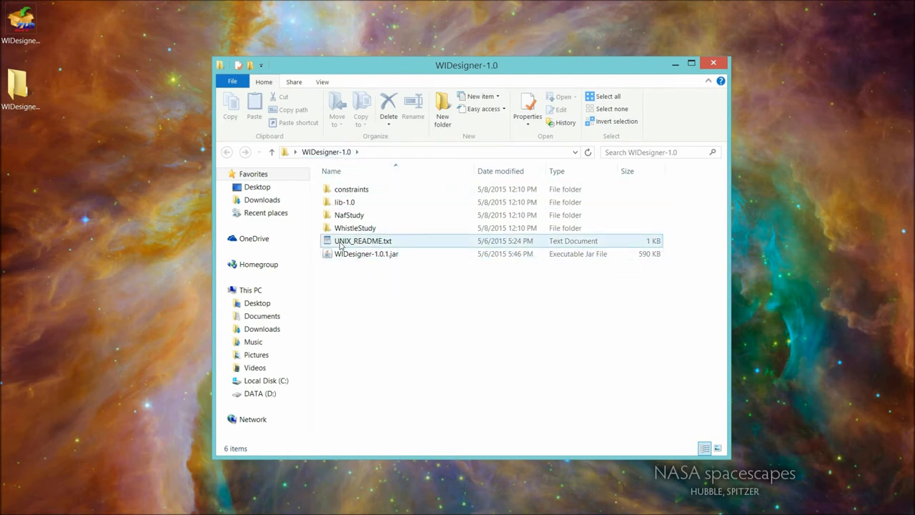
click(351, 189)
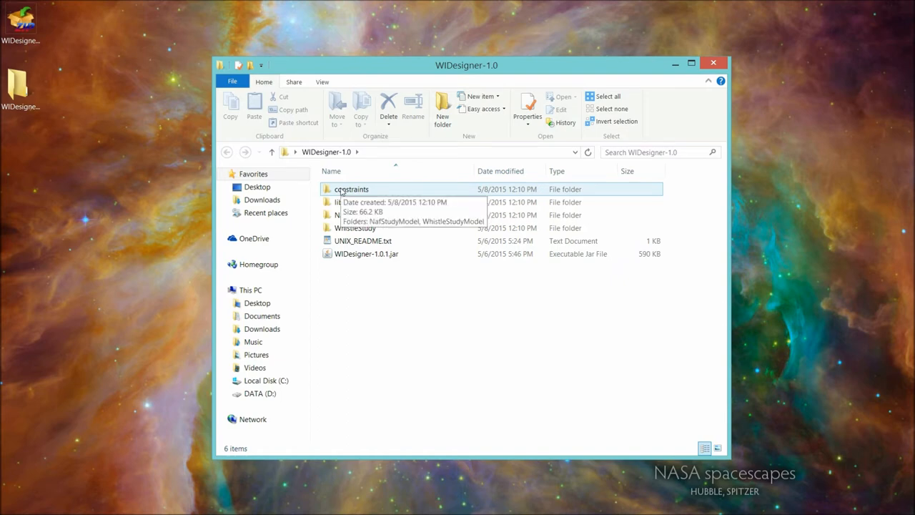
mouse_move(349, 215)
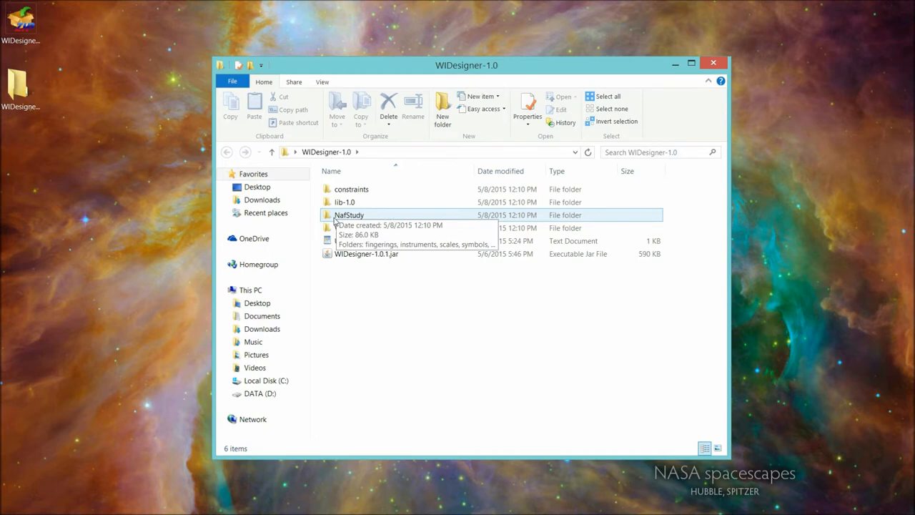
mouse_move(378, 217)
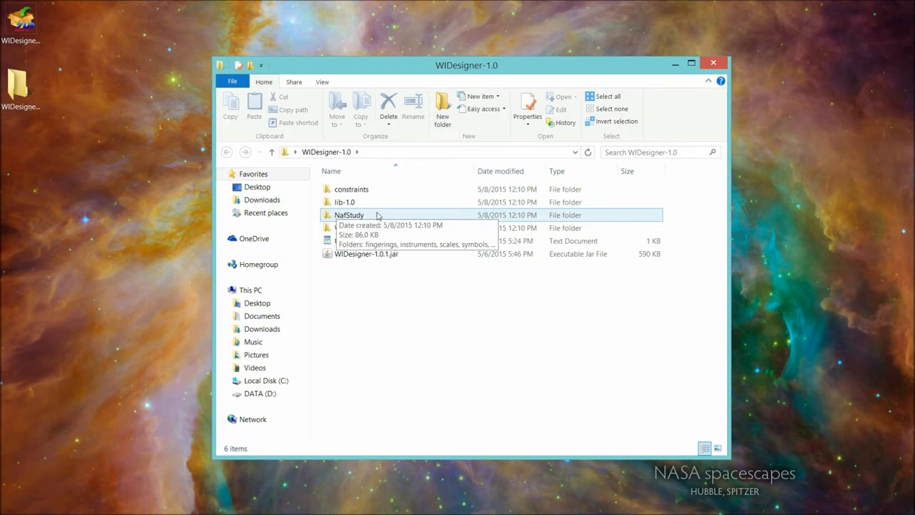
click(355, 228)
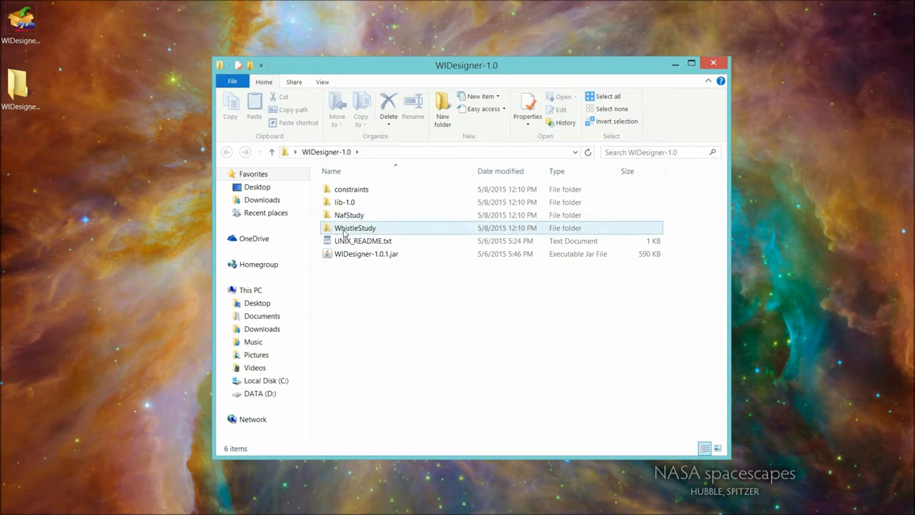
mouse_move(361, 231)
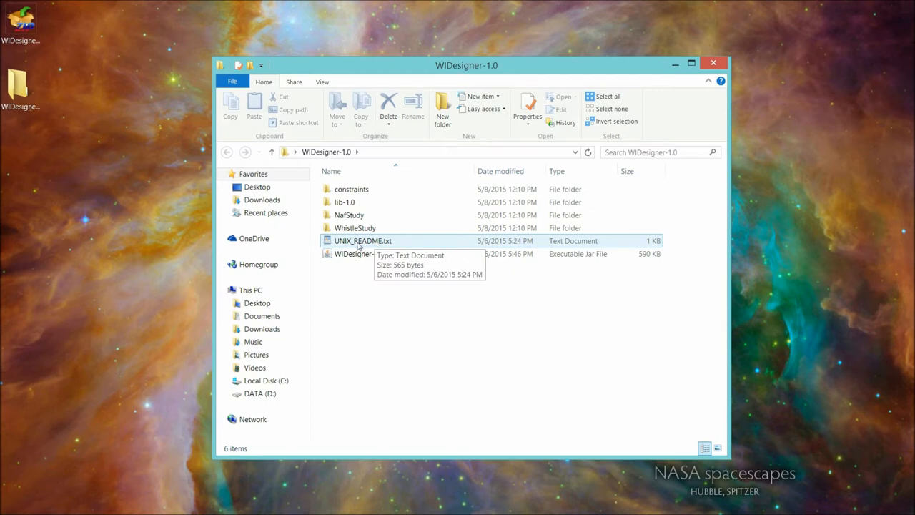
click(366, 254)
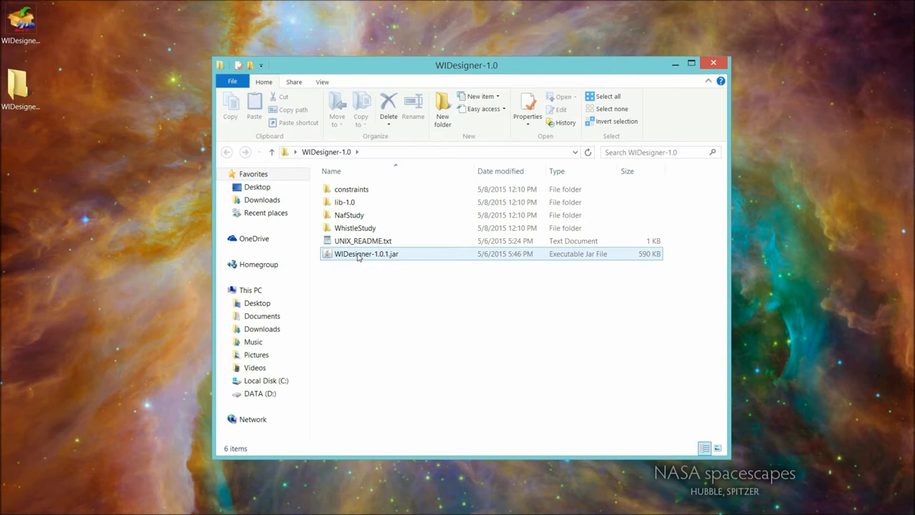
click(366, 254)
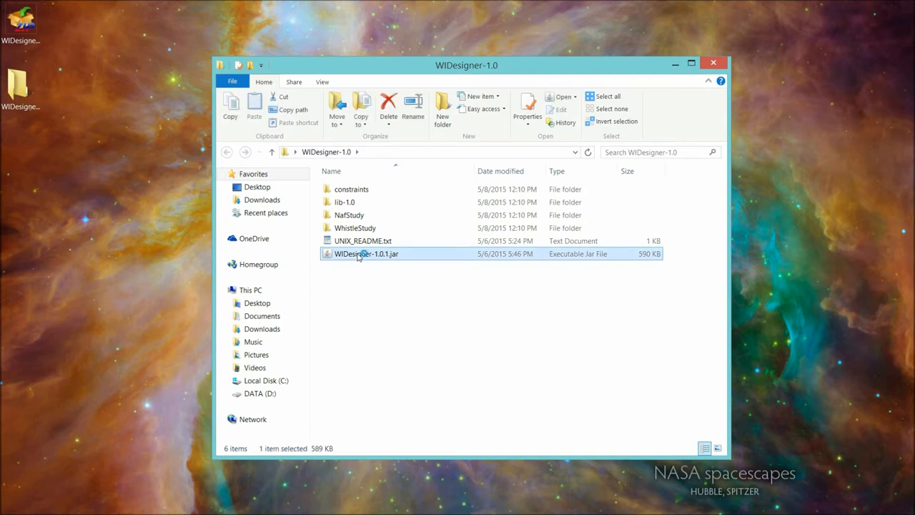
double_click(366, 254)
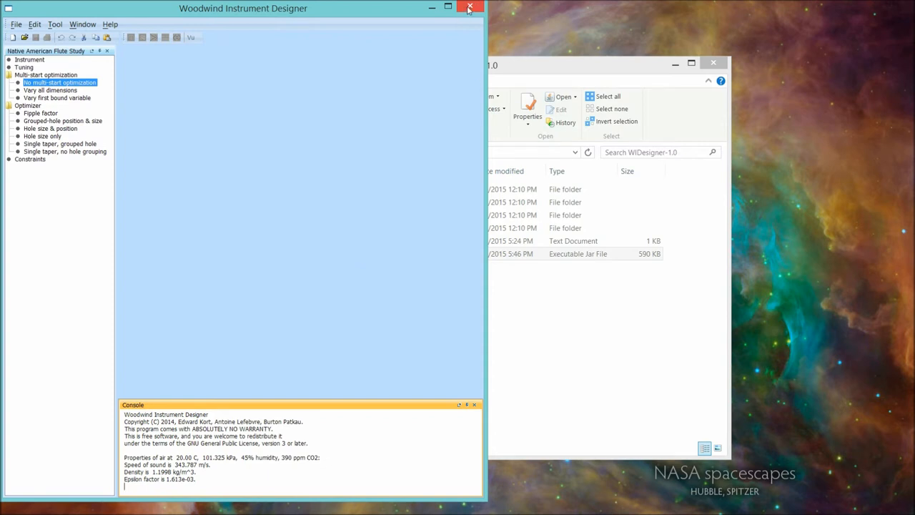
click(470, 8)
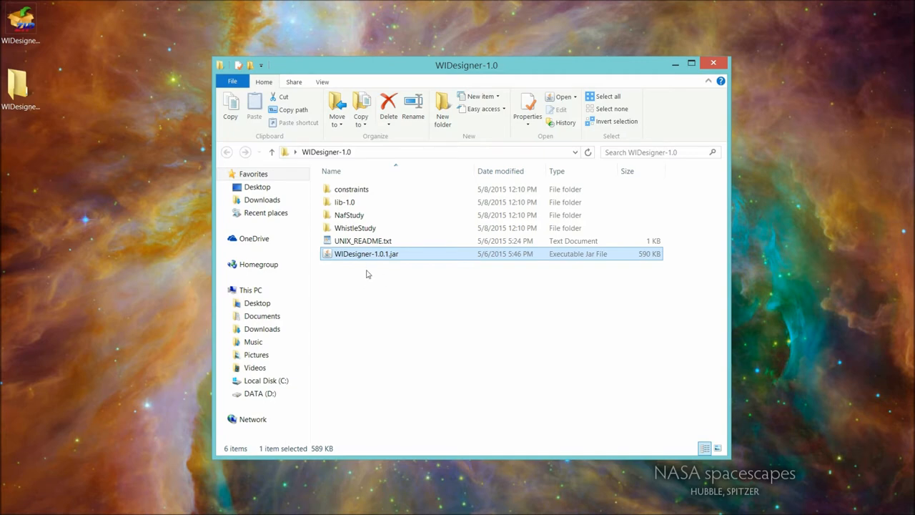
mouse_move(381, 271)
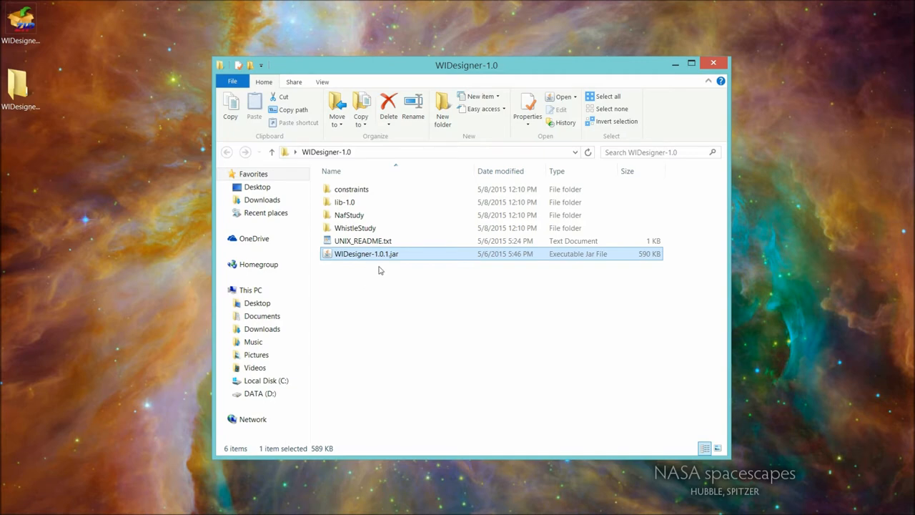
mouse_move(351, 259)
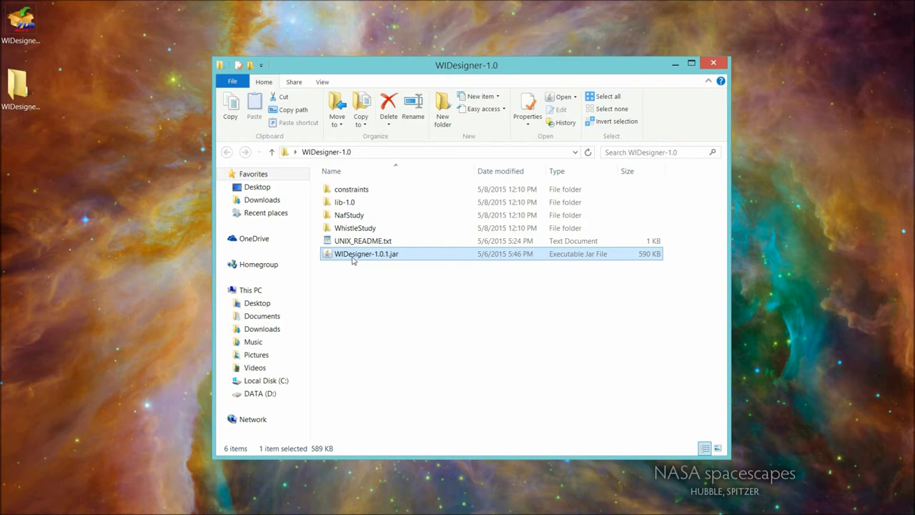
mouse_move(367, 254)
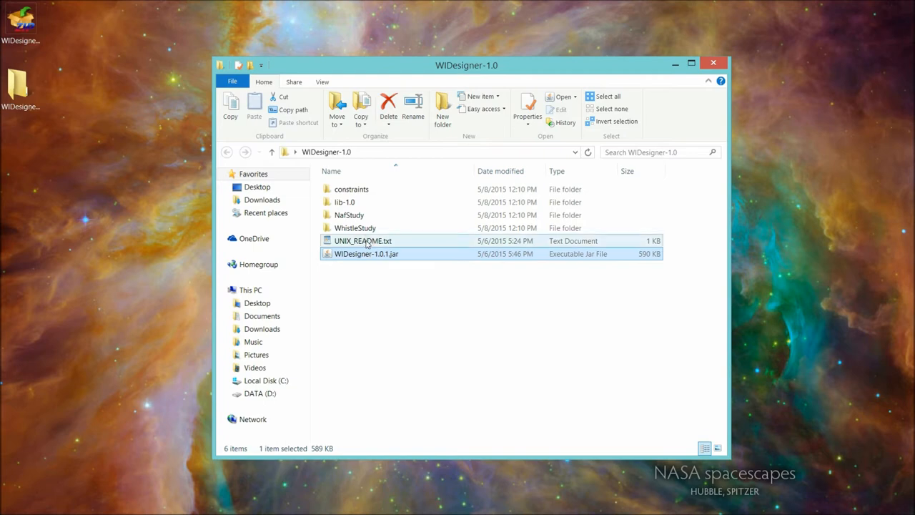
Step: Open UNIX_README.txt in WordPad and highlight the 'chmod a+x' instruction
double_click(363, 241)
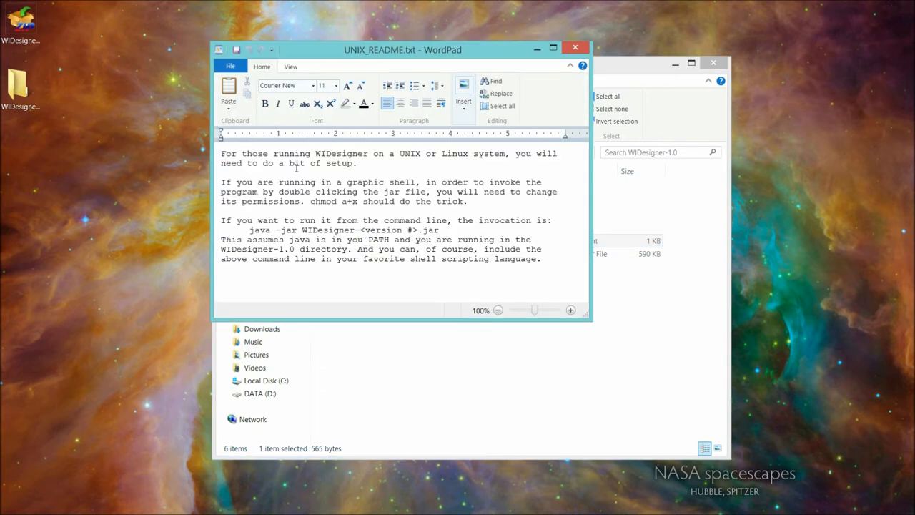
mouse_move(245, 206)
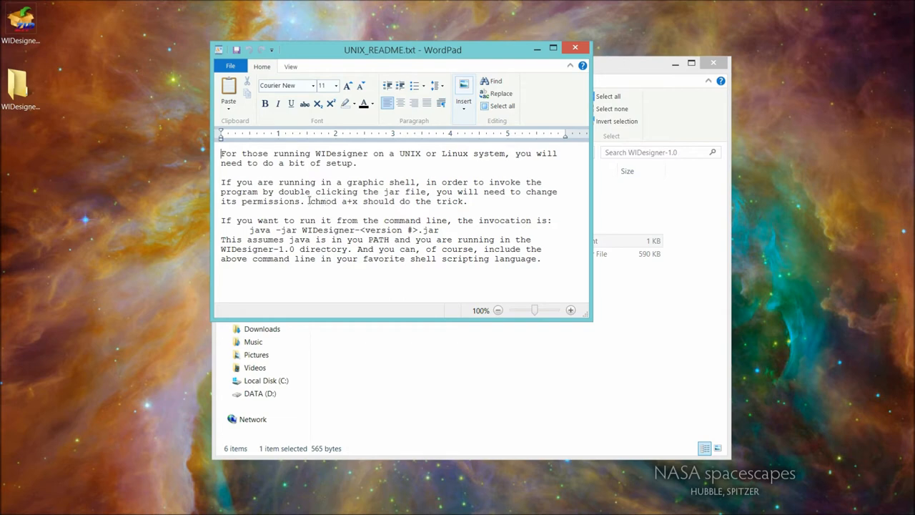
drag(309, 201, 360, 201)
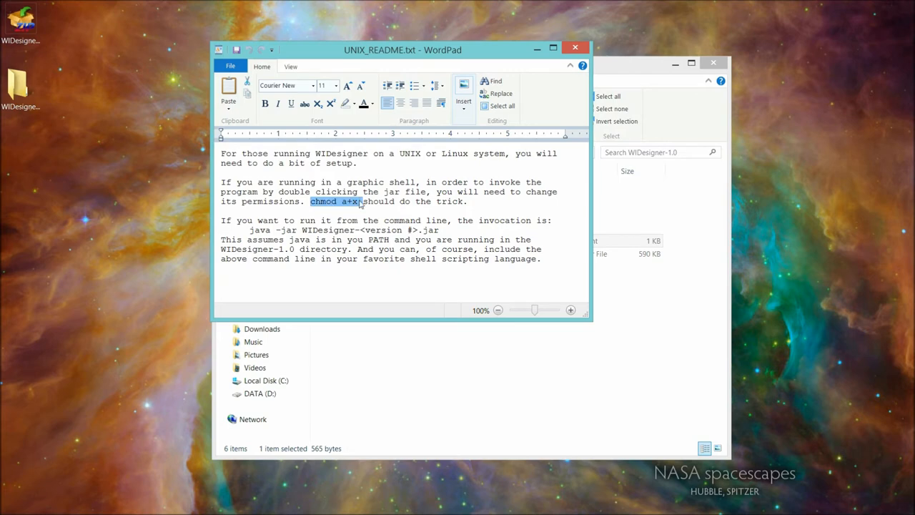
mouse_move(332, 211)
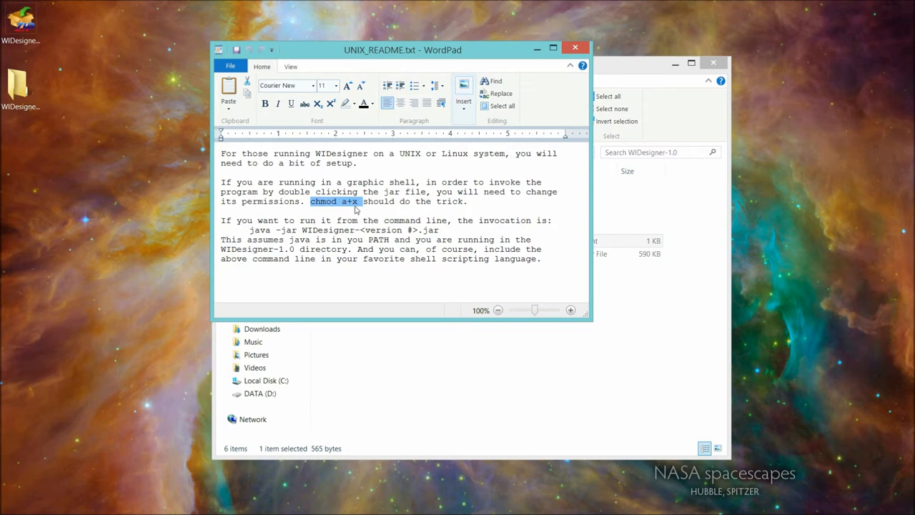
mouse_move(335, 206)
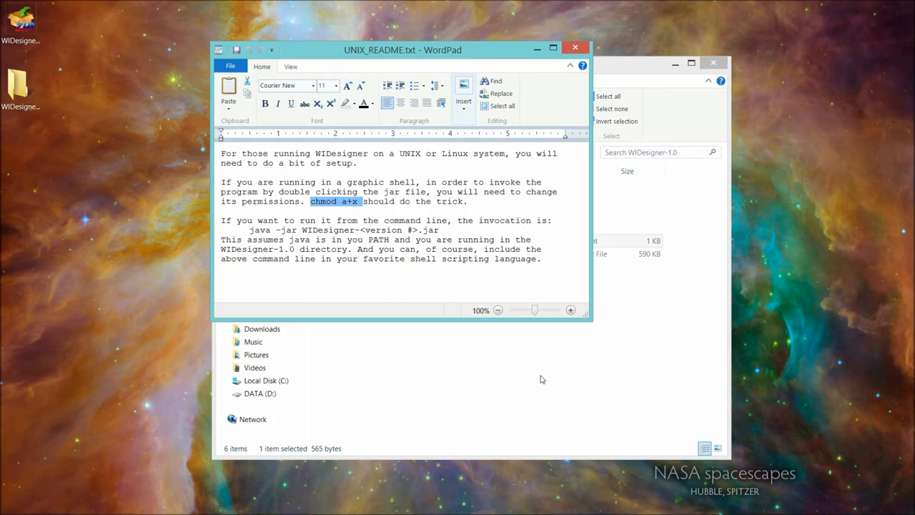
mouse_move(481, 337)
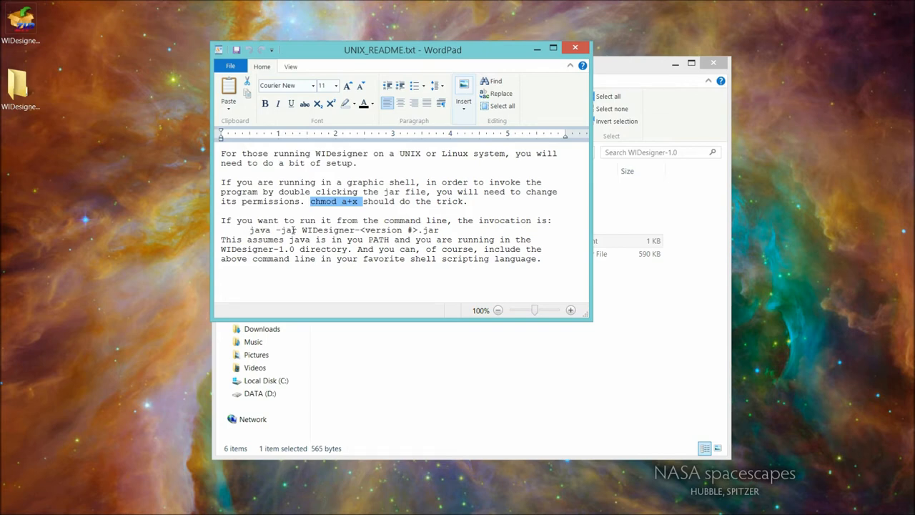
mouse_move(422, 230)
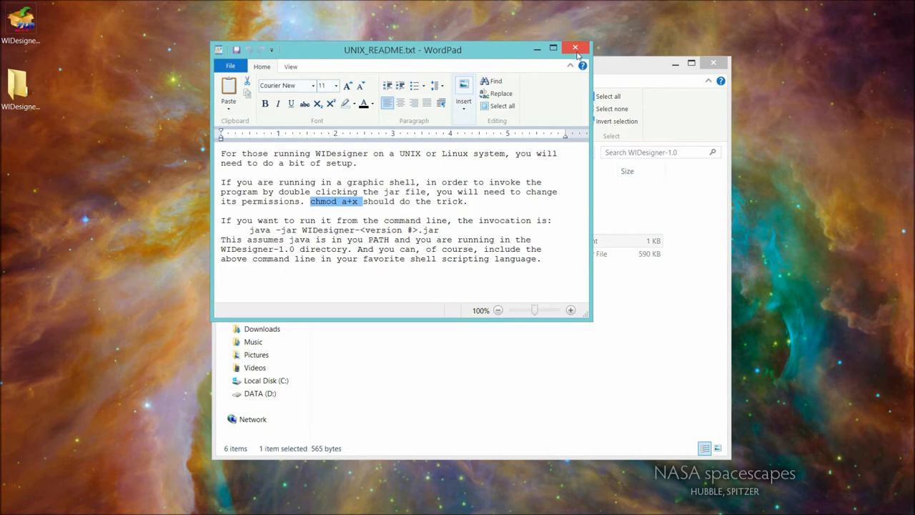
Step: Close WordPad and bring up the context menu of the Desktop's WIDesigner-1.0 folder
click(576, 48)
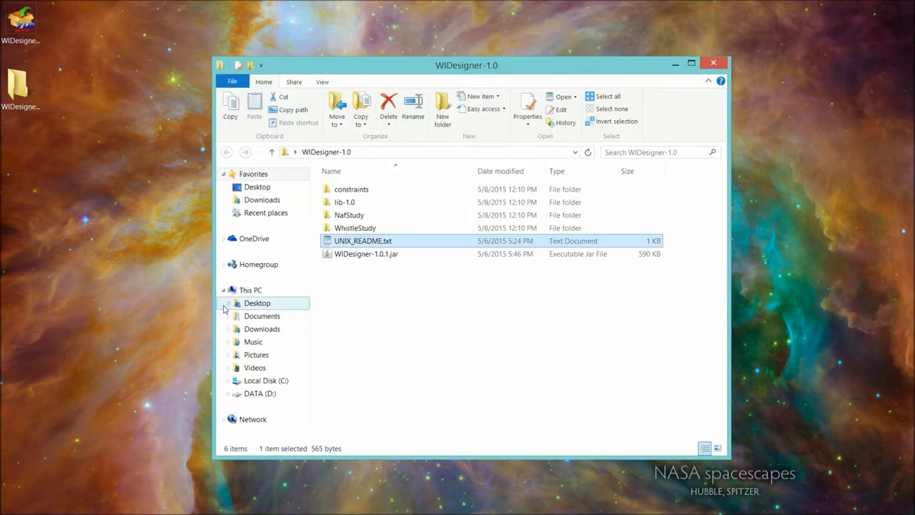
click(227, 302)
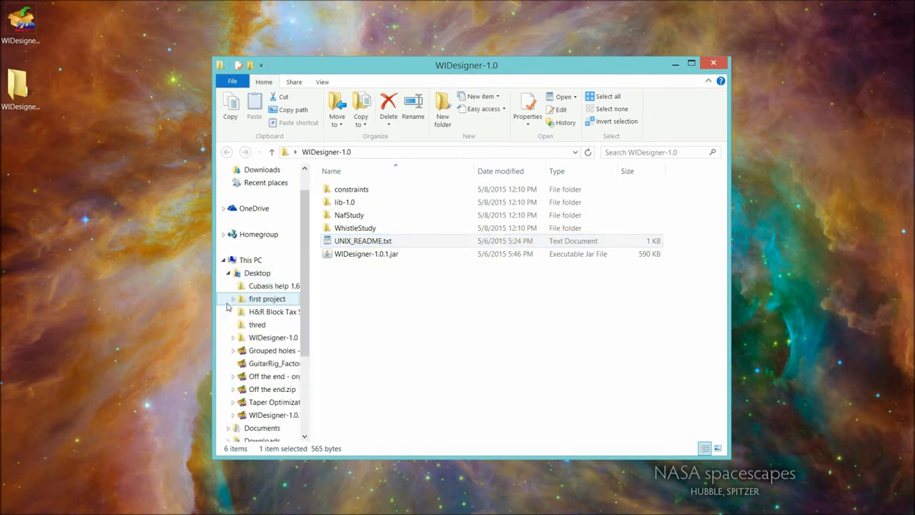
click(279, 415)
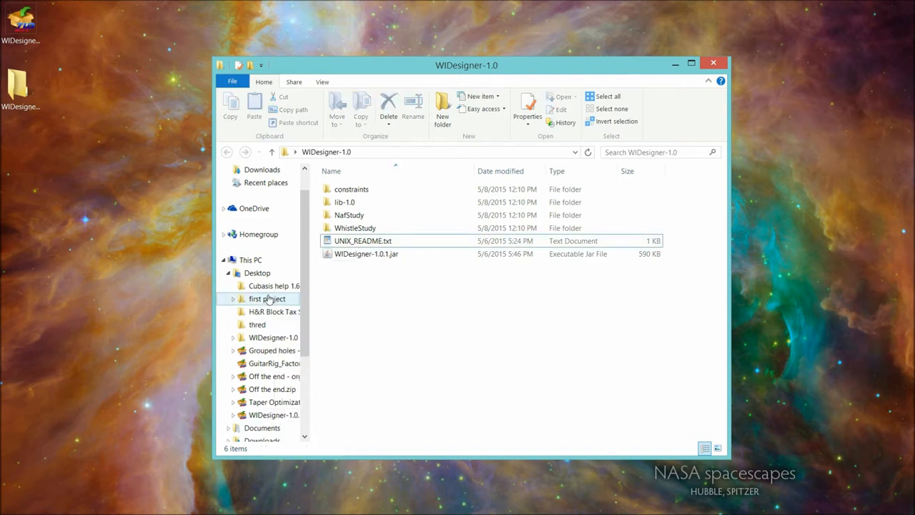
click(273, 337)
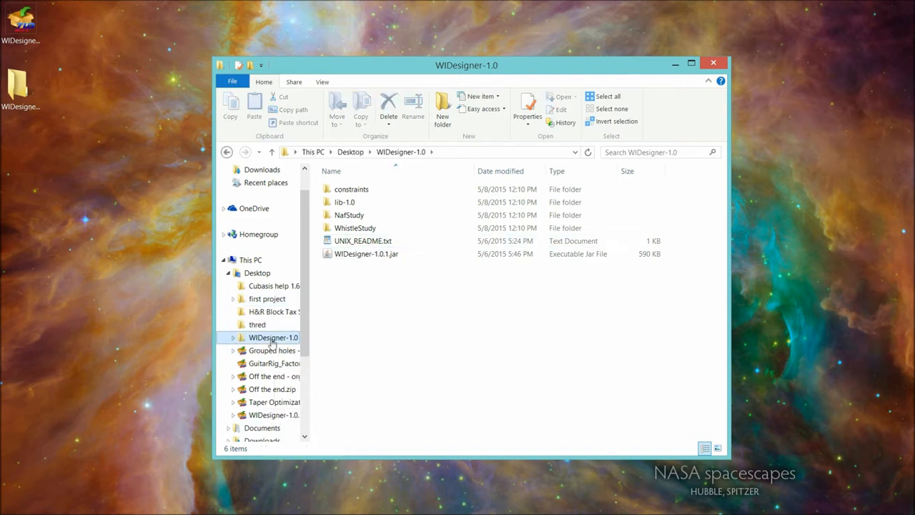
right_click(273, 337)
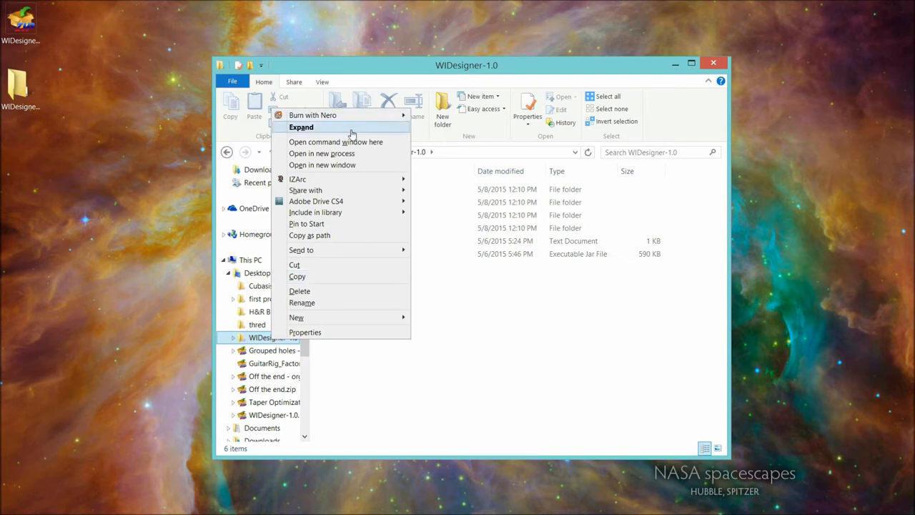
mouse_move(350, 142)
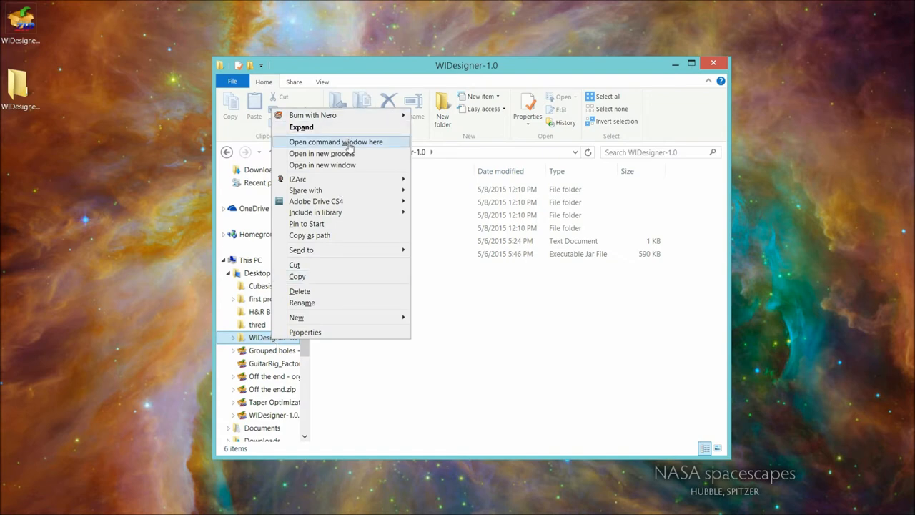
Step: Open a Command Prompt in WIDesigner-1.0 and run java -jar WIDesigner-1.0.1.jar
click(336, 142)
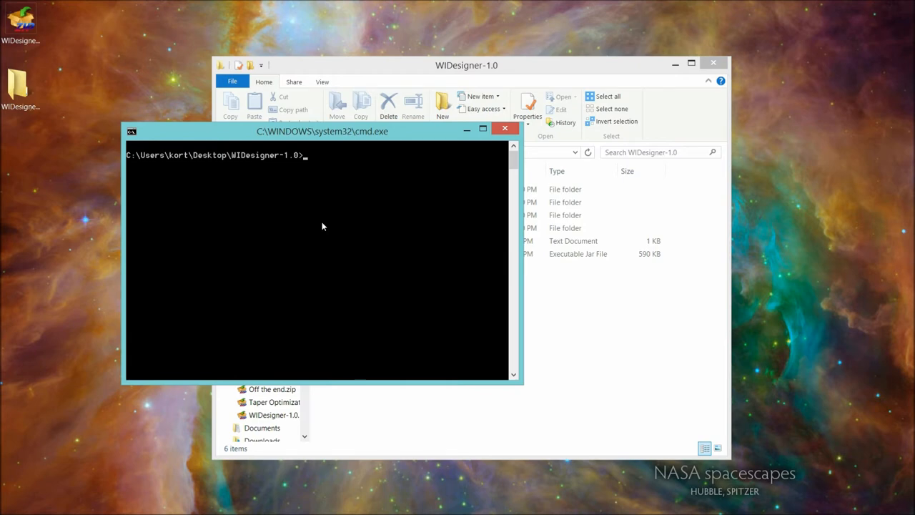
mouse_move(477, 131)
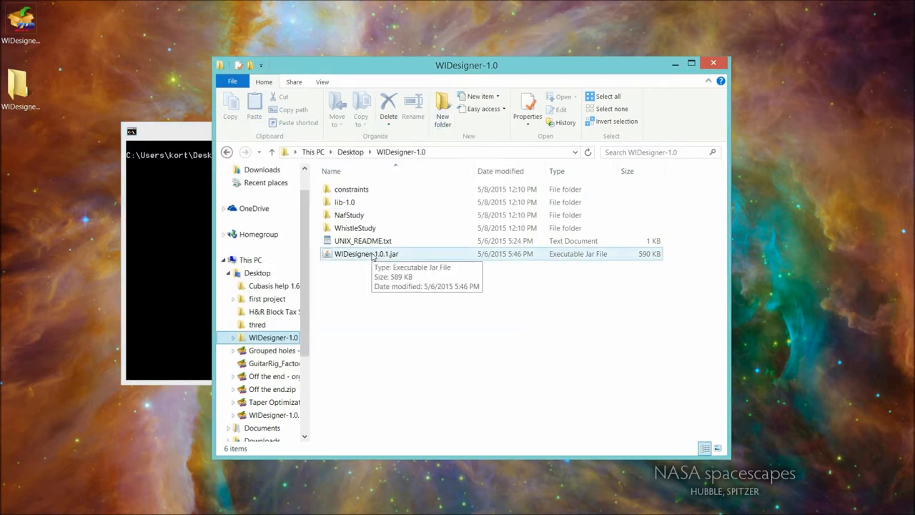
mouse_move(390, 260)
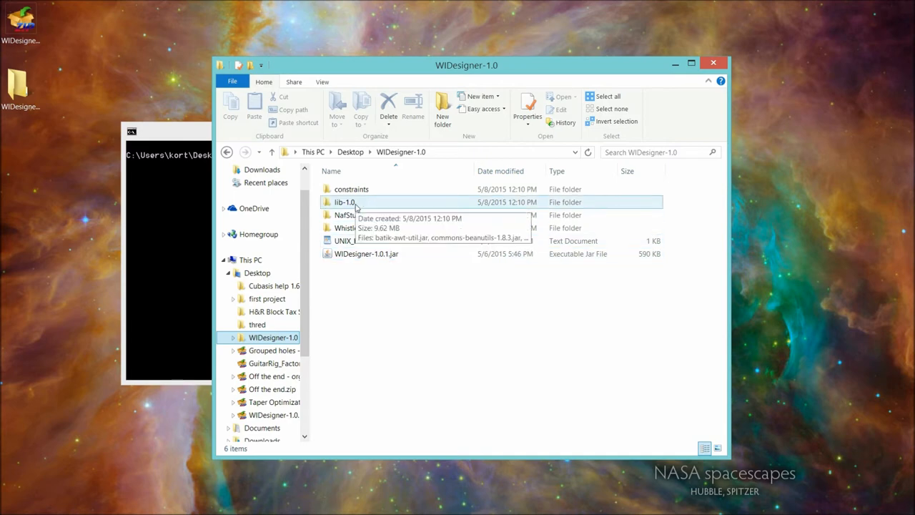
mouse_move(193, 130)
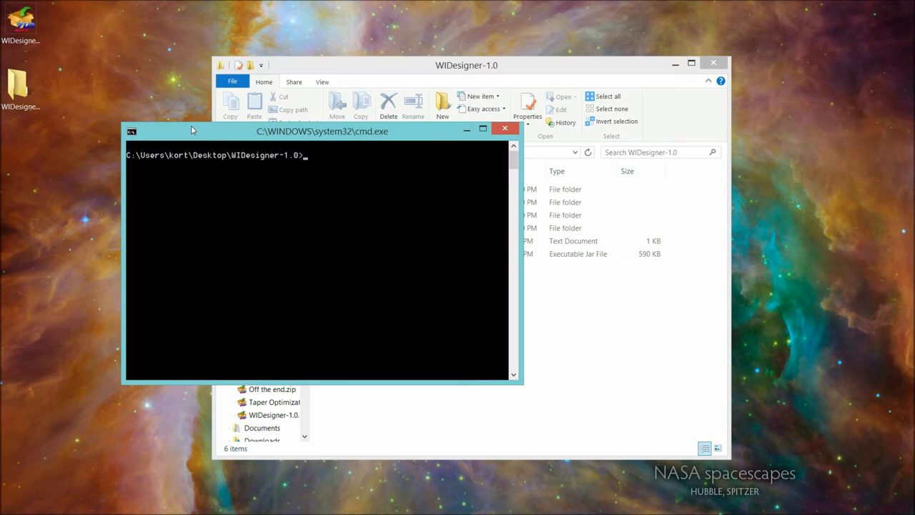
text(ja)
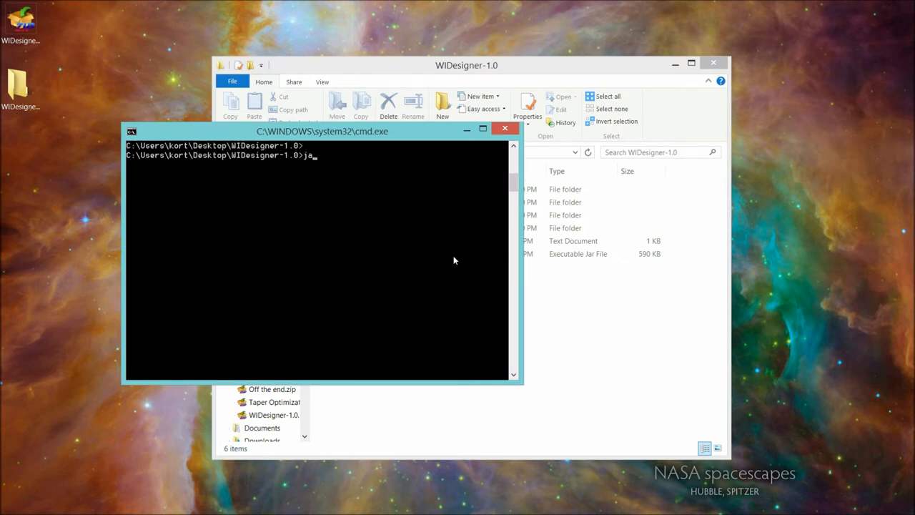
text(va -)
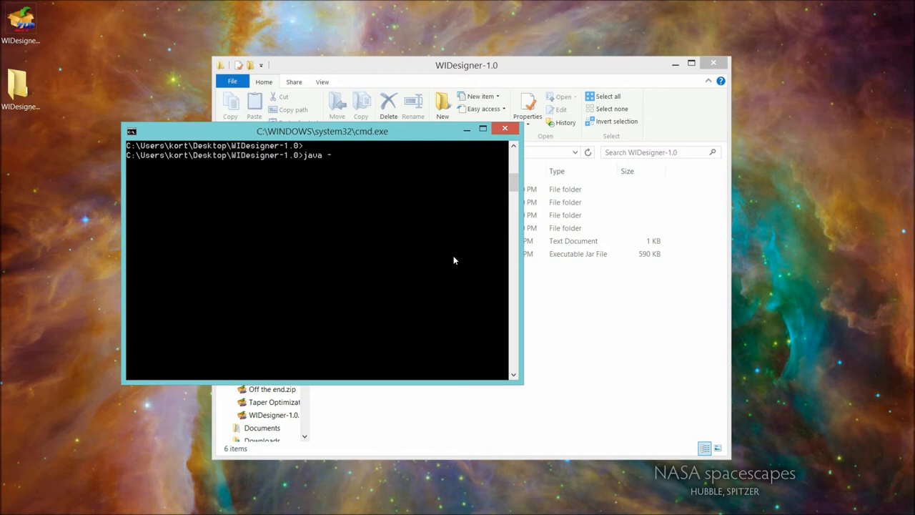
text(jar WI)
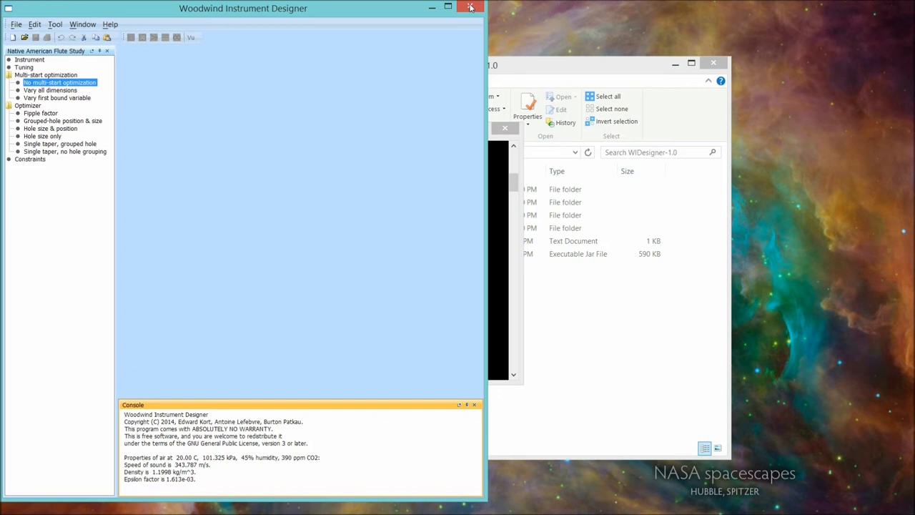
mouse_move(433, 8)
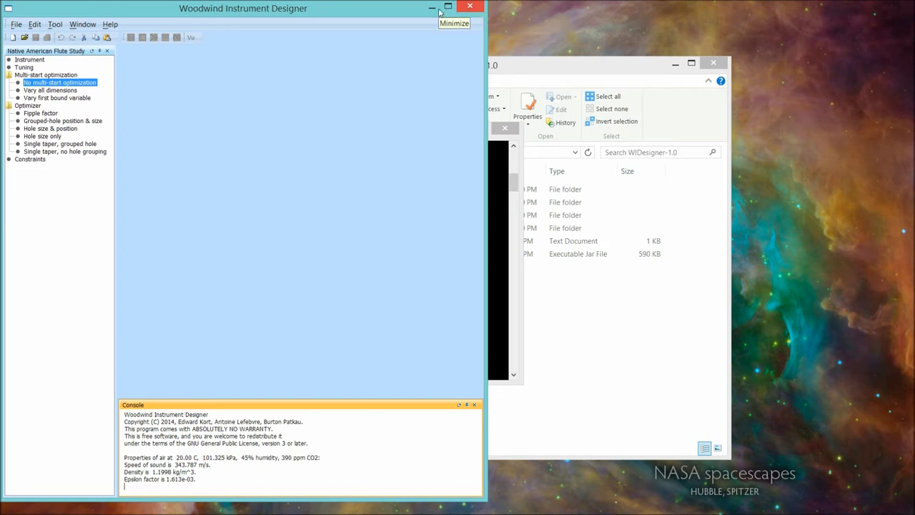
mouse_move(404, 20)
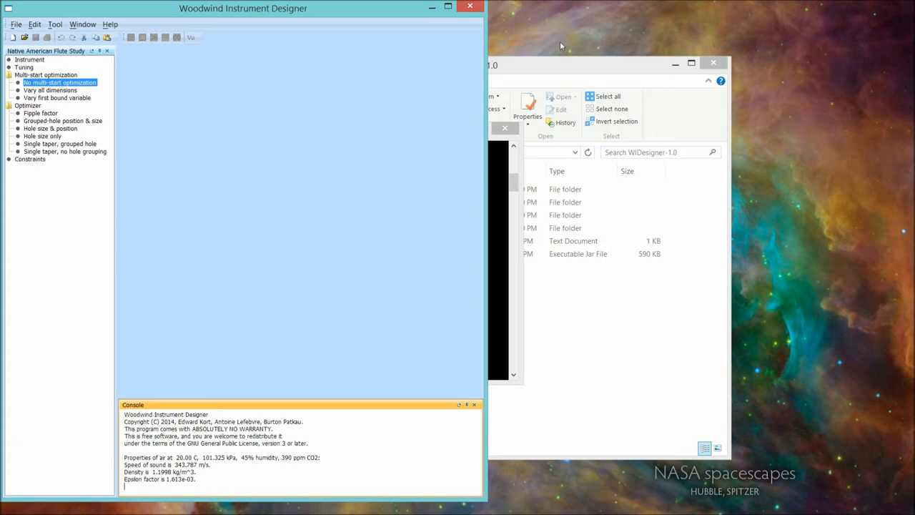
mouse_move(385, 61)
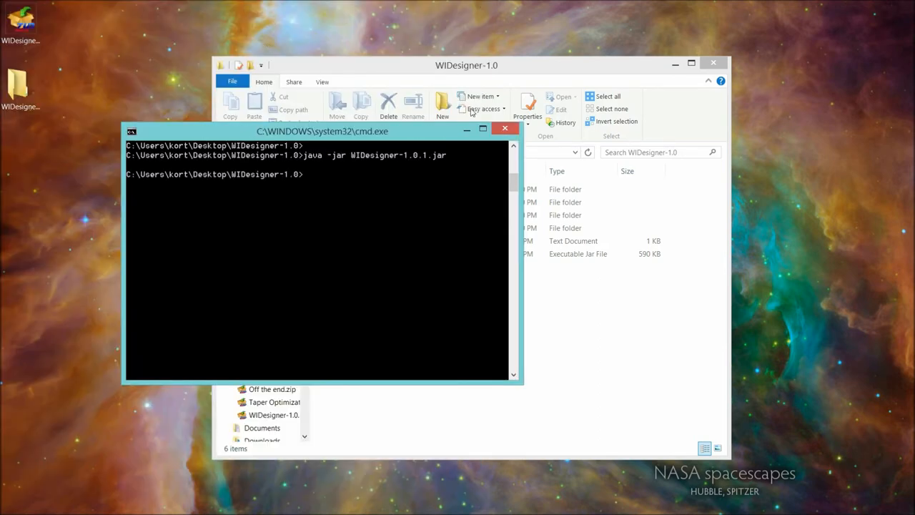
Step: Close the command prompt and create a shortcut to WIDesigner-1.0.1.jar
click(505, 128)
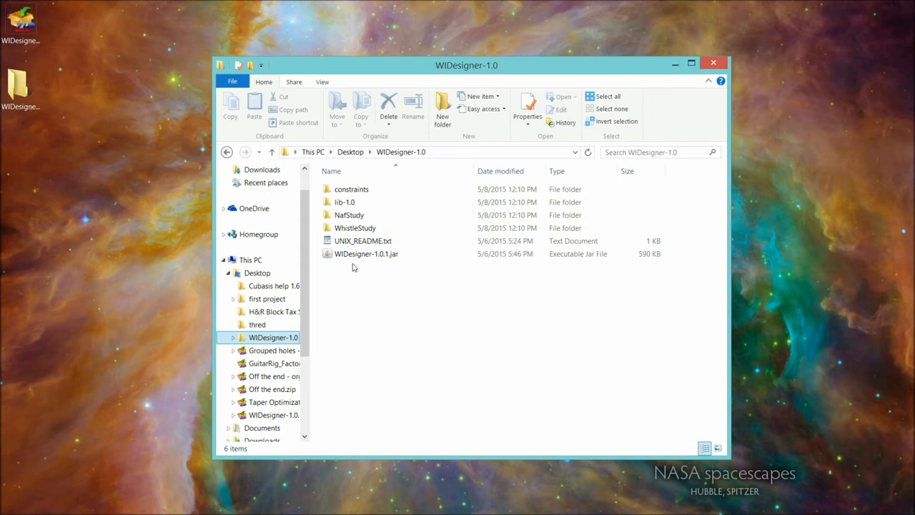
click(366, 254)
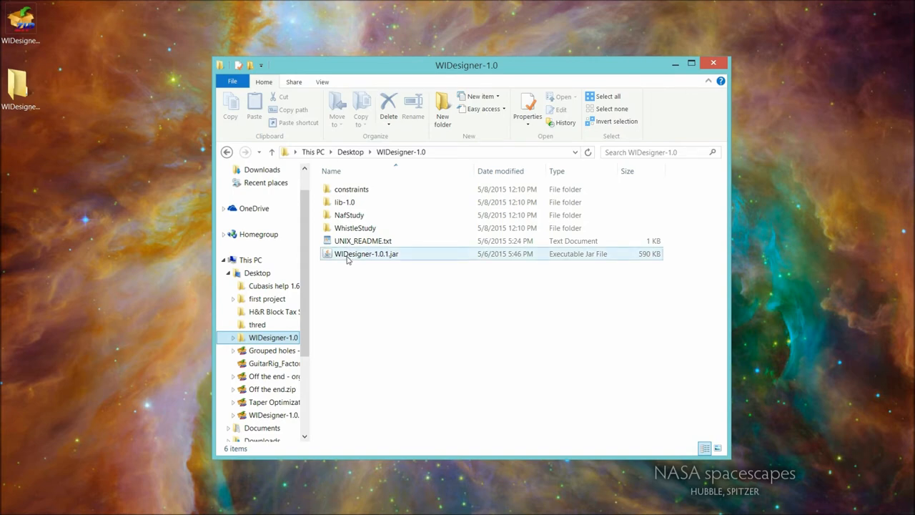
mouse_move(366, 254)
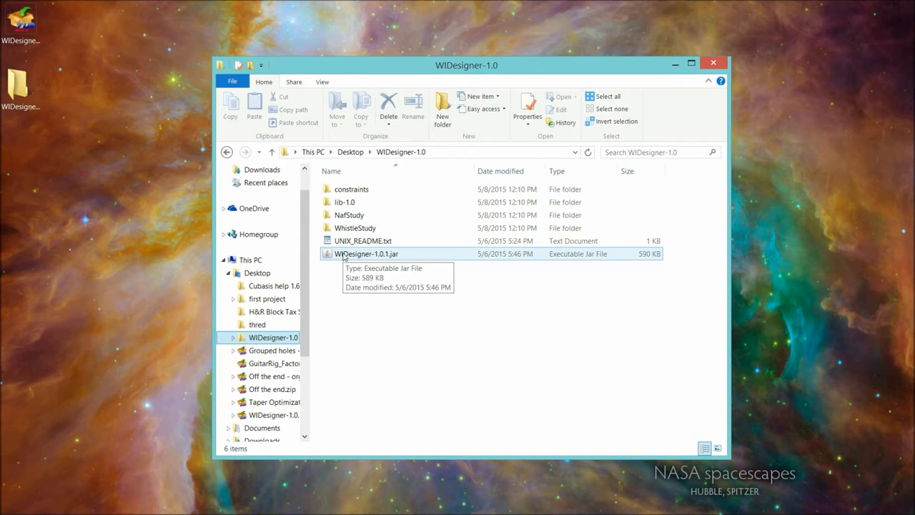
right_click(366, 253)
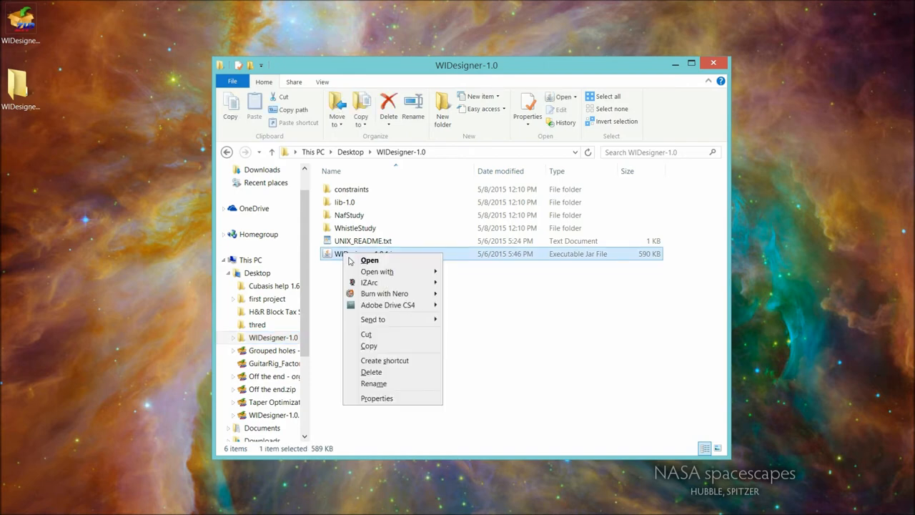
mouse_move(384, 360)
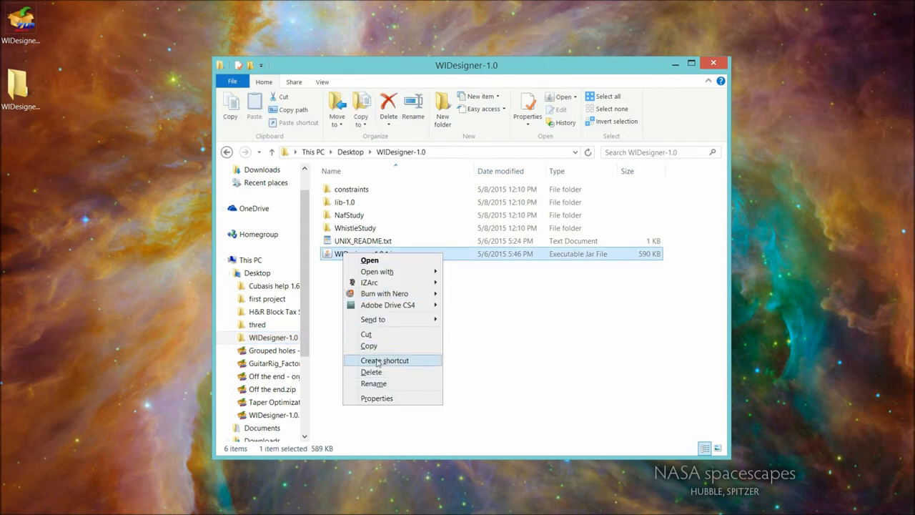
click(385, 360)
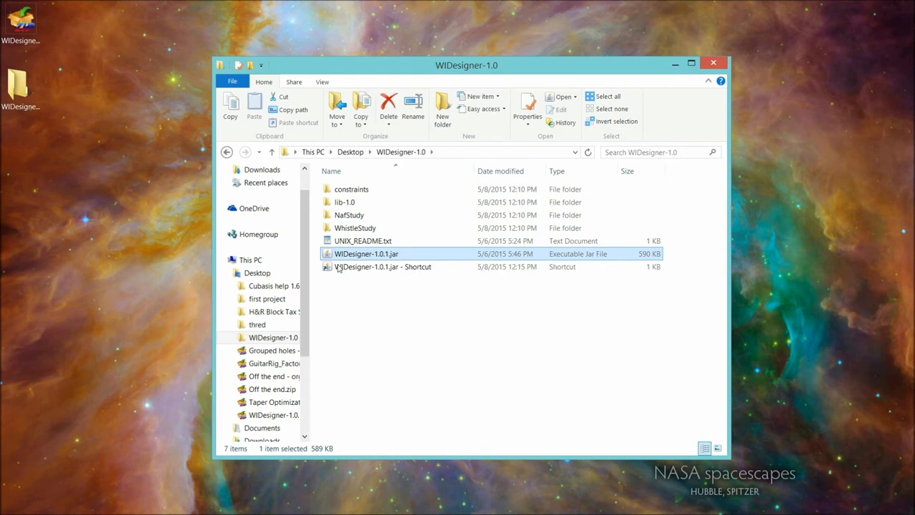
Step: Move the jar shortcut onto the desktop, test-launch the designer, then close it
click(382, 266)
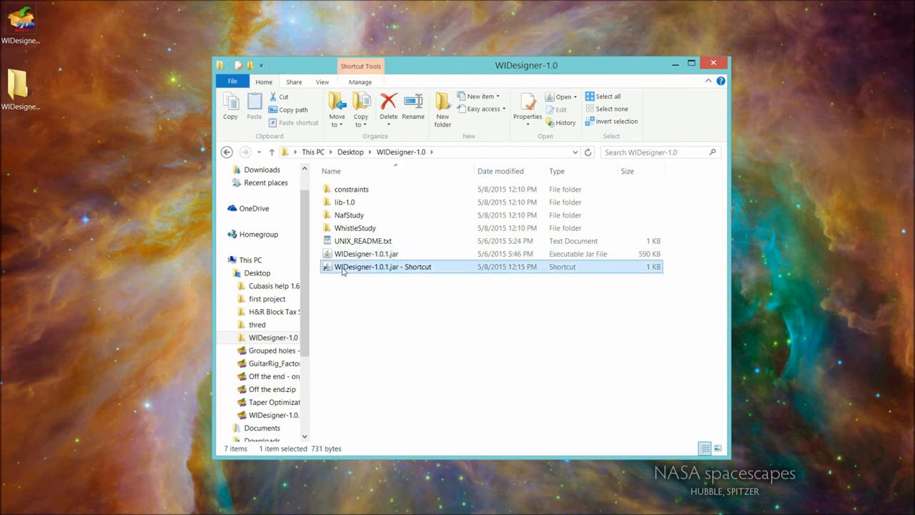
drag(383, 266, 65, 165)
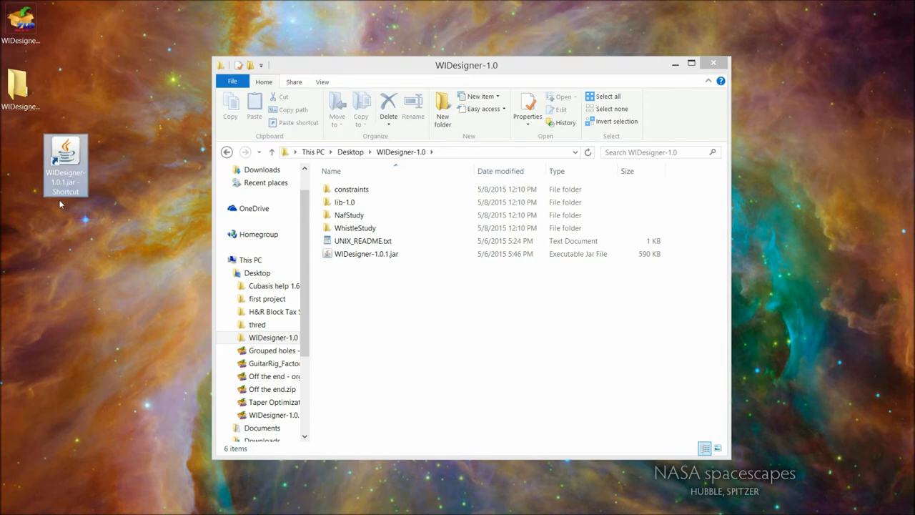
mouse_move(65, 165)
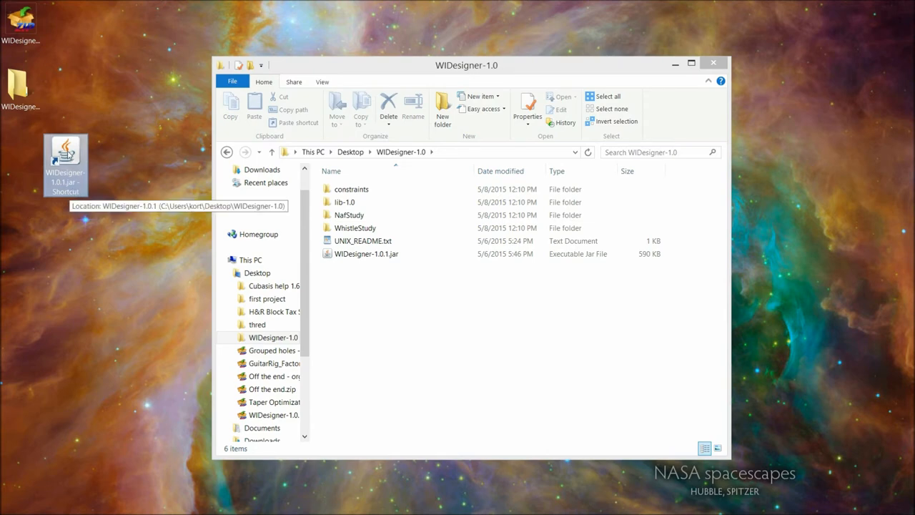
double_click(66, 161)
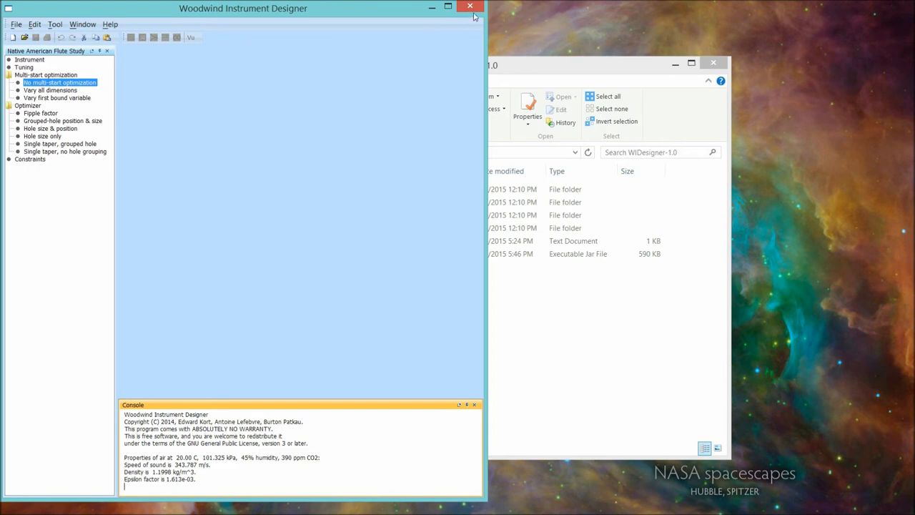
click(470, 7)
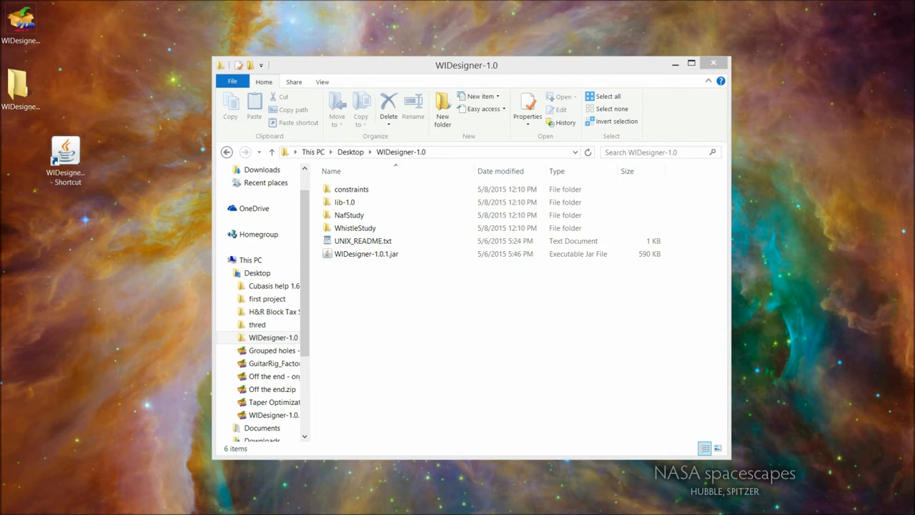
Step: Minimize the folder window and select the WIDesigner-1.0.1.jar shortcut on the desktop
click(355, 228)
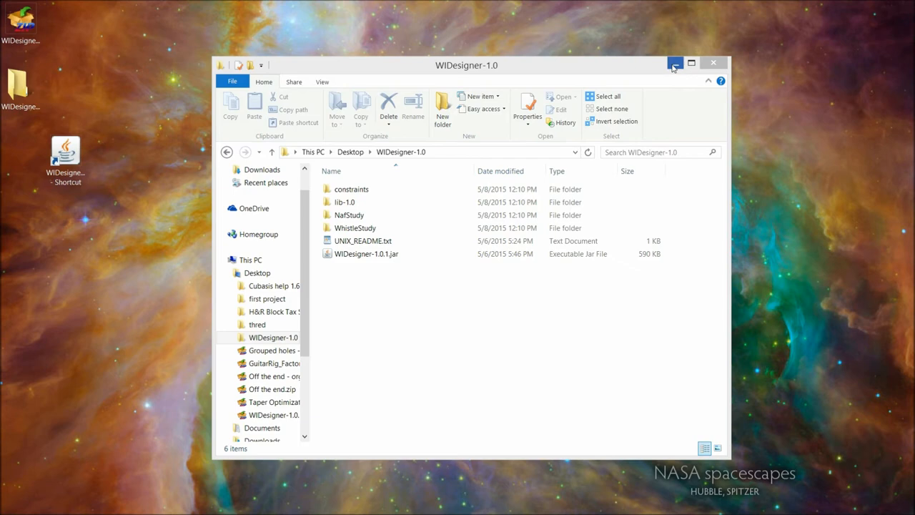
mouse_move(675, 63)
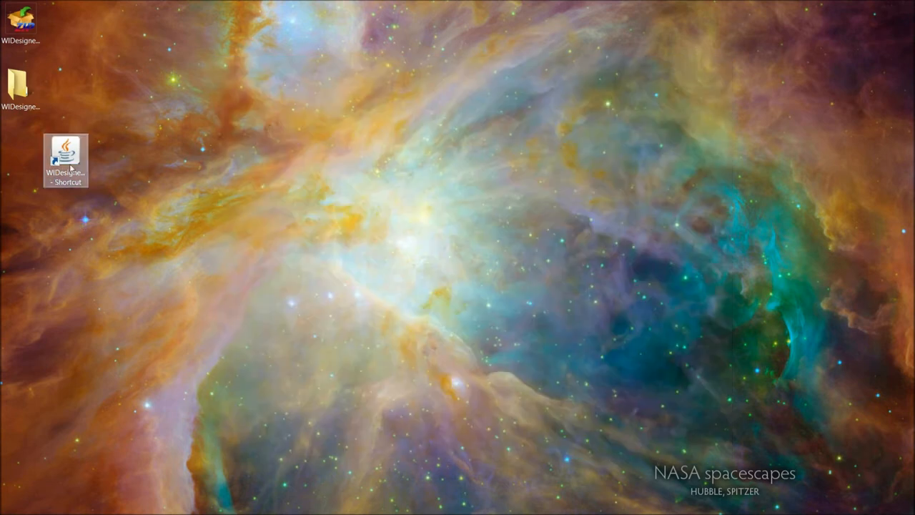
click(66, 154)
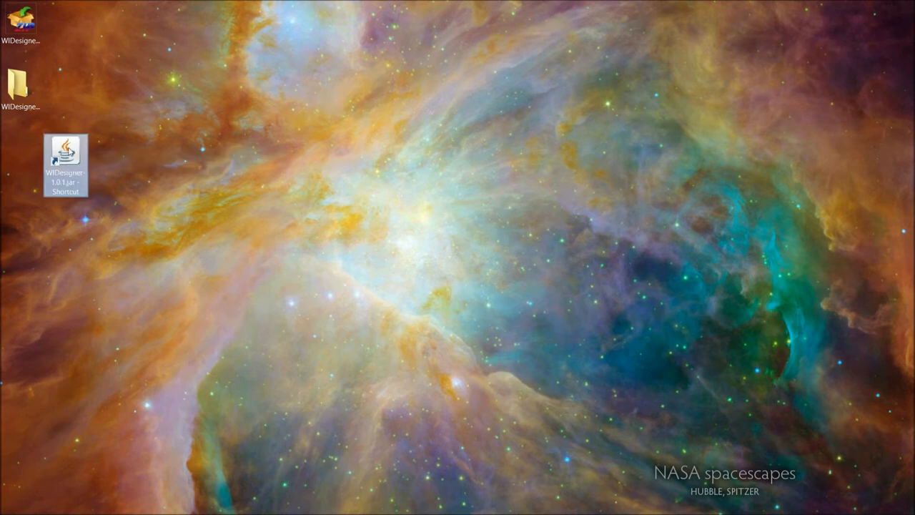
Step: Launch WIDesigner, place its window on the right half, close it, then relaunch it
double_click(65, 155)
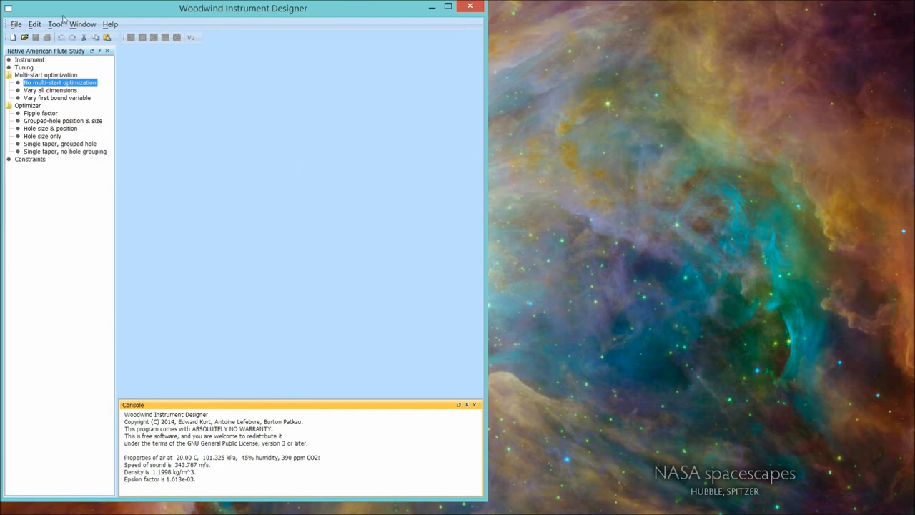
mouse_move(321, 340)
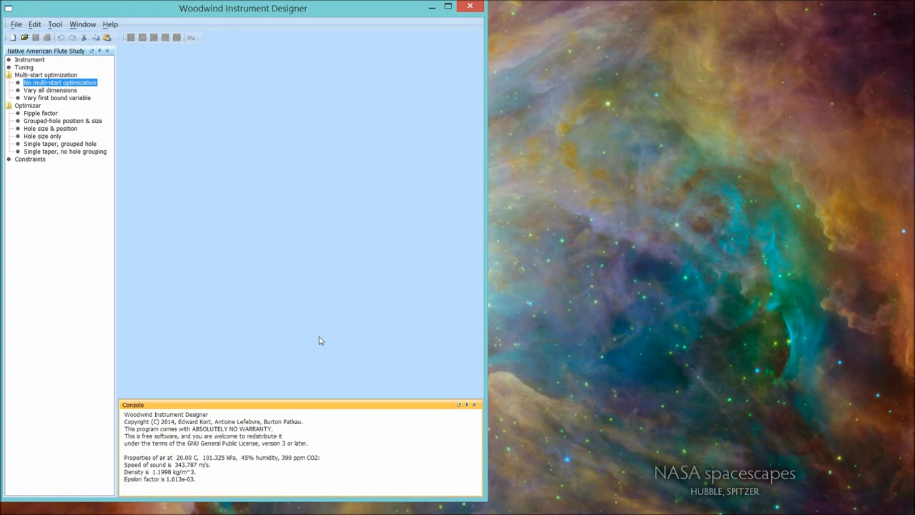
mouse_move(230, 15)
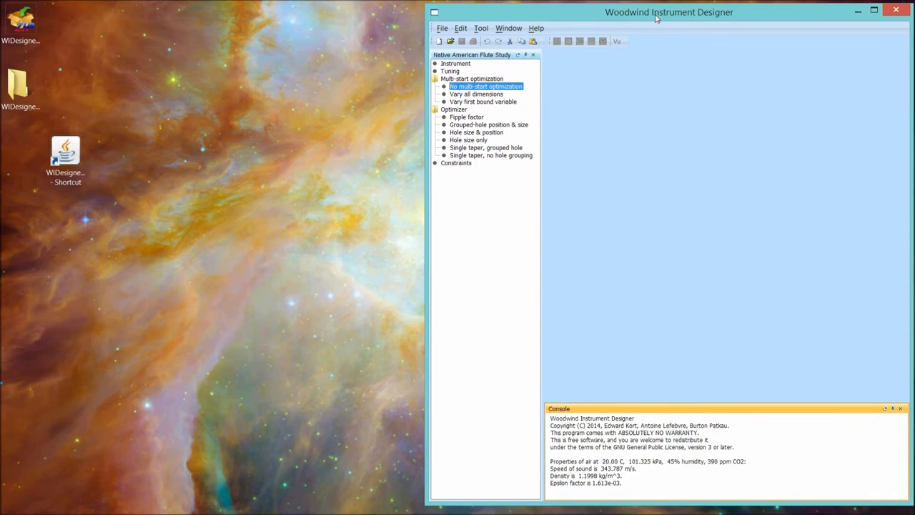
mouse_move(427, 193)
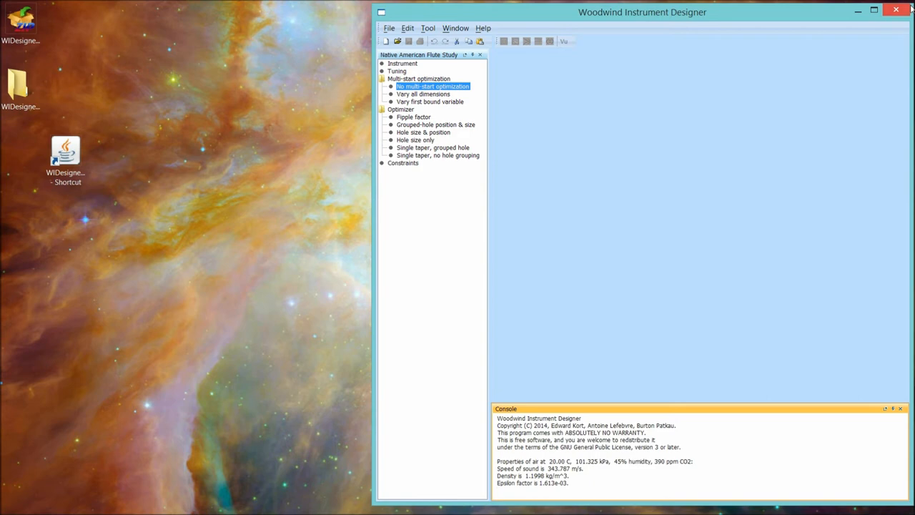
click(896, 9)
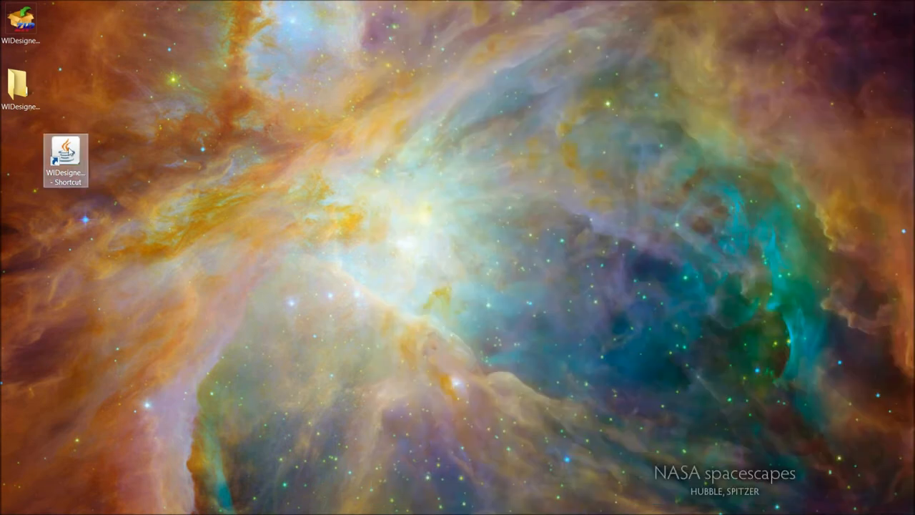
mouse_move(66, 154)
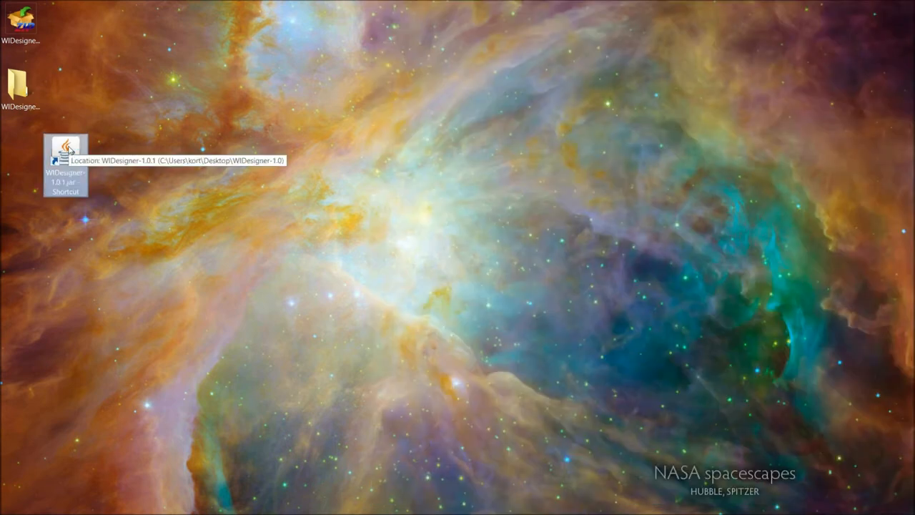
double_click(66, 151)
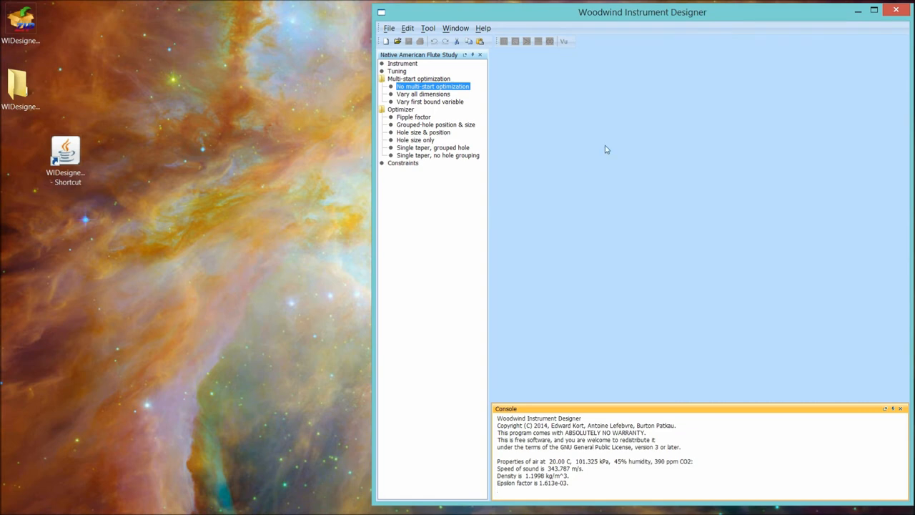
mouse_move(408, 58)
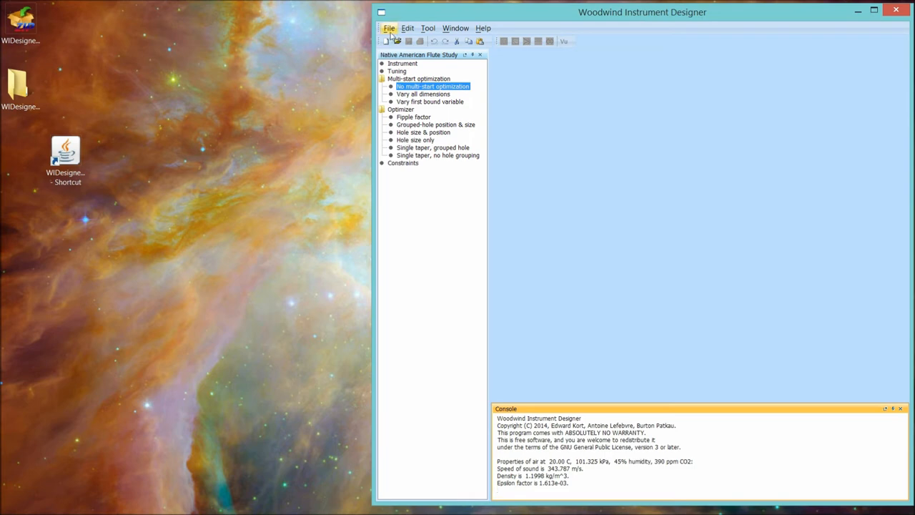
Step: Apply Whistle Study as the study type in the Options dialog
click(407, 28)
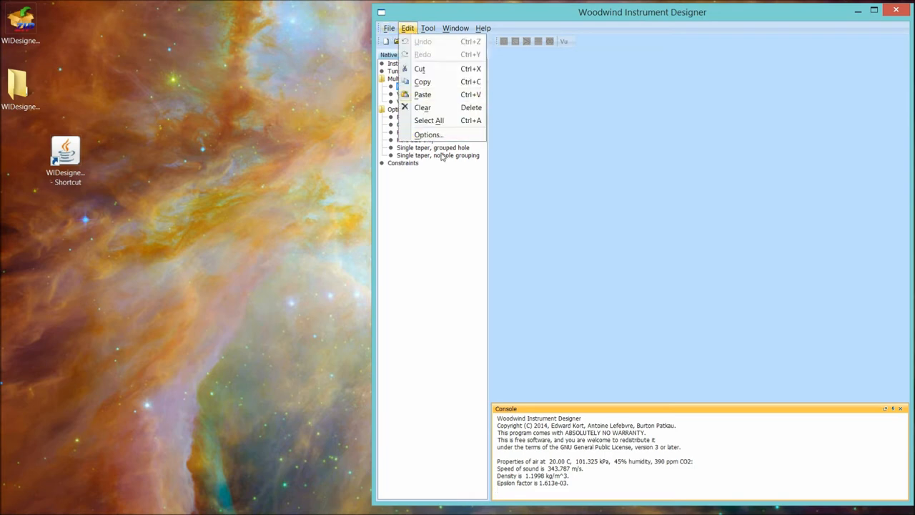
click(427, 135)
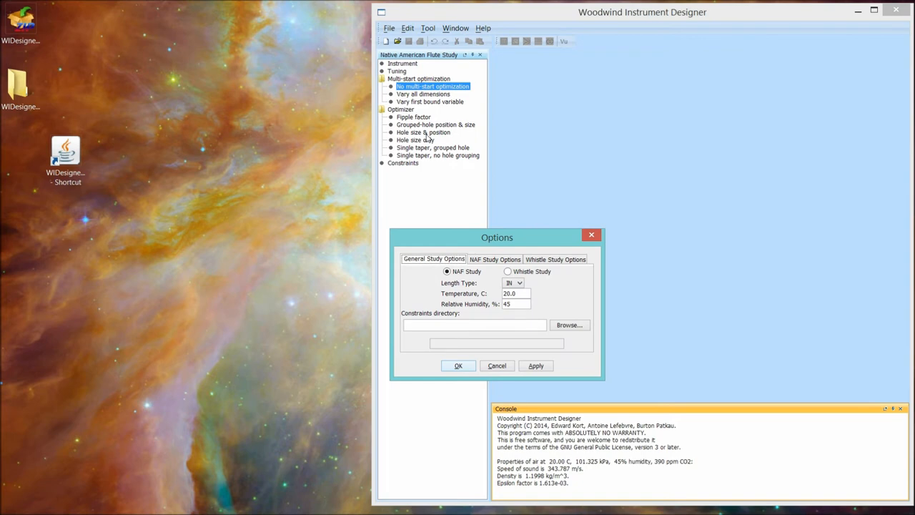
mouse_move(454, 283)
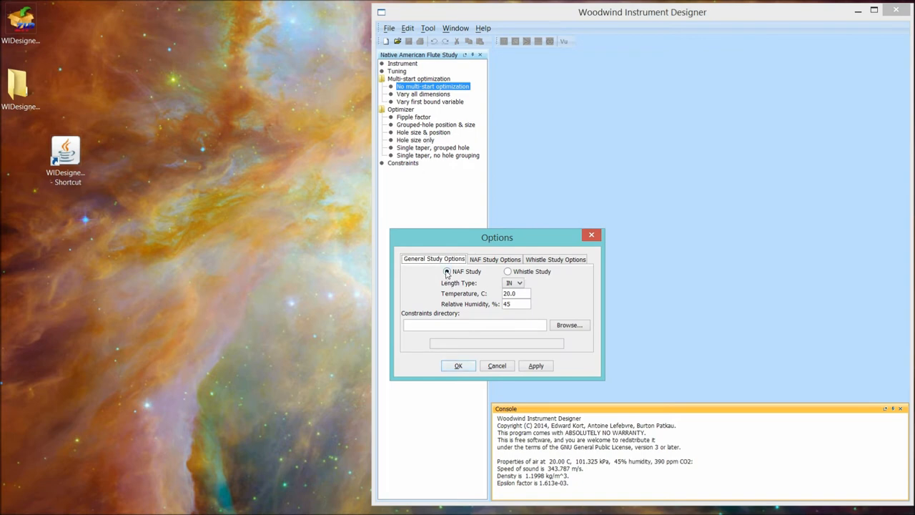
click(447, 272)
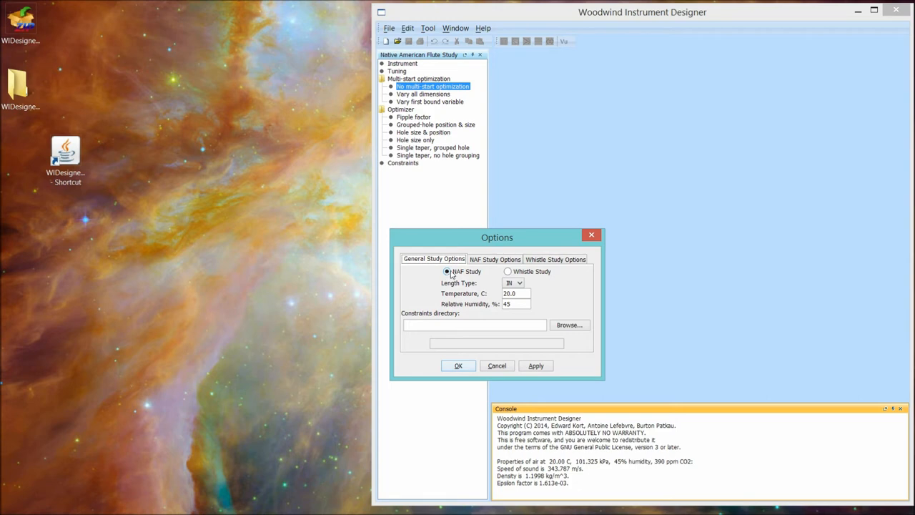
mouse_move(426, 71)
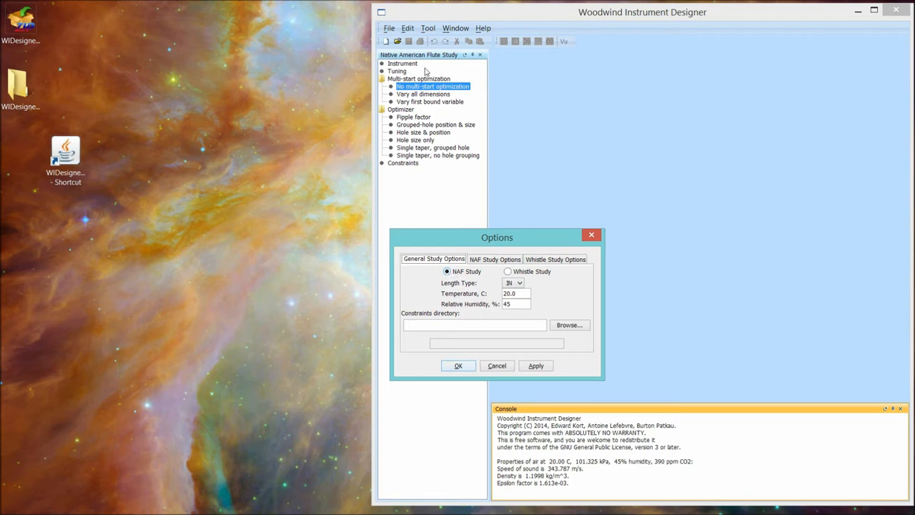
mouse_move(431, 195)
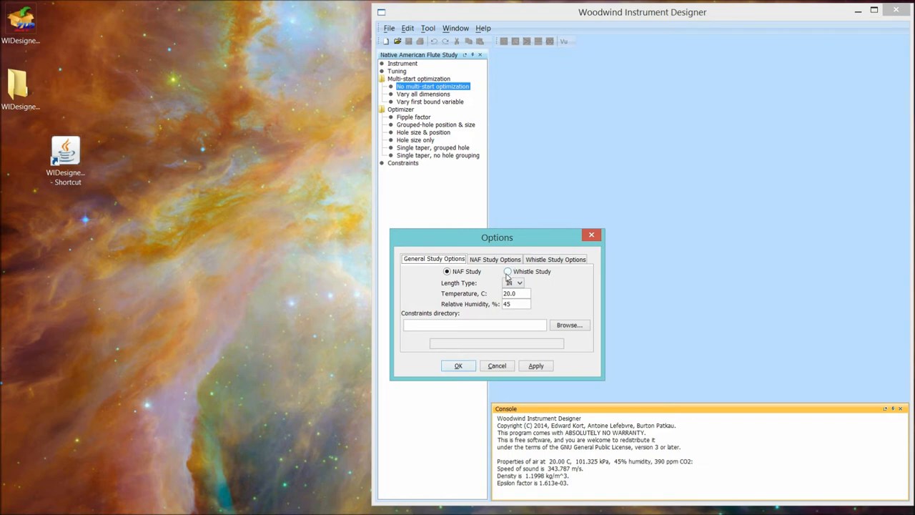
click(508, 272)
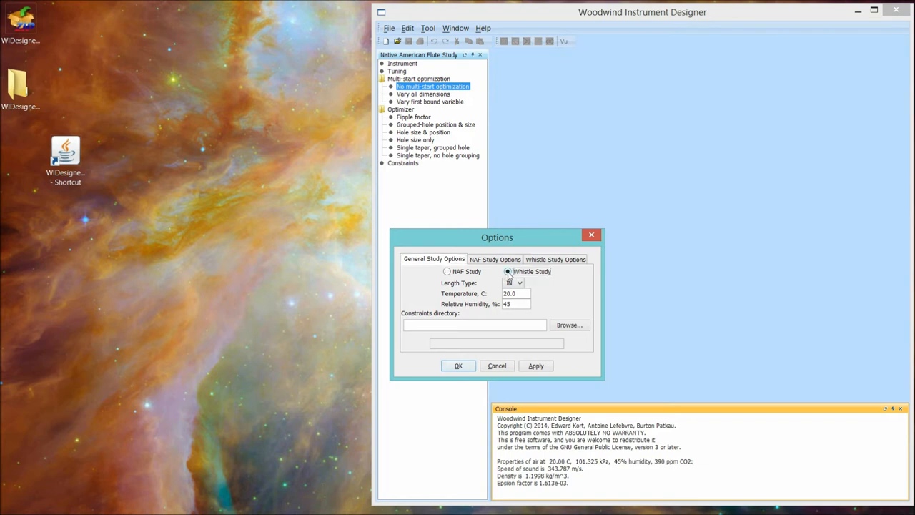
click(536, 365)
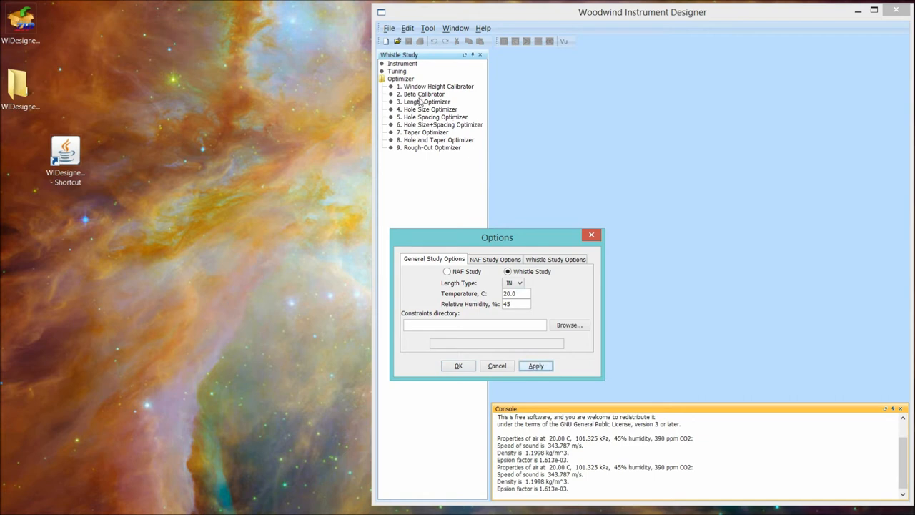
mouse_move(462, 302)
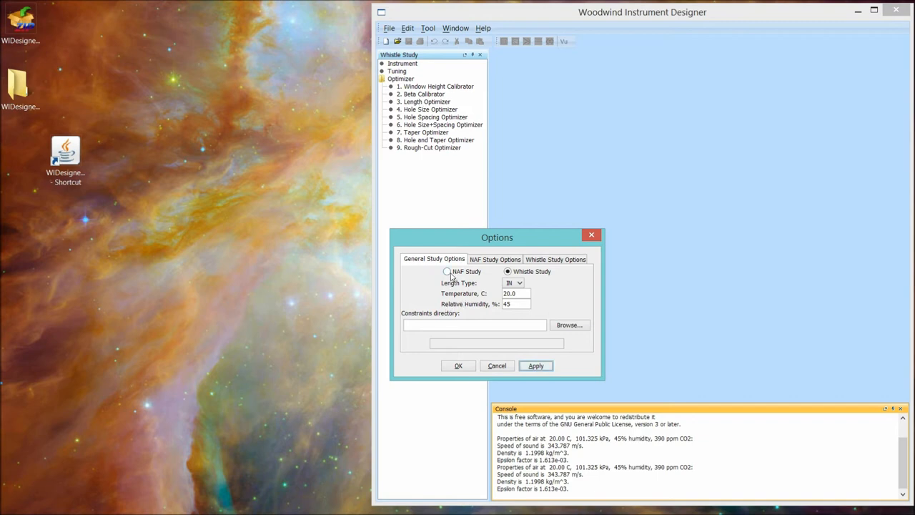
Step: Switch back to NAF Study with a 22.22 °C air temperature and apply it
click(447, 271)
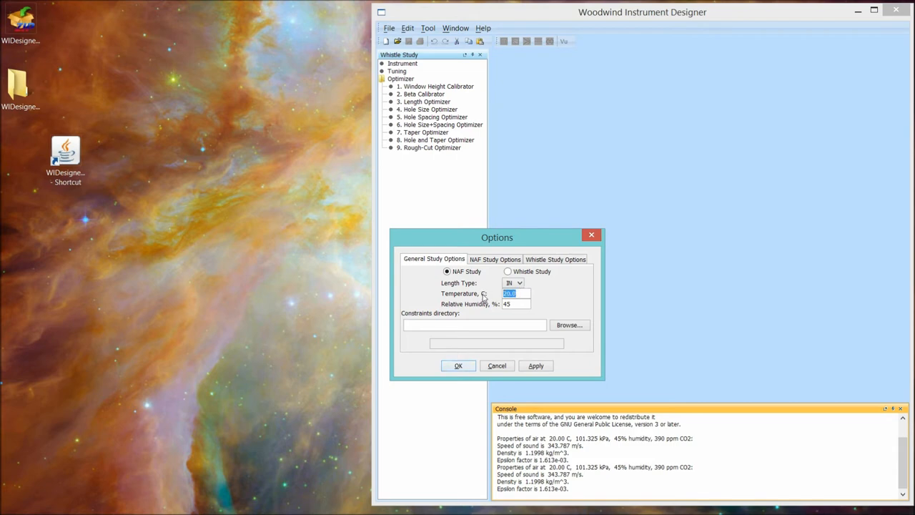
text(22)
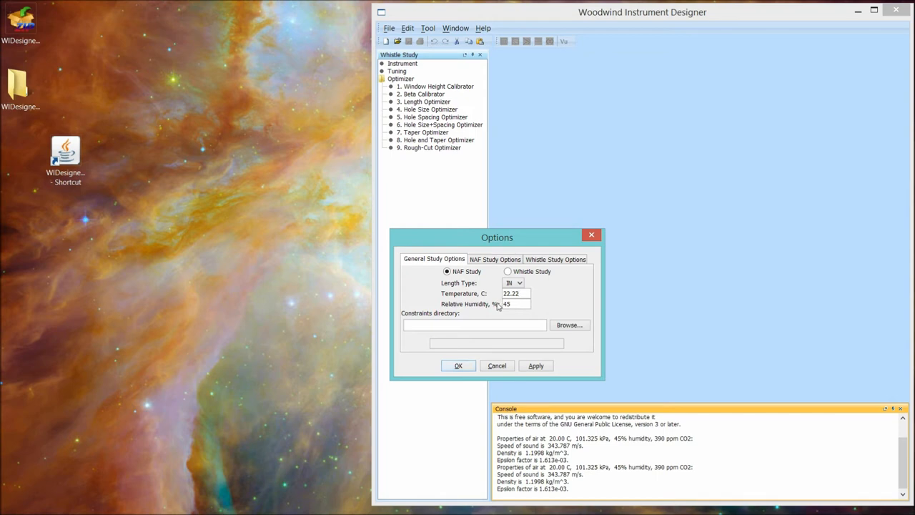
click(513, 304)
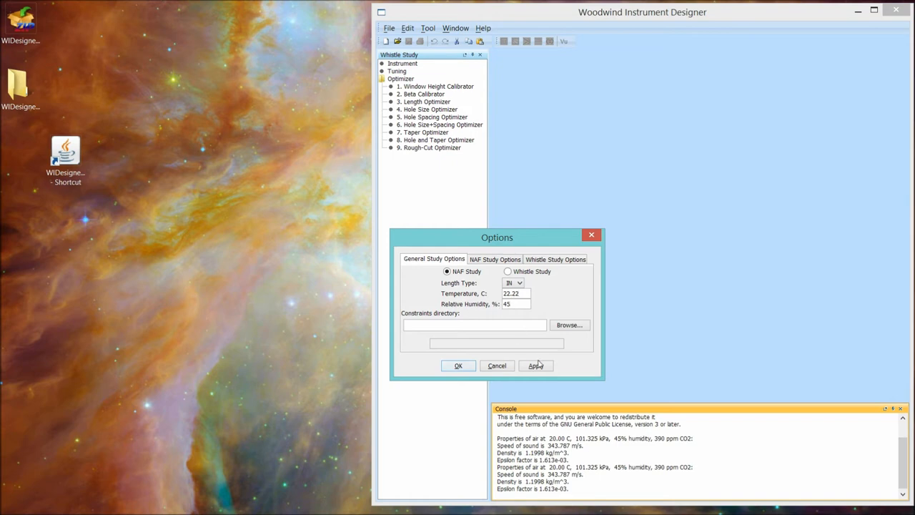
click(536, 365)
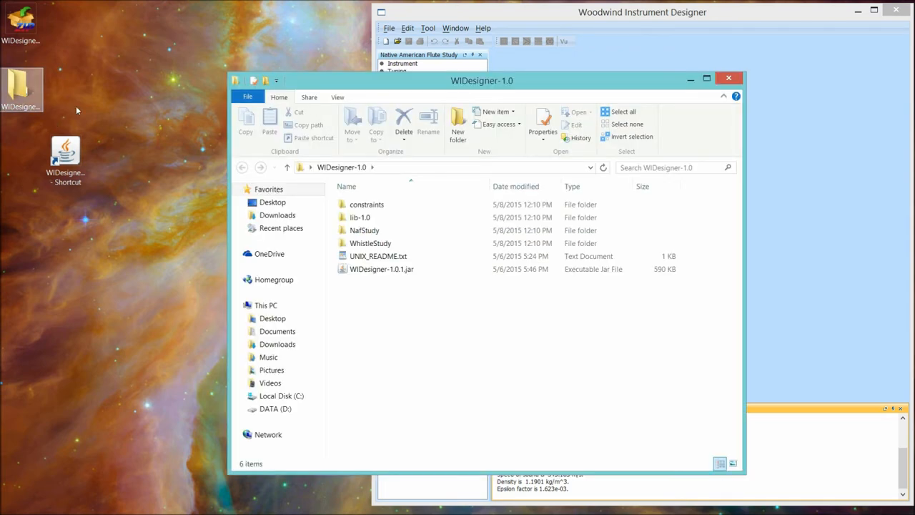
click(367, 205)
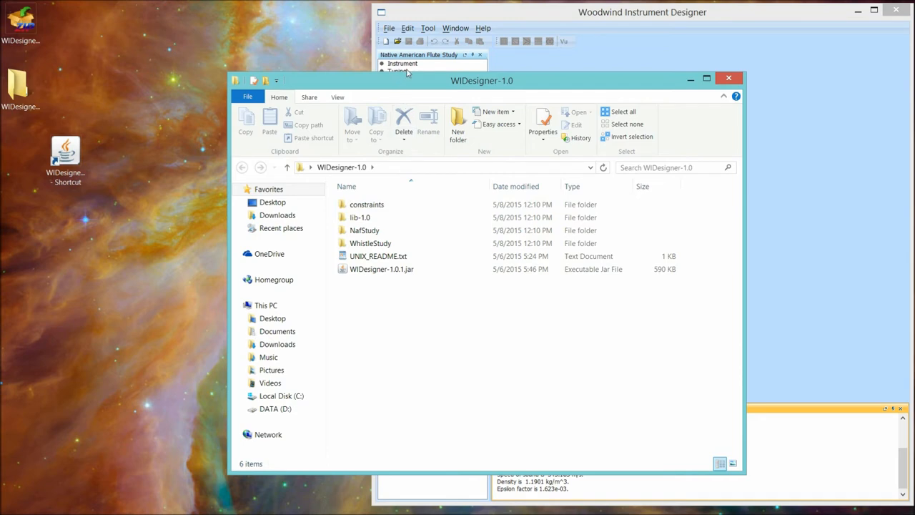
click(367, 204)
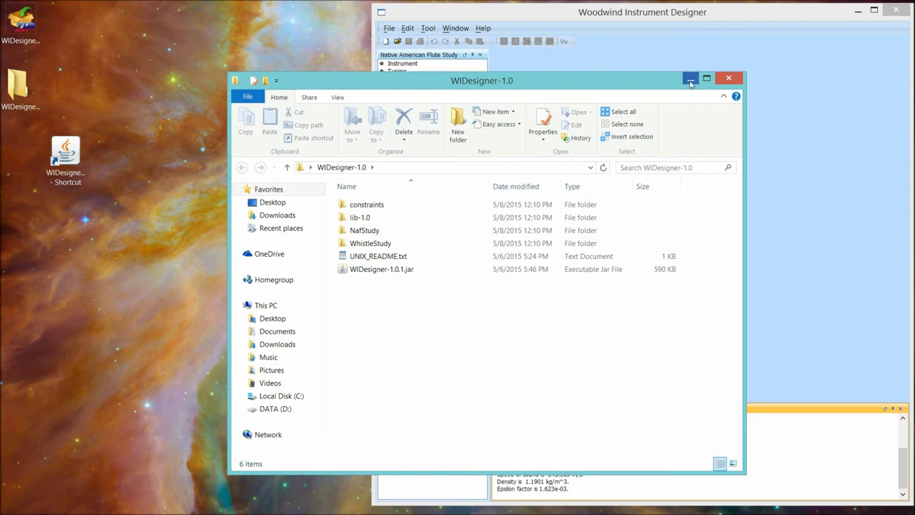
mouse_move(691, 78)
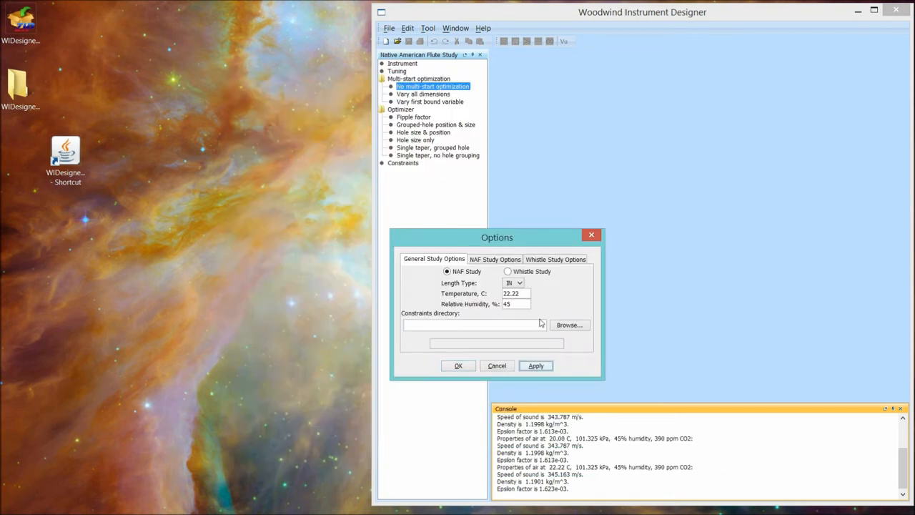
mouse_move(460, 322)
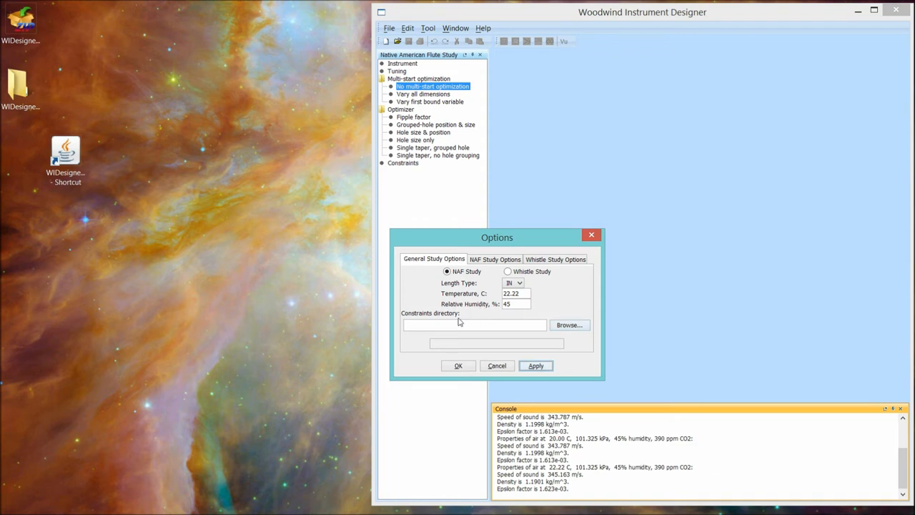
mouse_move(559, 329)
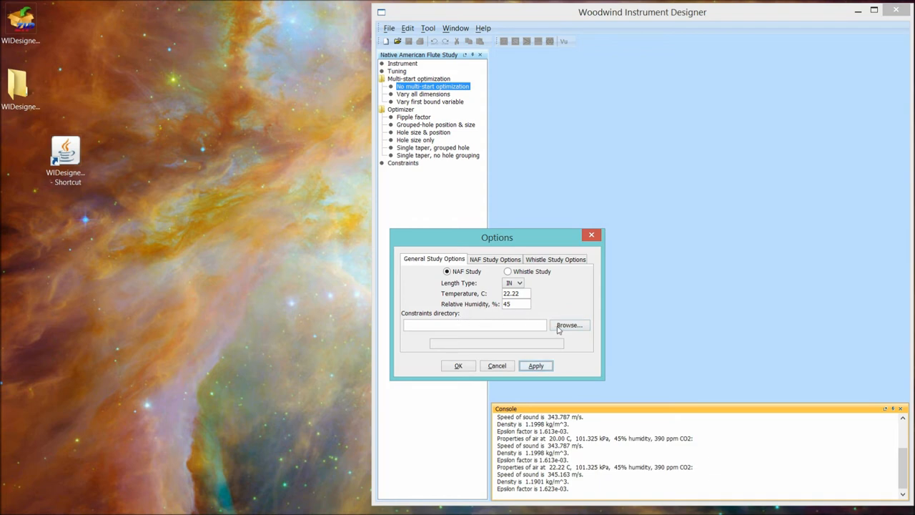
Step: Browse for the constraints directory through Desktop > WIDesigner-1.0 > constraints
click(569, 325)
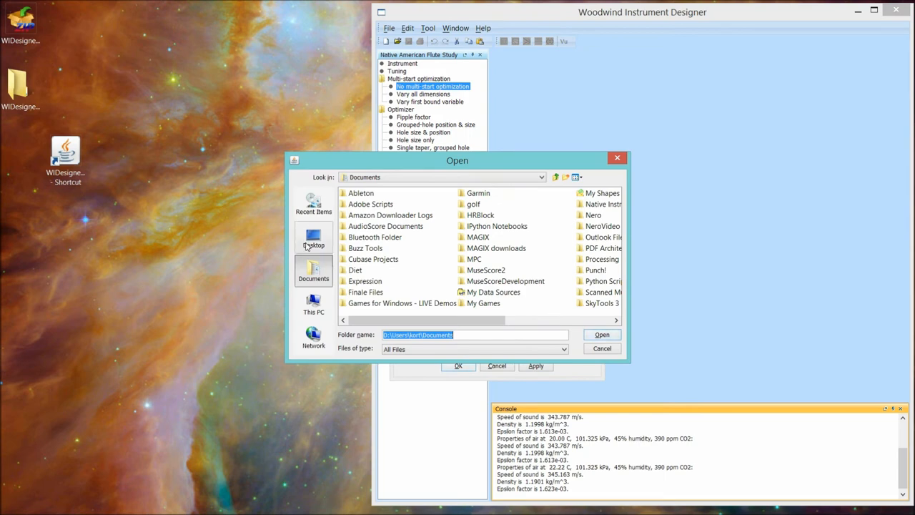
mouse_move(457, 180)
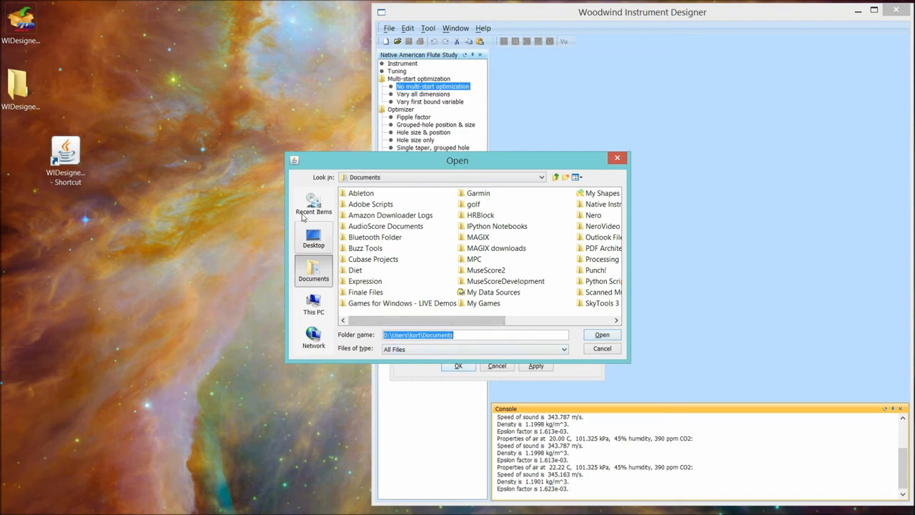
click(313, 236)
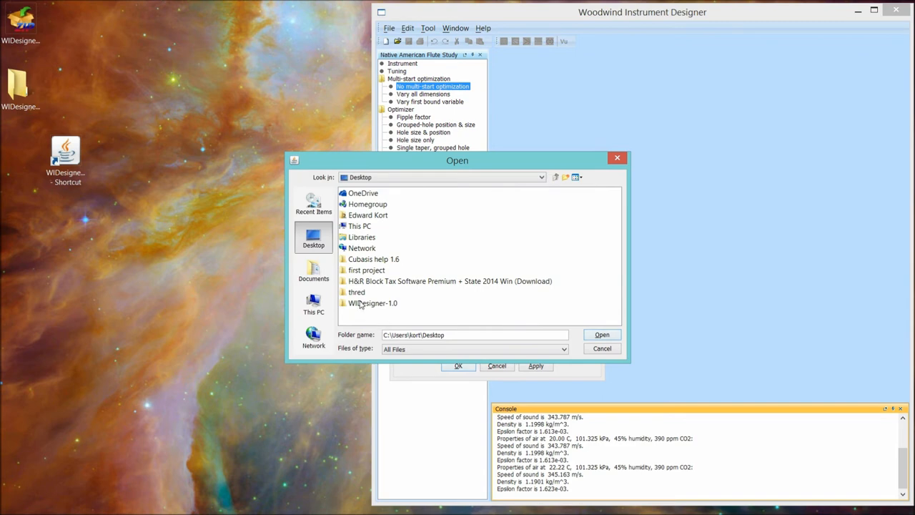
double_click(372, 302)
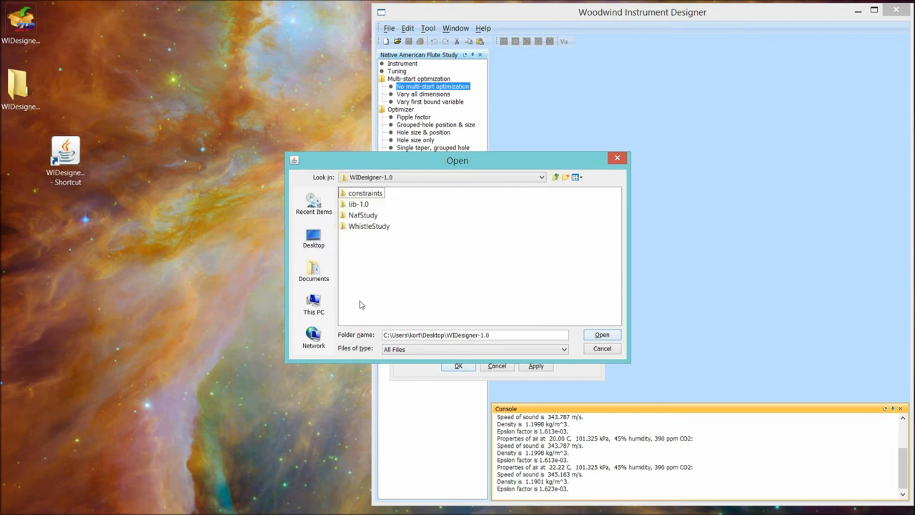
mouse_move(365, 194)
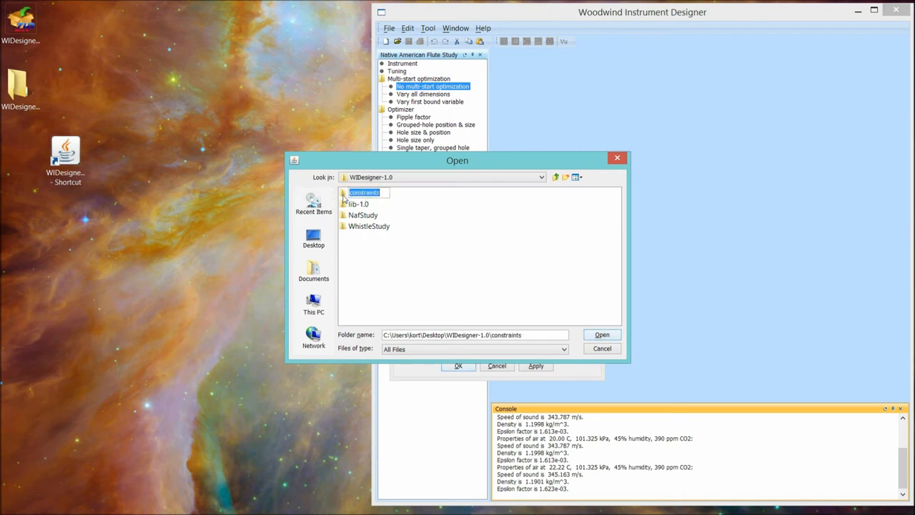
double_click(365, 192)
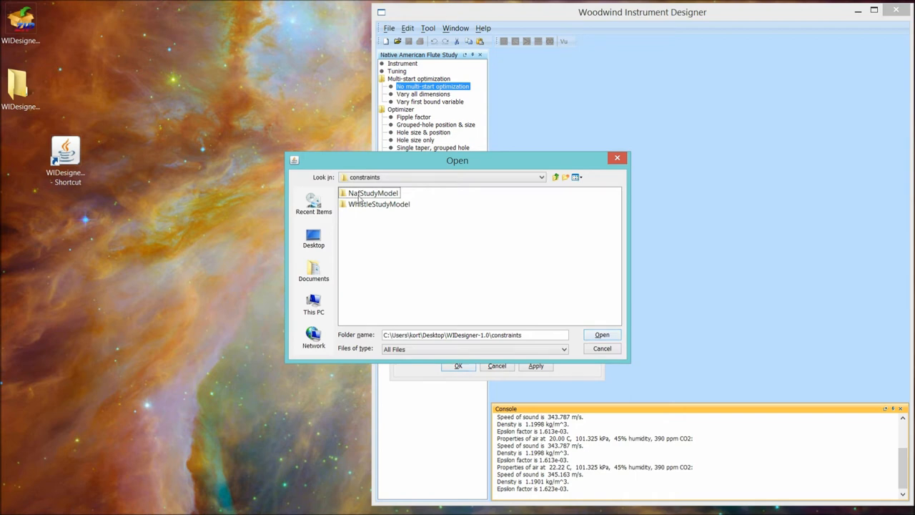
mouse_move(354, 210)
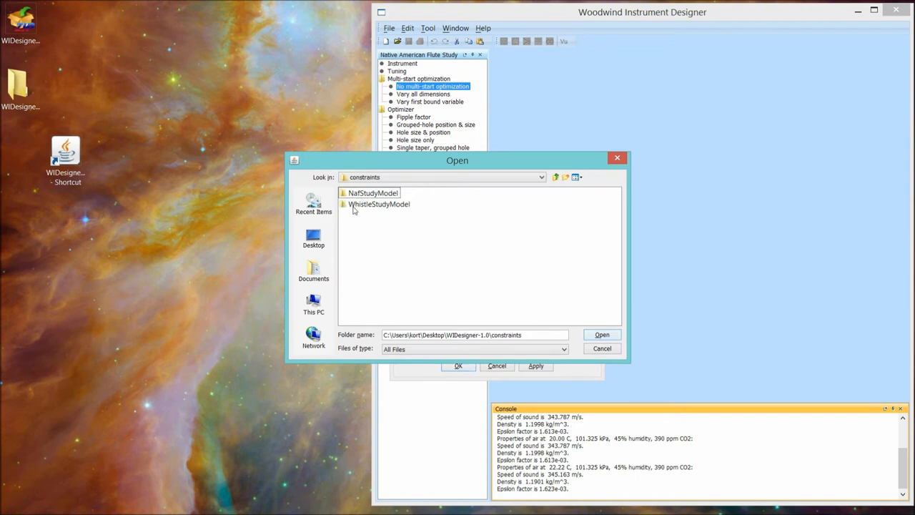
mouse_move(372, 219)
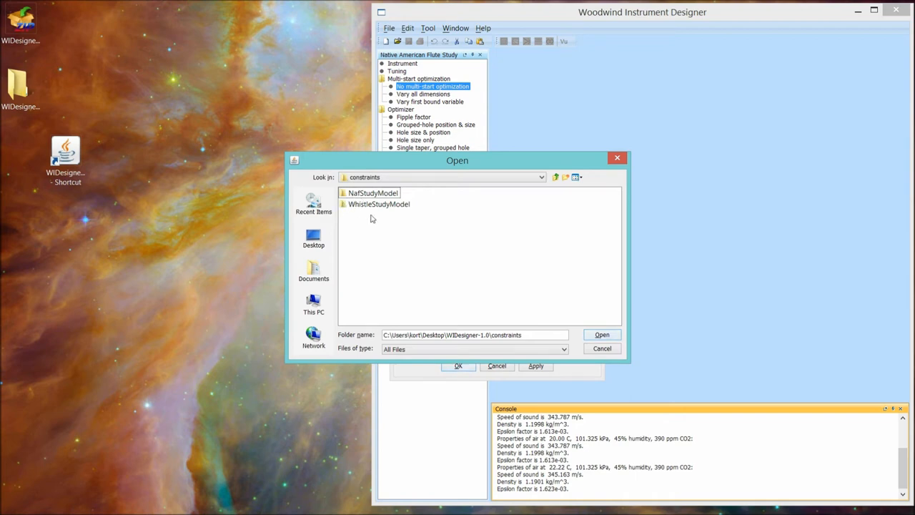
mouse_move(375, 218)
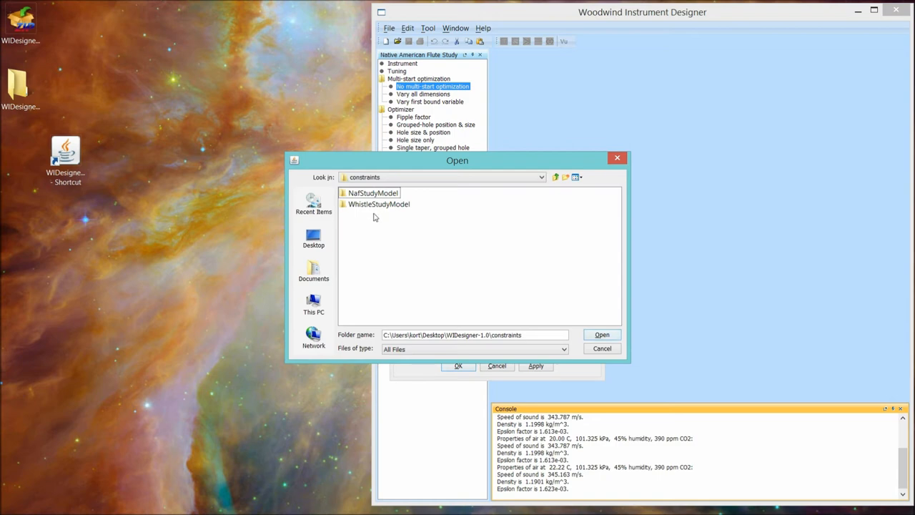
mouse_move(378, 285)
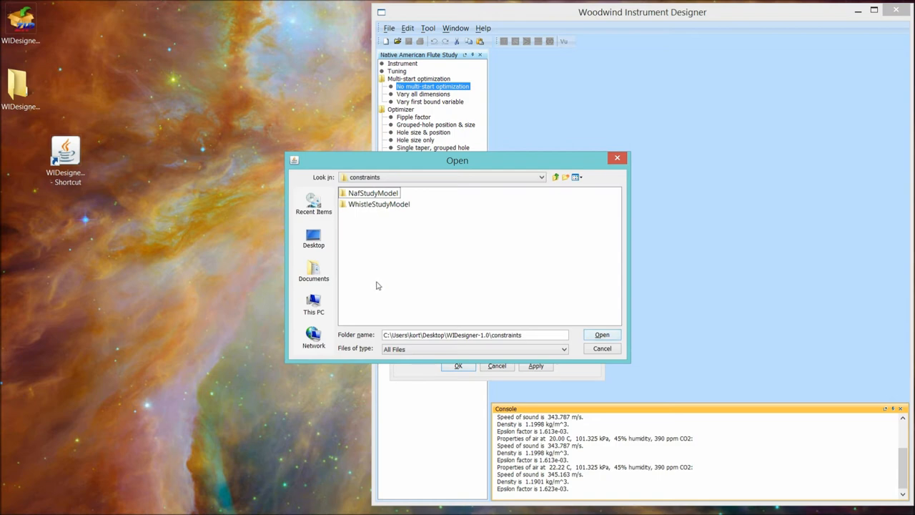
mouse_move(346, 195)
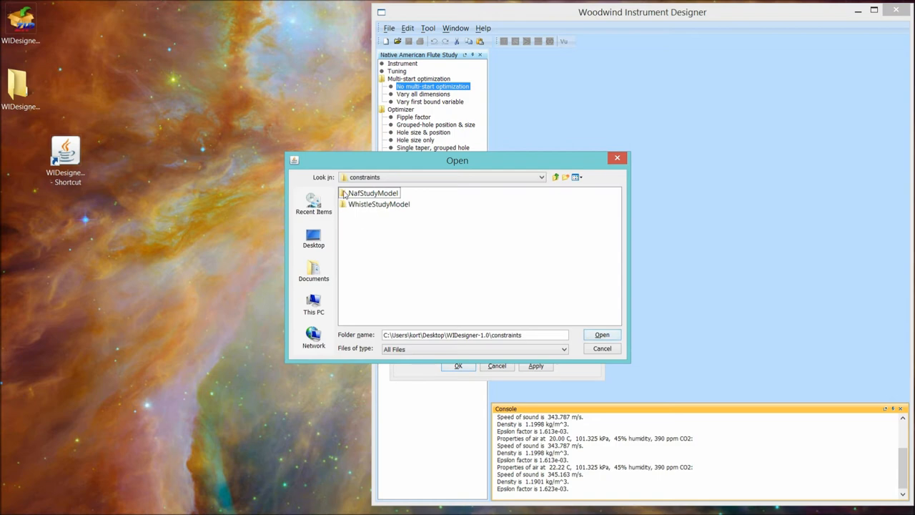
Step: Look through the NafStudyModel subfolders, then return and choose the WIDesigner-1.0 constraints folder
double_click(373, 193)
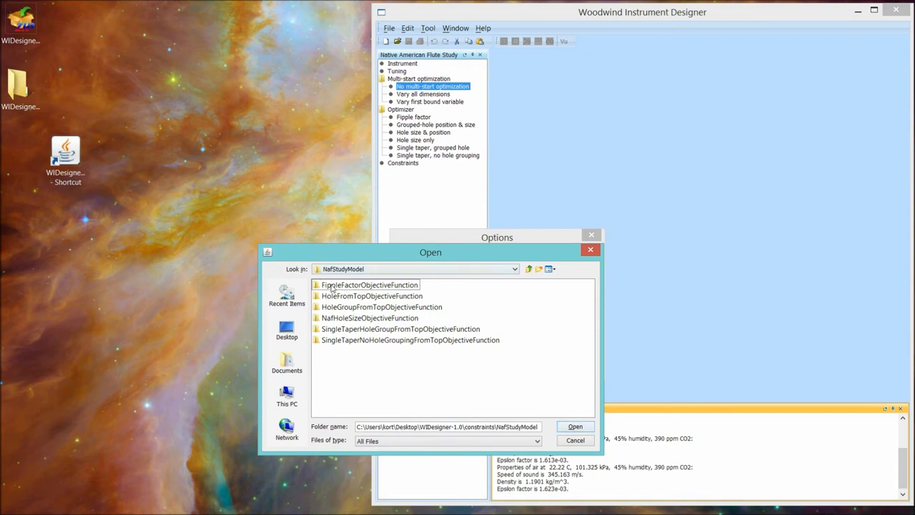
double_click(370, 284)
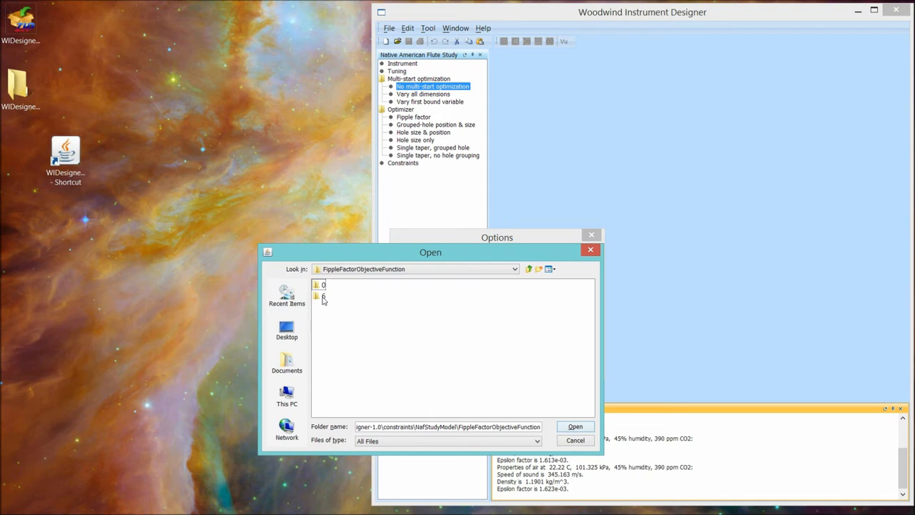
mouse_move(339, 306)
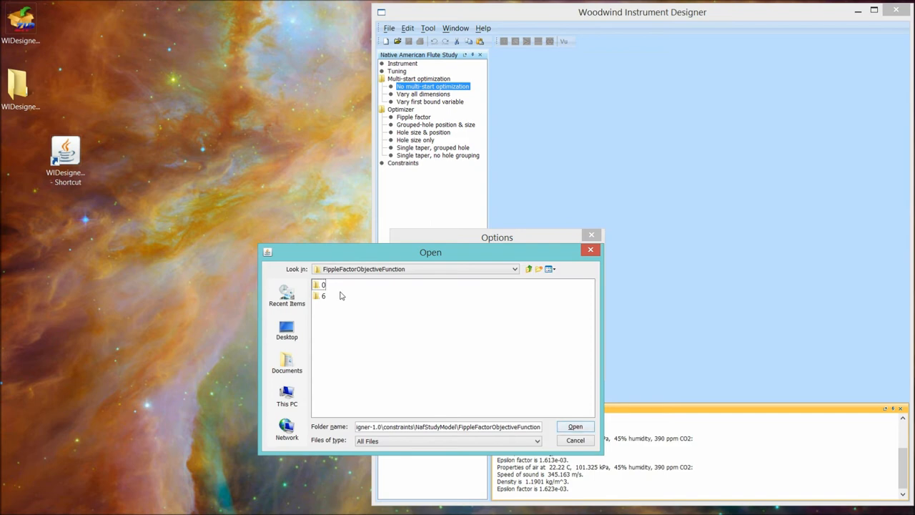
mouse_move(346, 324)
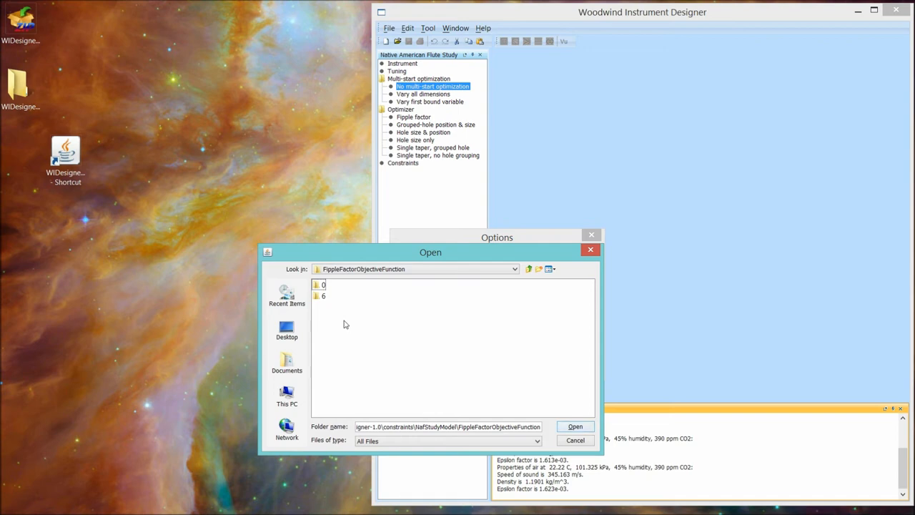
mouse_move(467, 329)
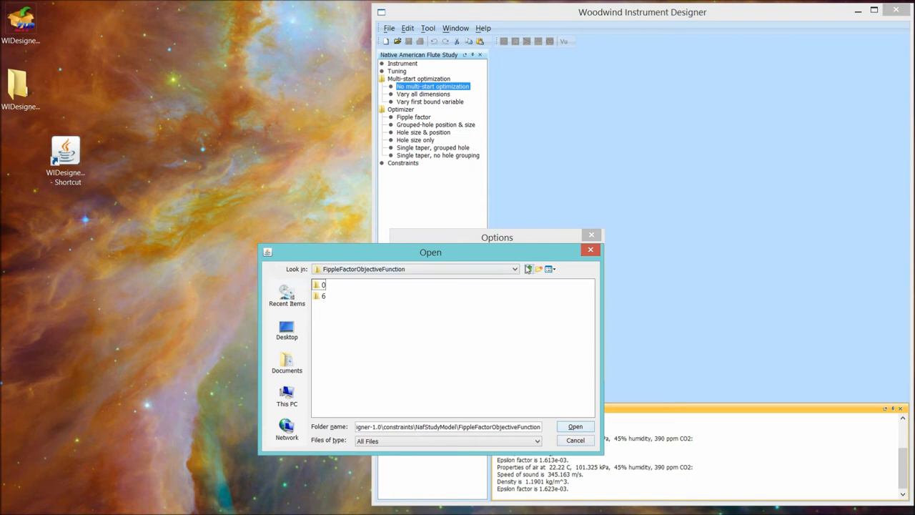
click(529, 269)
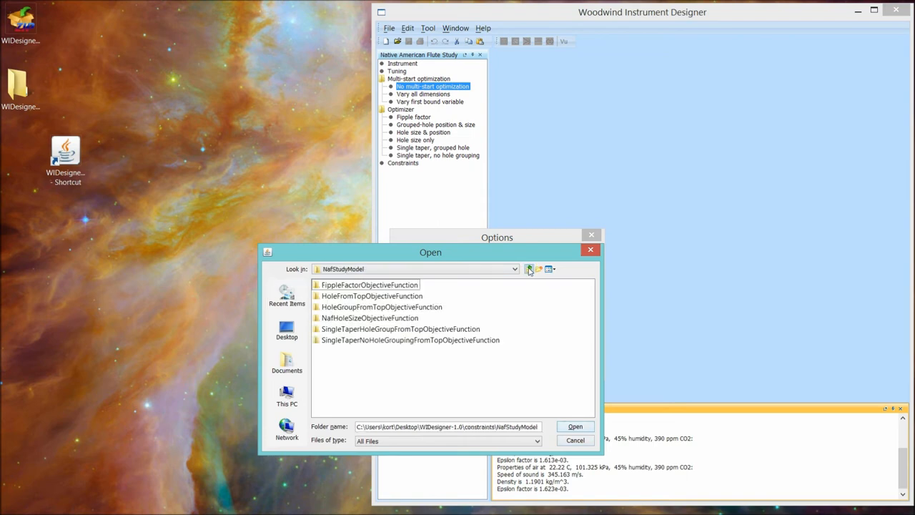
click(529, 269)
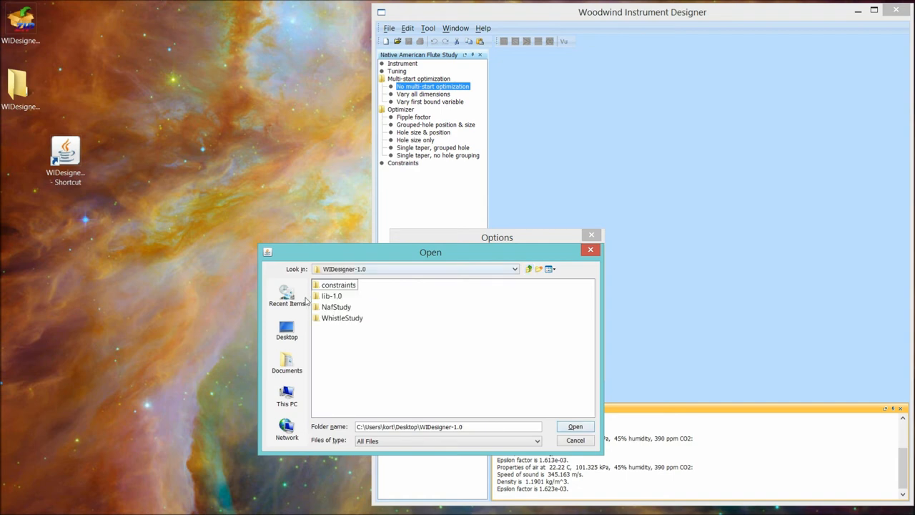
click(339, 285)
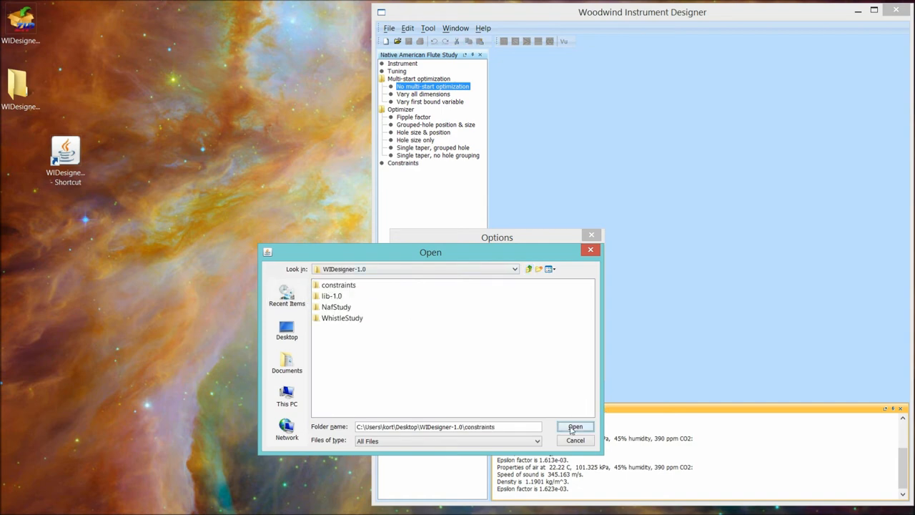
click(576, 427)
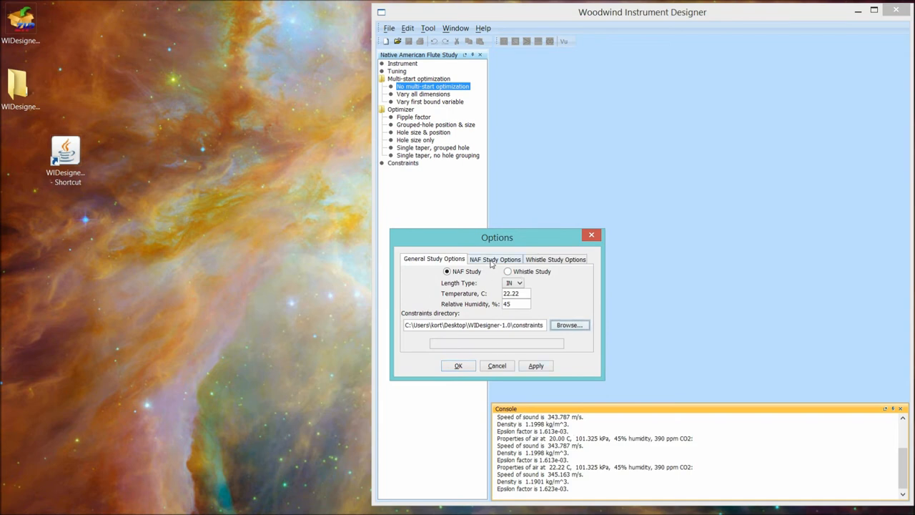
Step: Review the NAF Study Options, then the Whistle Study Options (blowing level 5, 101.325 kPa, CO2 390 ppm)
click(495, 258)
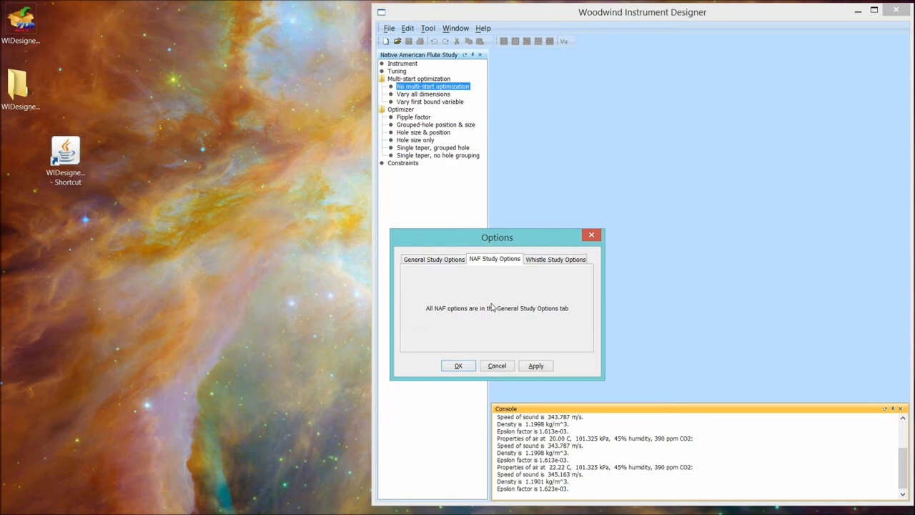
mouse_move(514, 323)
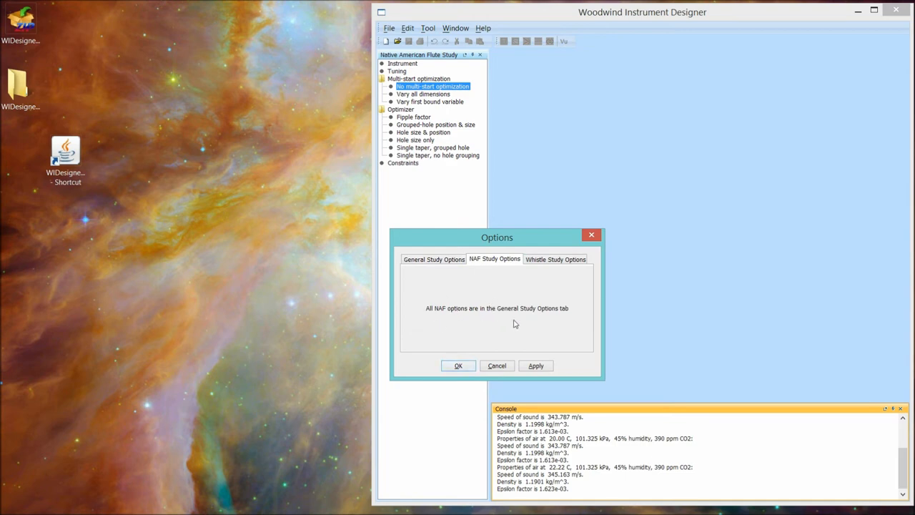
click(555, 259)
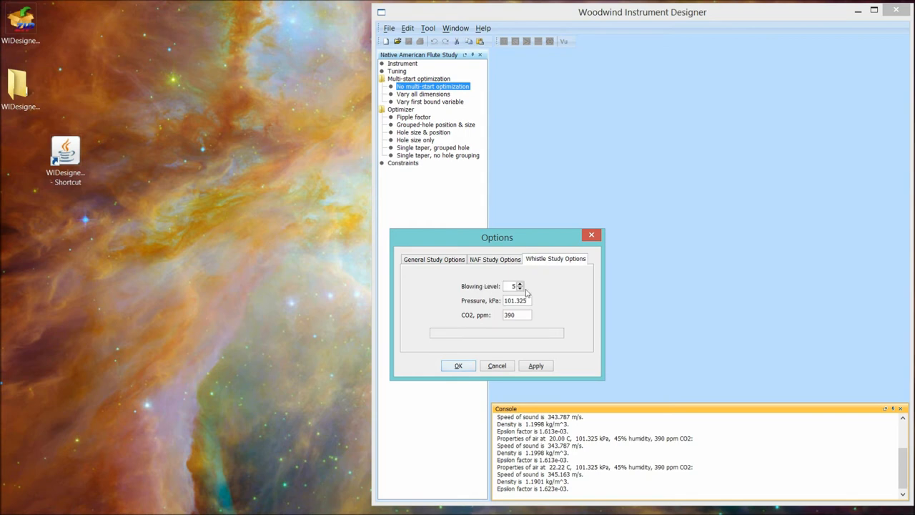
mouse_move(530, 291)
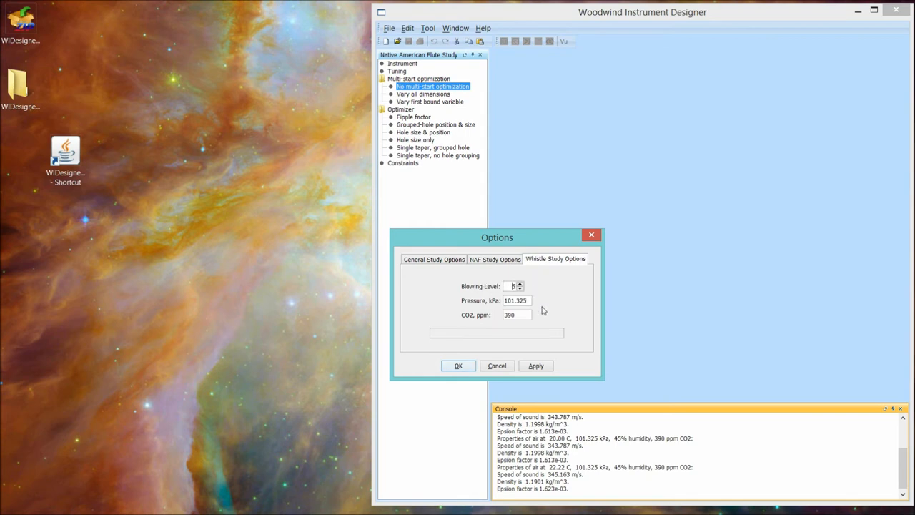
mouse_move(536, 320)
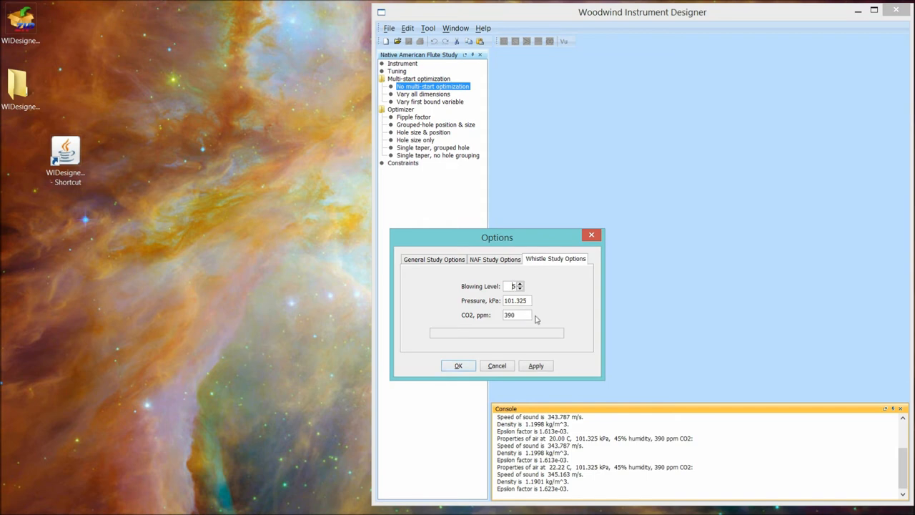
mouse_move(537, 319)
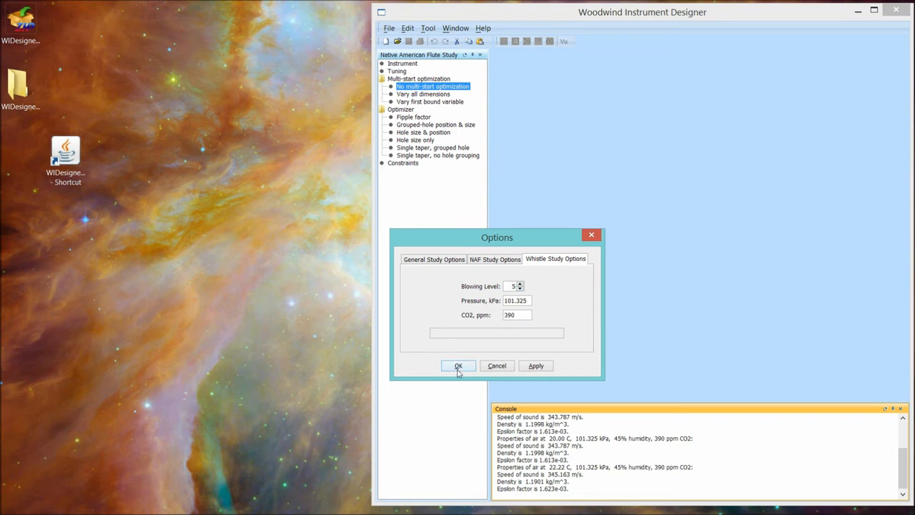
Step: Confirm the Options dialog with OK so the console shows updated air properties
click(458, 365)
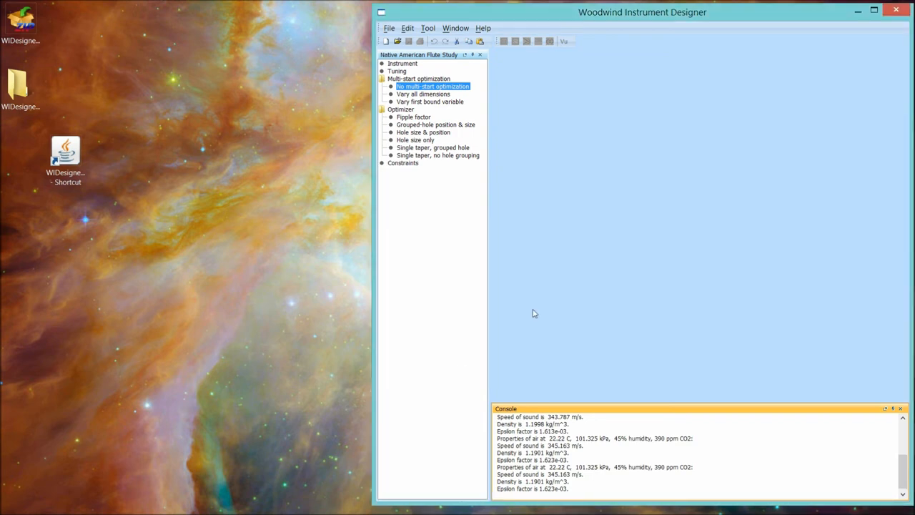
mouse_move(522, 298)
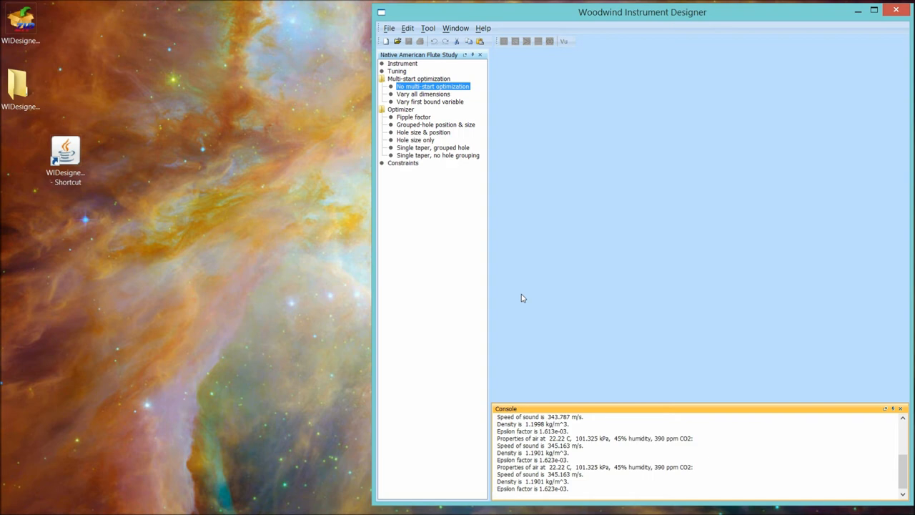
mouse_move(510, 186)
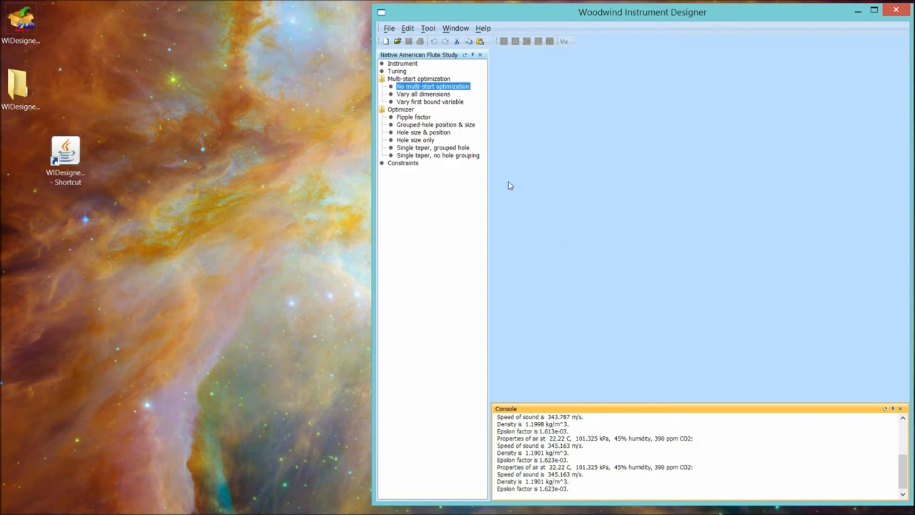
mouse_move(509, 193)
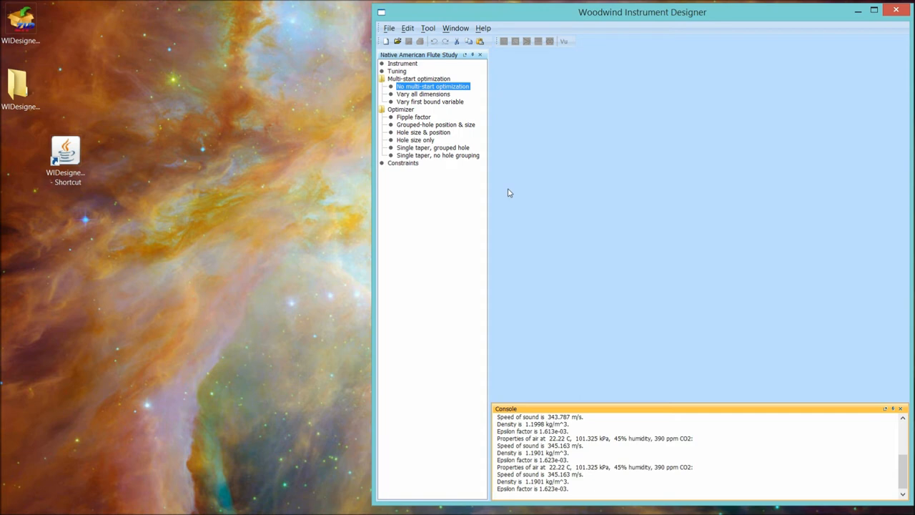
mouse_move(623, 147)
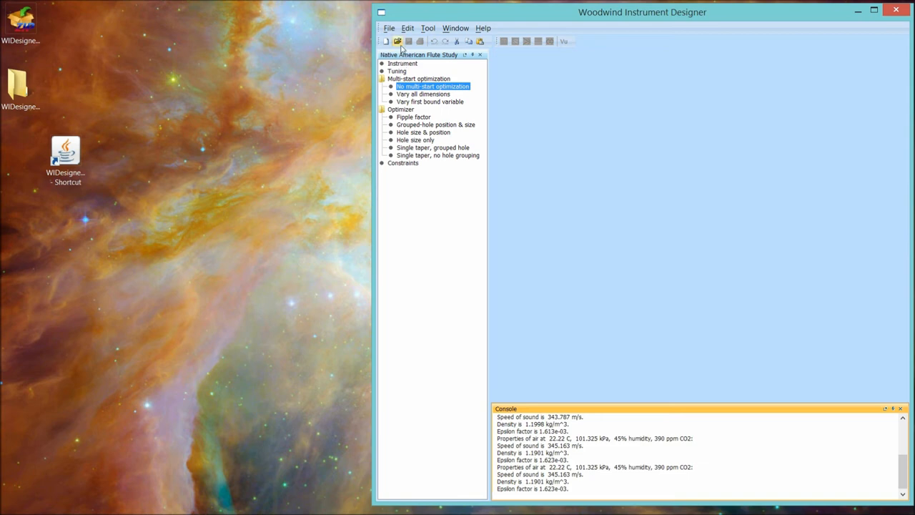
mouse_move(399, 44)
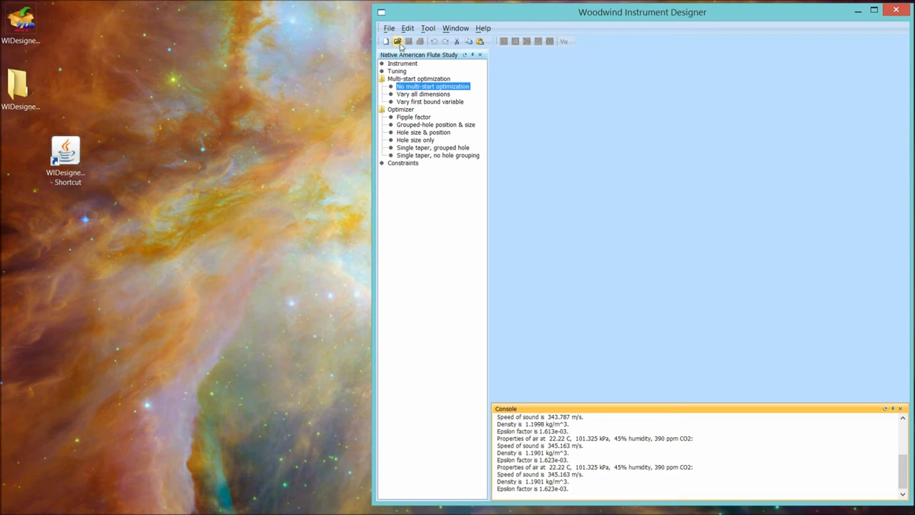
Step: Open 0.75-bore_6-hole_NAF_starter.xml from Desktop > WIDesigner-1.0 > NafStudy > instruments
click(398, 41)
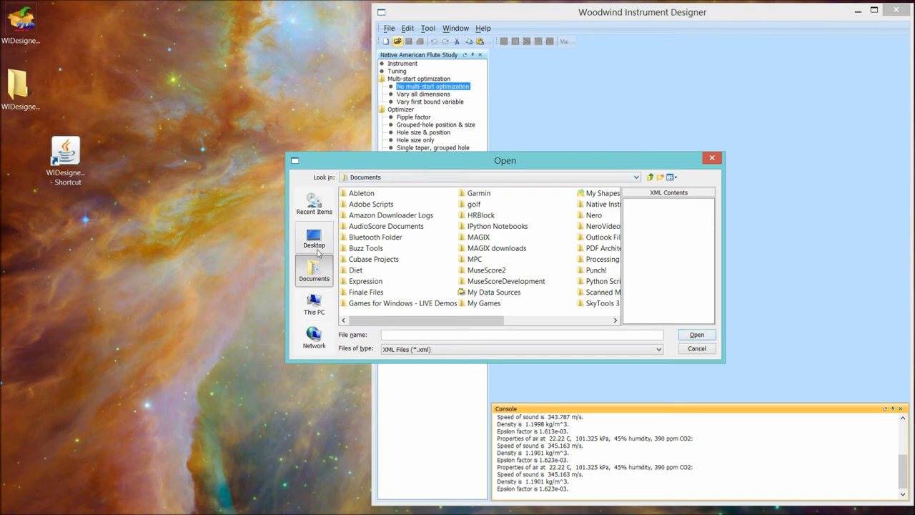
mouse_move(329, 308)
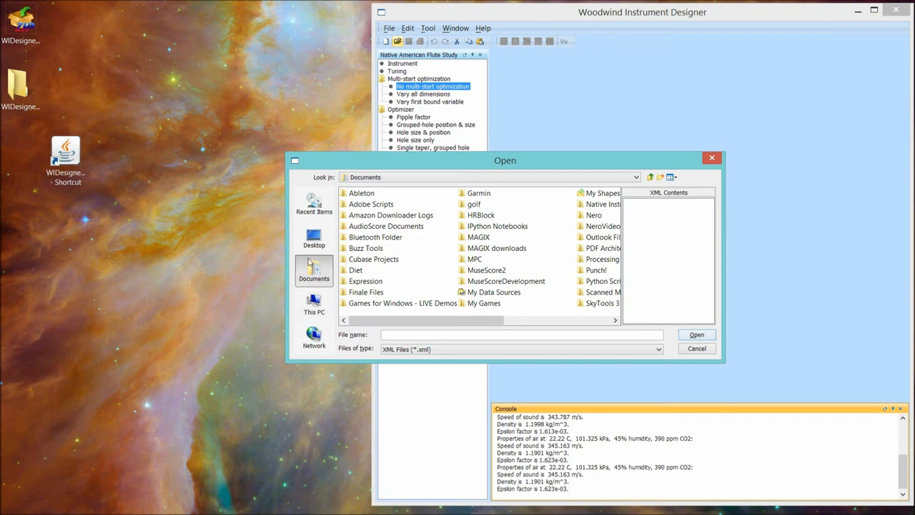
click(314, 236)
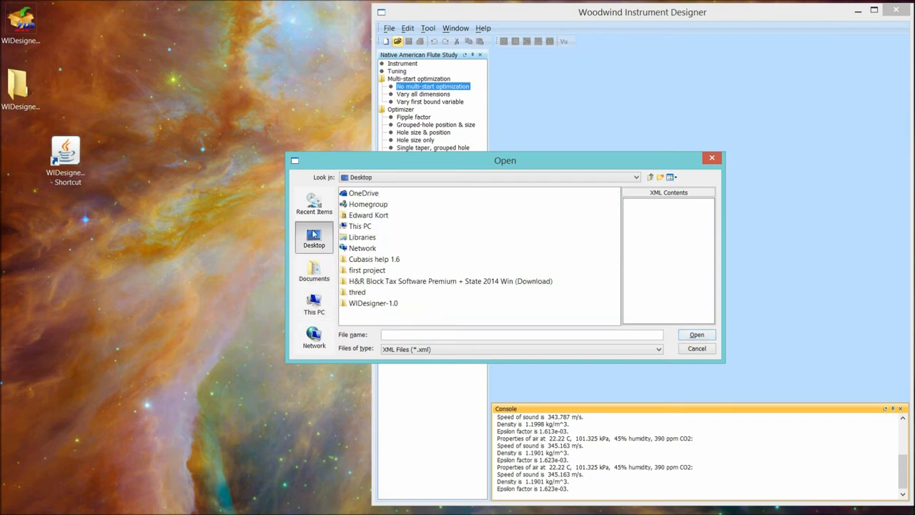
mouse_move(322, 241)
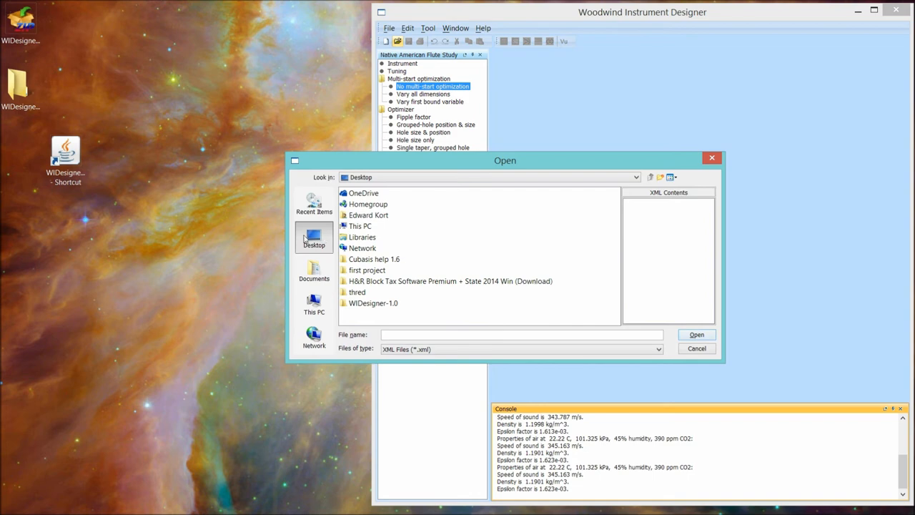
click(373, 302)
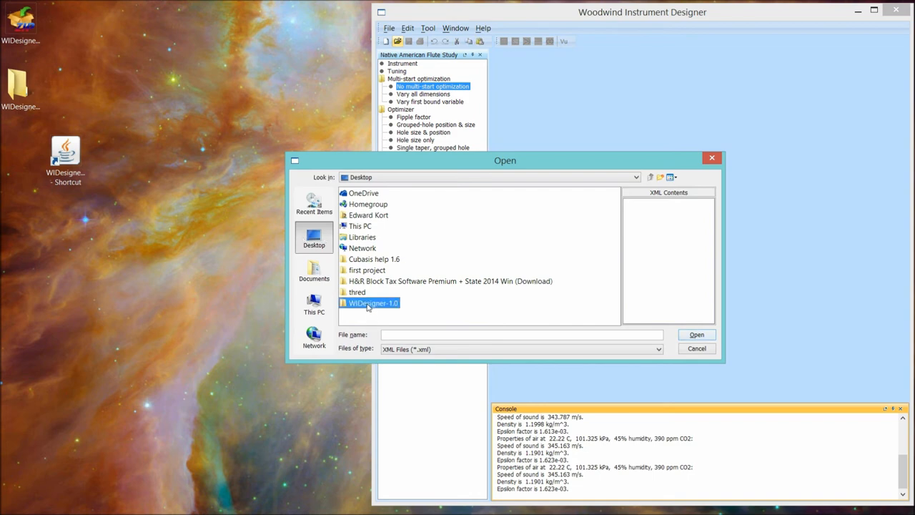
double_click(372, 303)
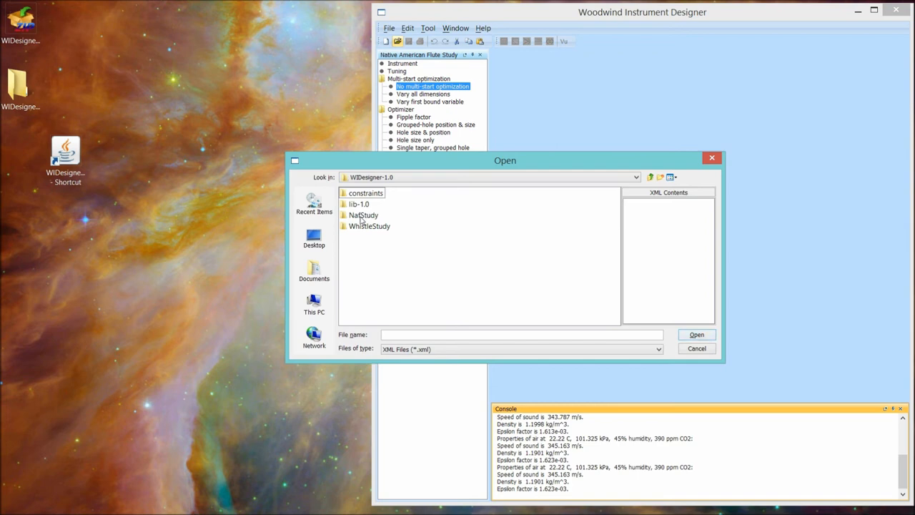
double_click(362, 214)
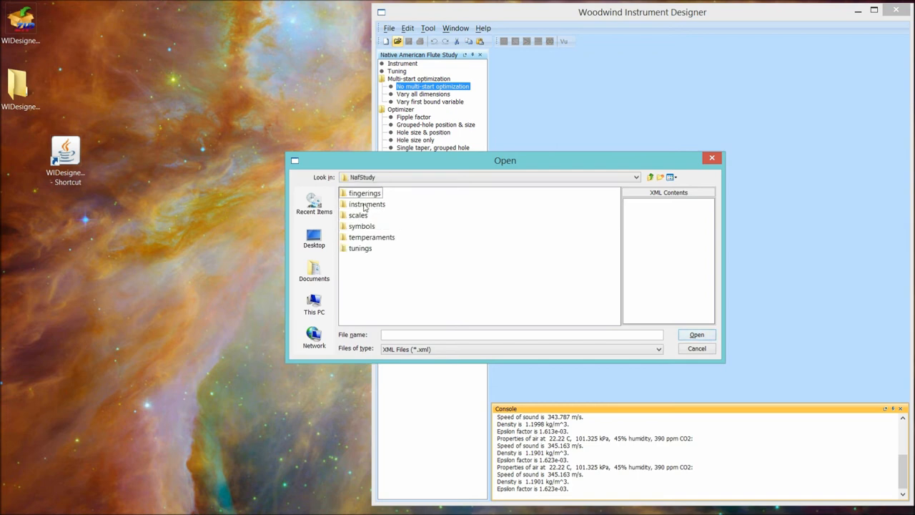
double_click(367, 204)
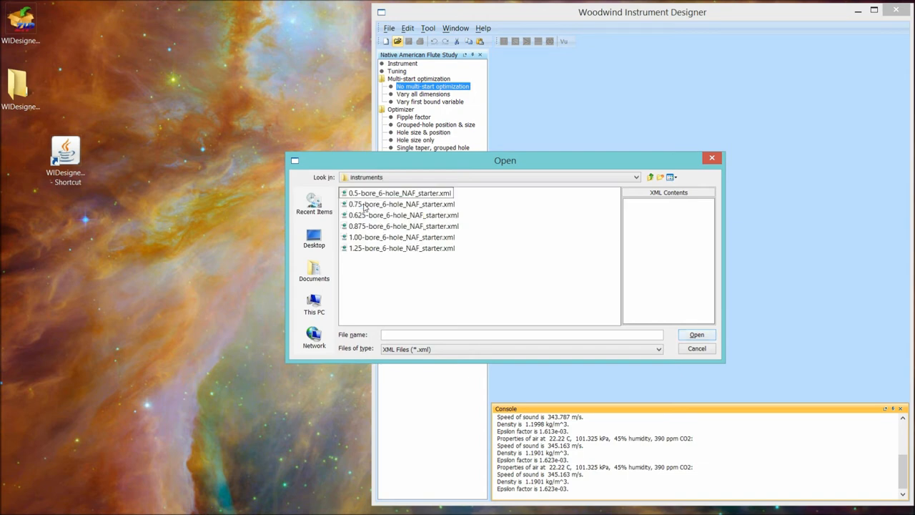
mouse_move(375, 209)
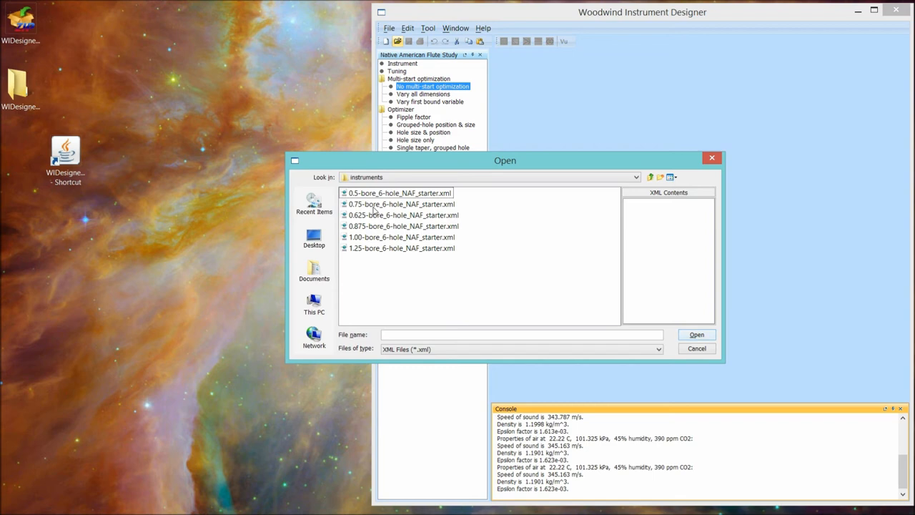
double_click(401, 204)
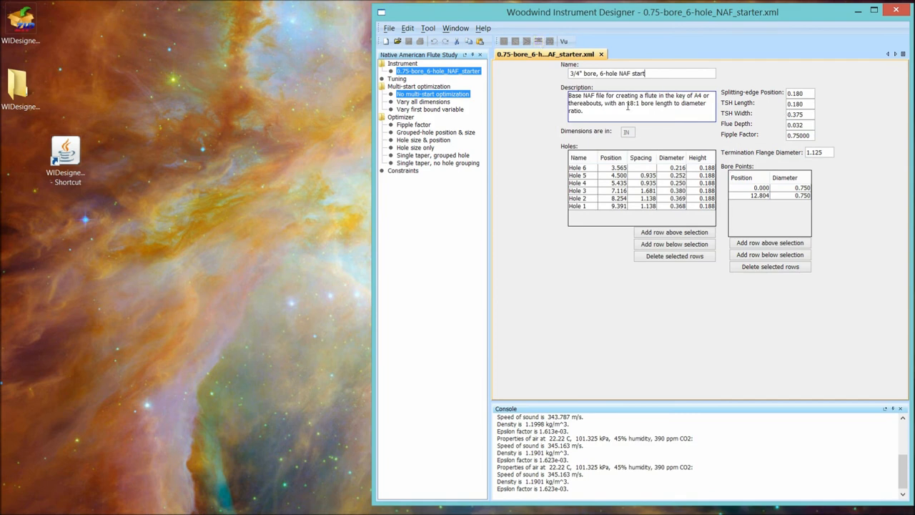
mouse_move(551, 67)
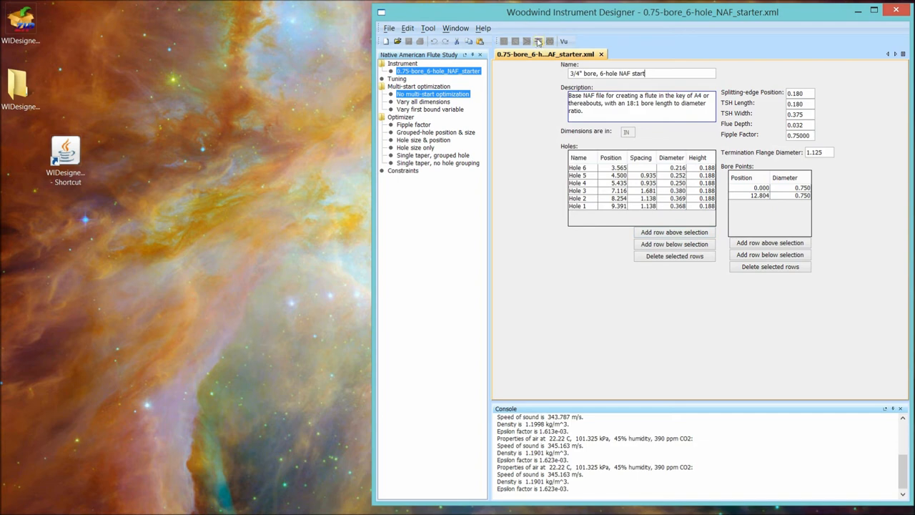
click(538, 41)
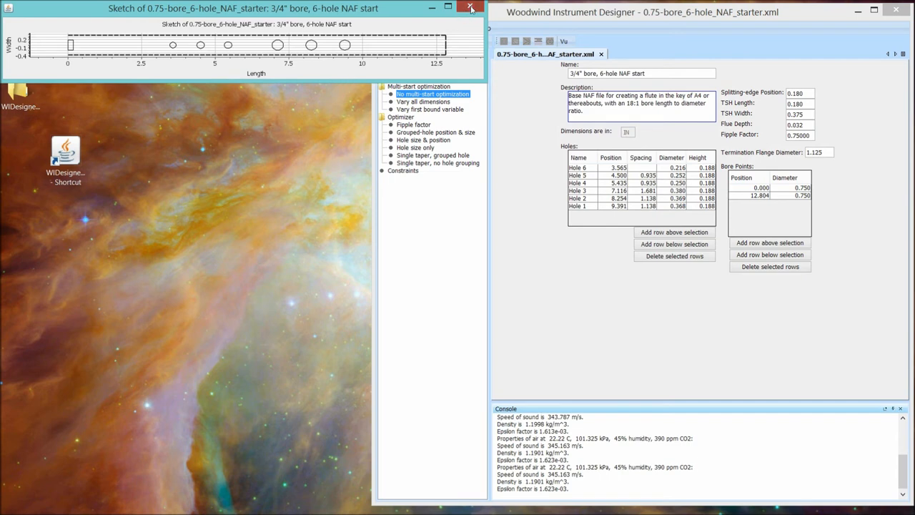
click(471, 8)
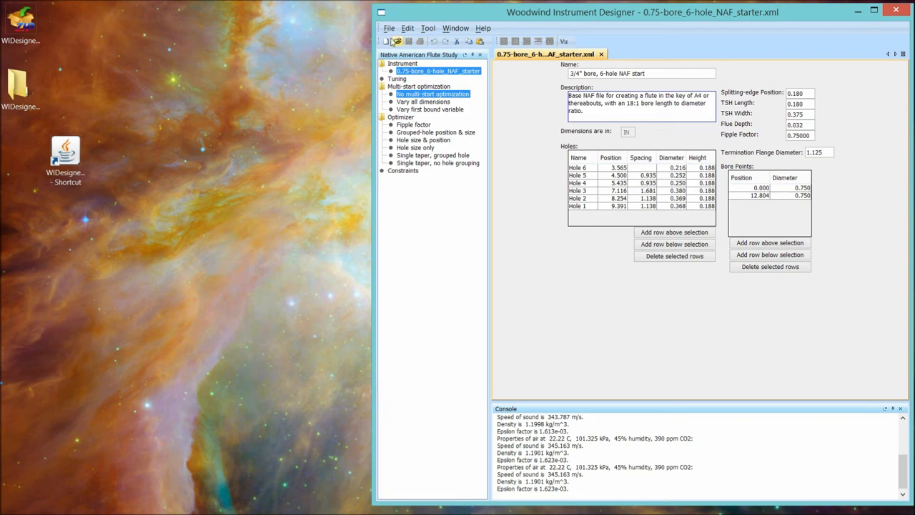
Step: Show the File menu, which lists the recent 0.75-bore 6-hole NAF starter file
click(389, 28)
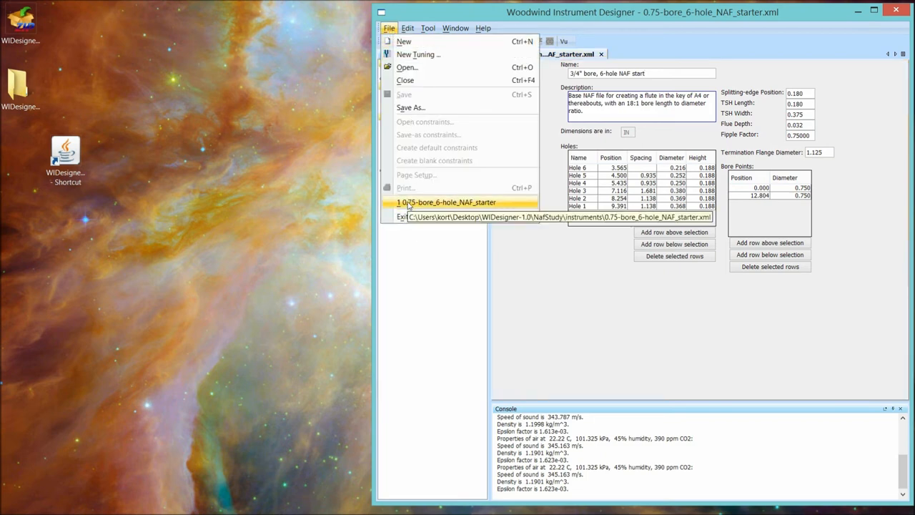
mouse_move(420, 206)
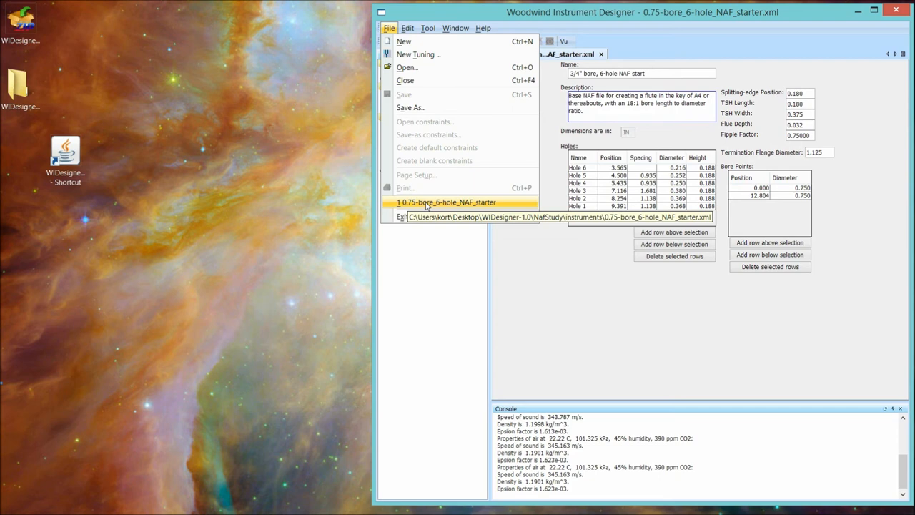
mouse_move(406, 67)
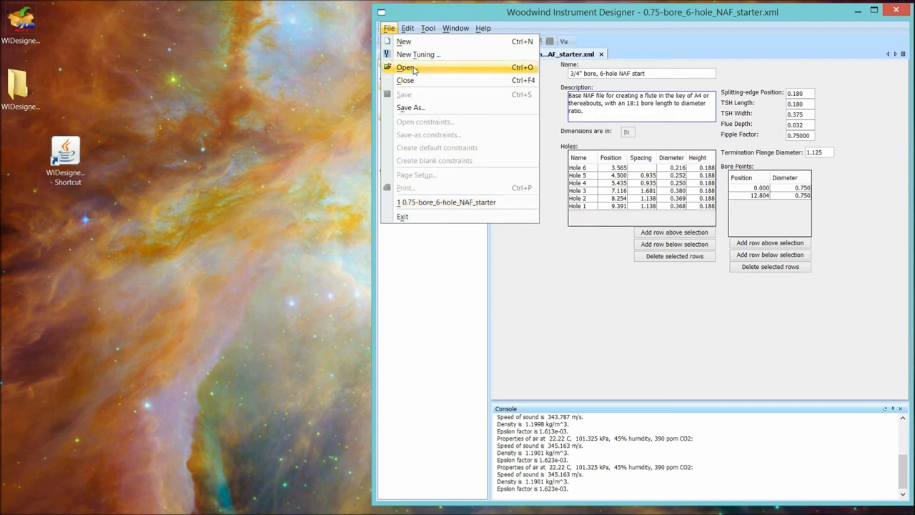
Step: Open A4_ET_6-hole_NAF_chromatic_tuning.xml from the NafStudy tunings folder
click(406, 67)
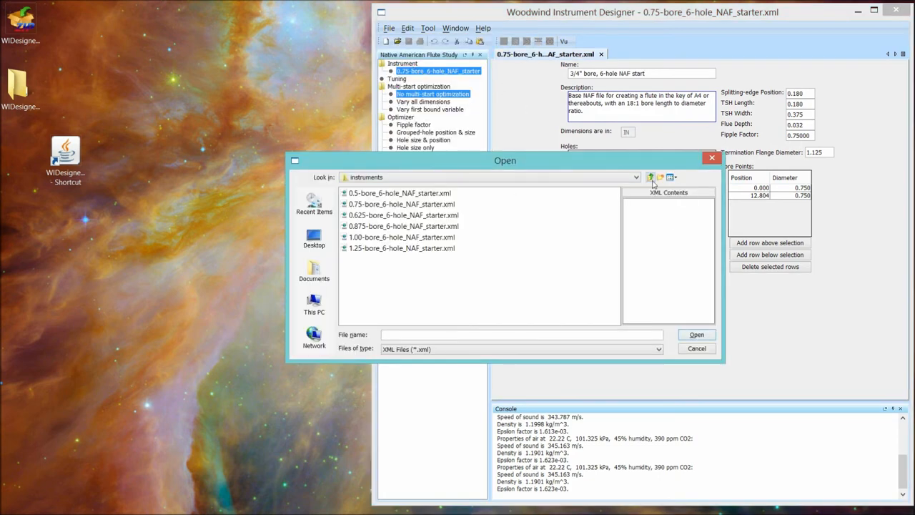
click(650, 177)
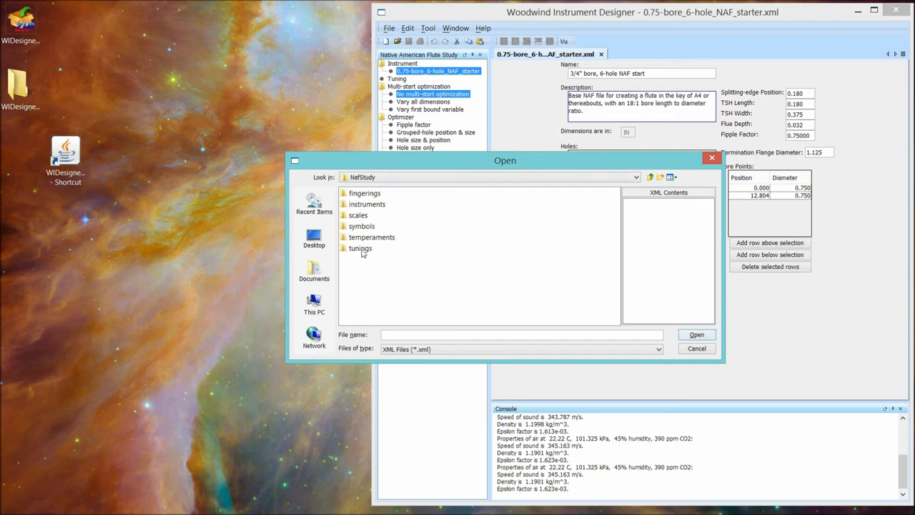
double_click(360, 248)
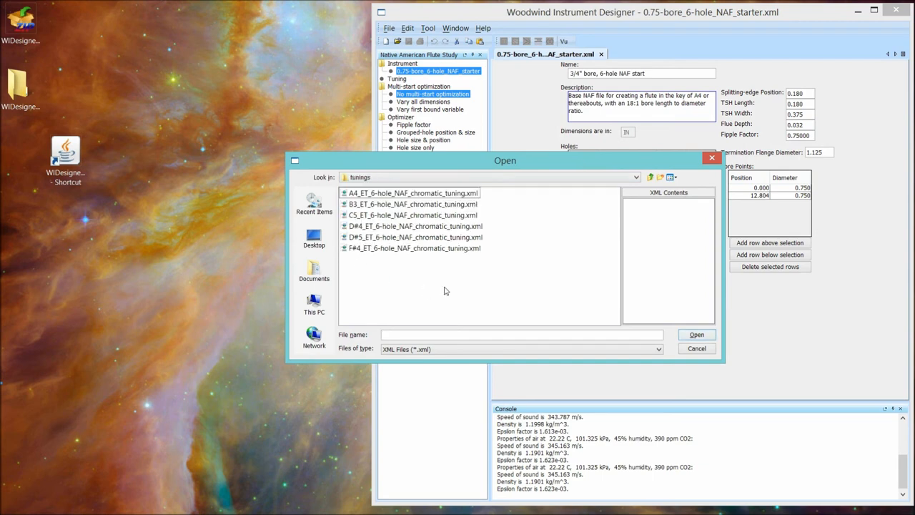
click(412, 192)
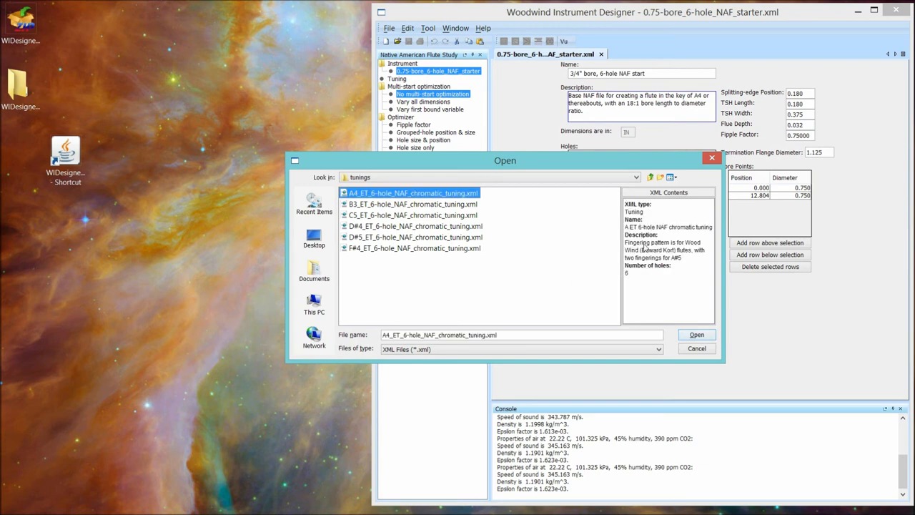
mouse_move(392, 164)
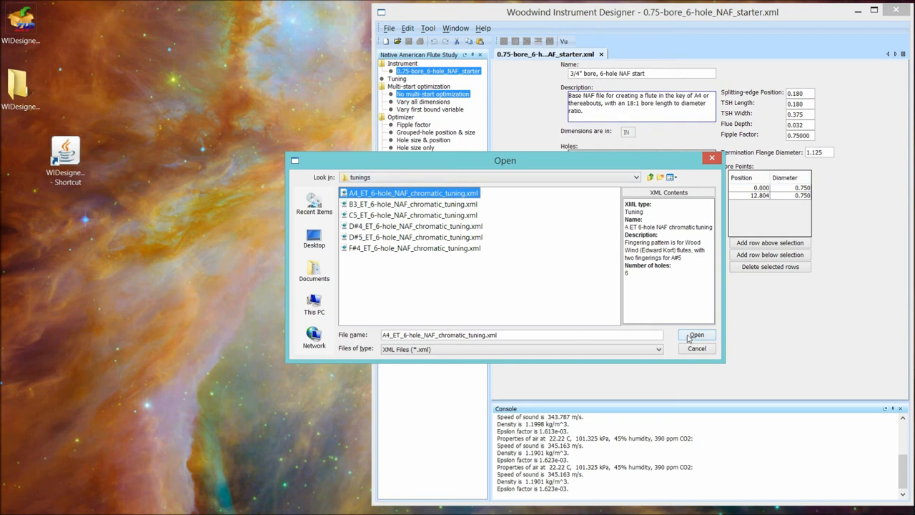
click(696, 334)
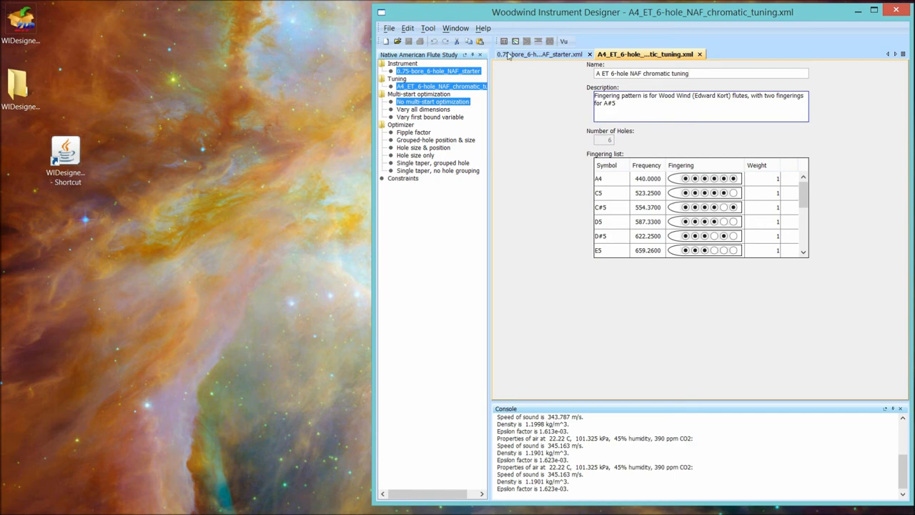
click(503, 40)
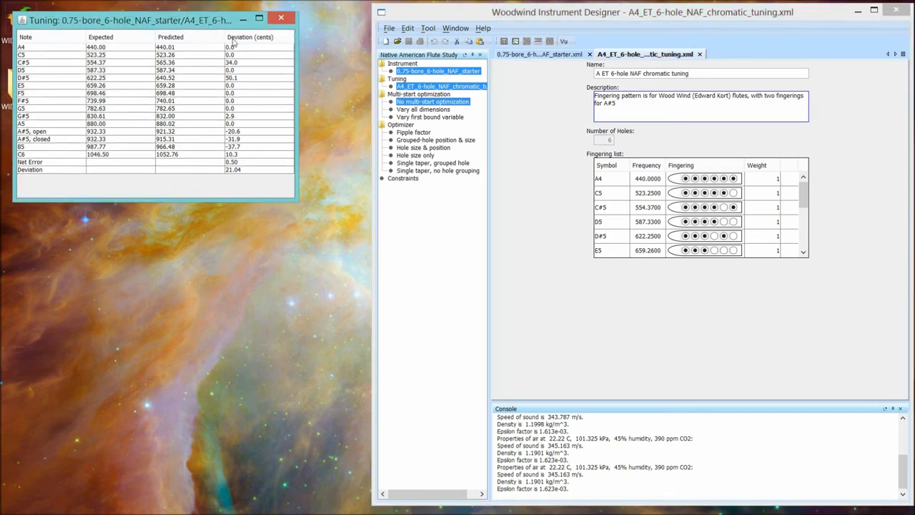
drag(129, 19, 159, 53)
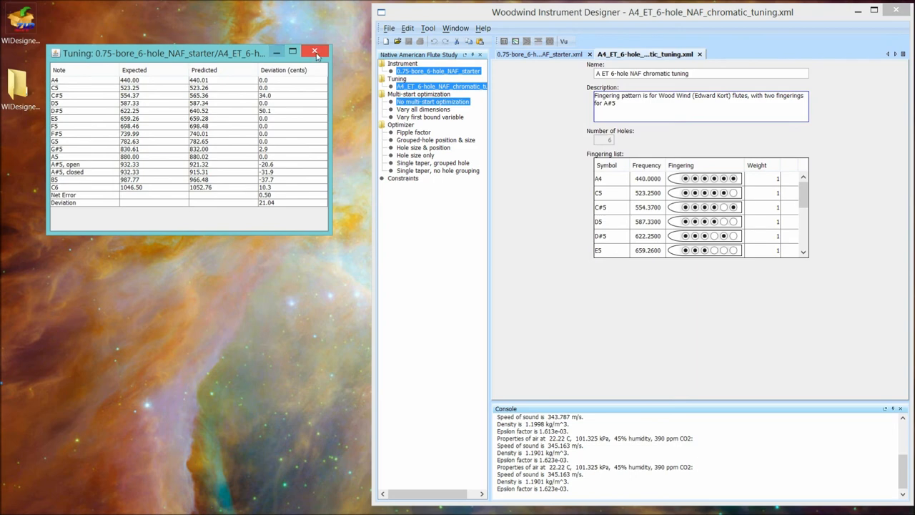
click(315, 51)
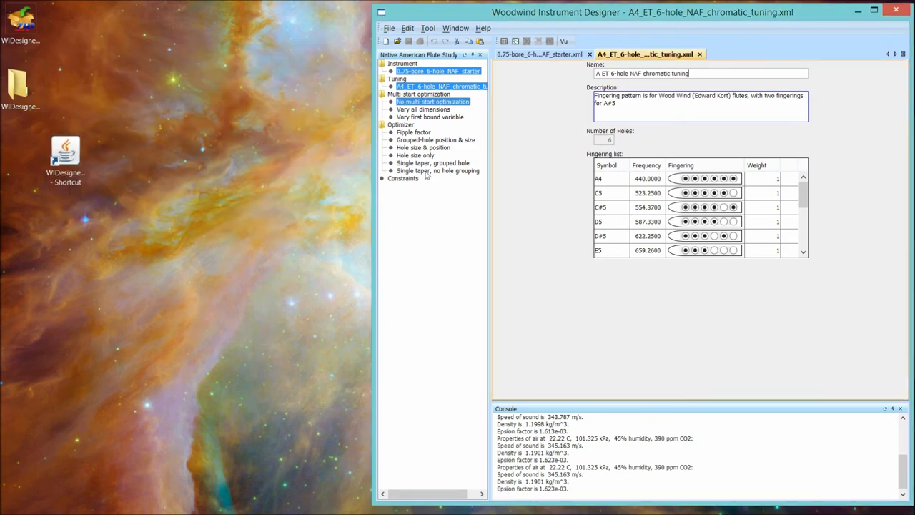
mouse_move(414, 155)
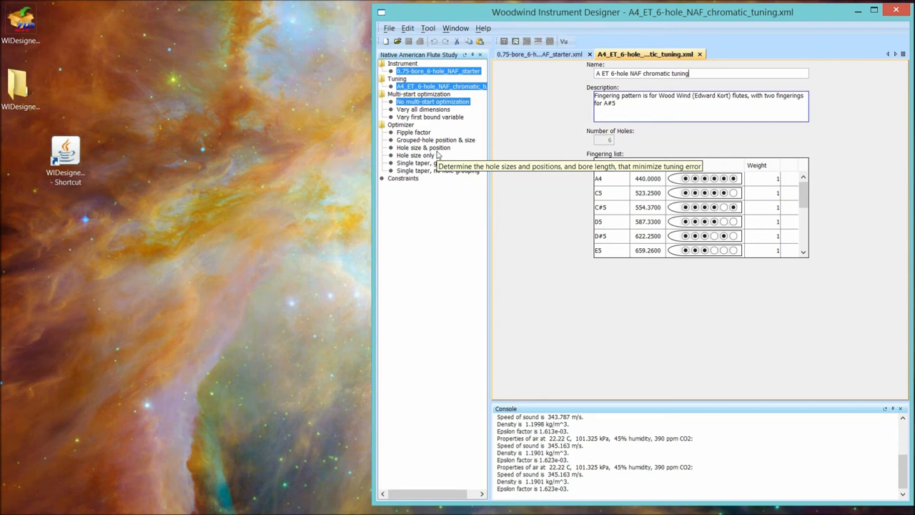
mouse_move(622, 191)
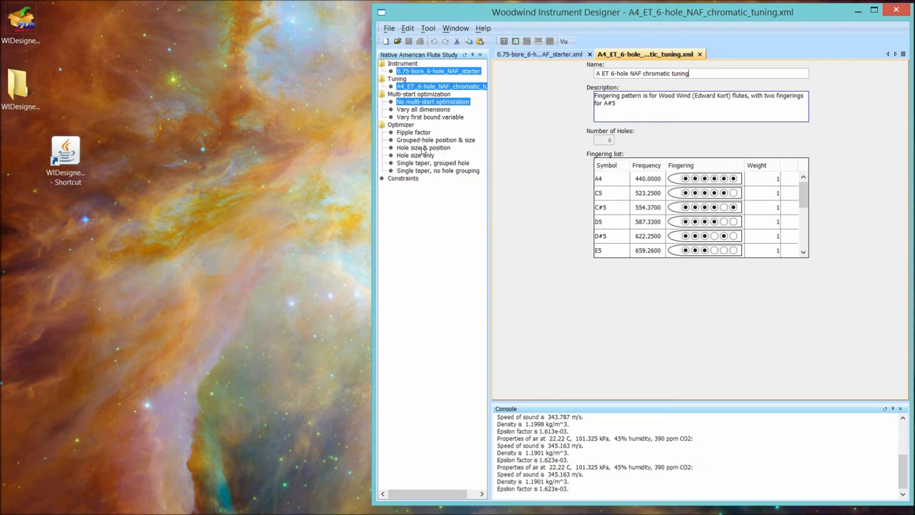
Step: Choose Hole size & position as the study's optimizer
click(423, 148)
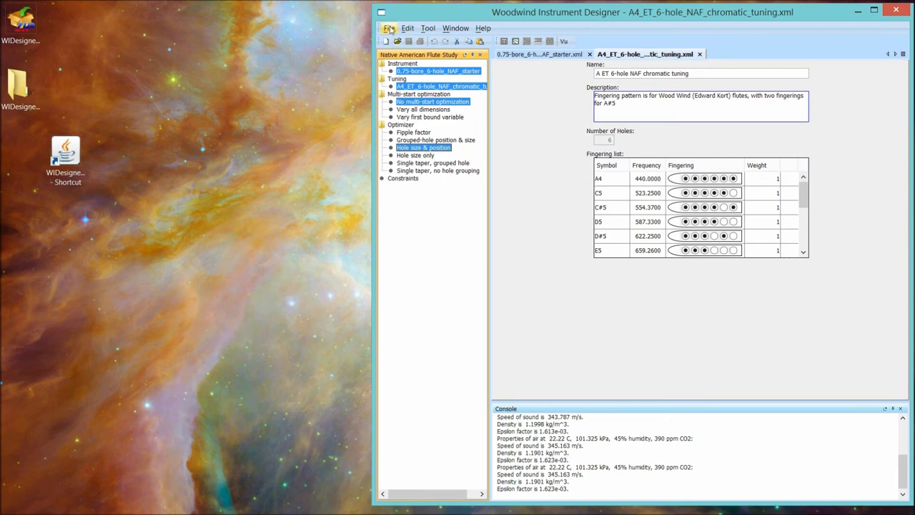
Step: Load the 1.25_max_hole_spacing.xml constraints file from the constraints folder
click(390, 28)
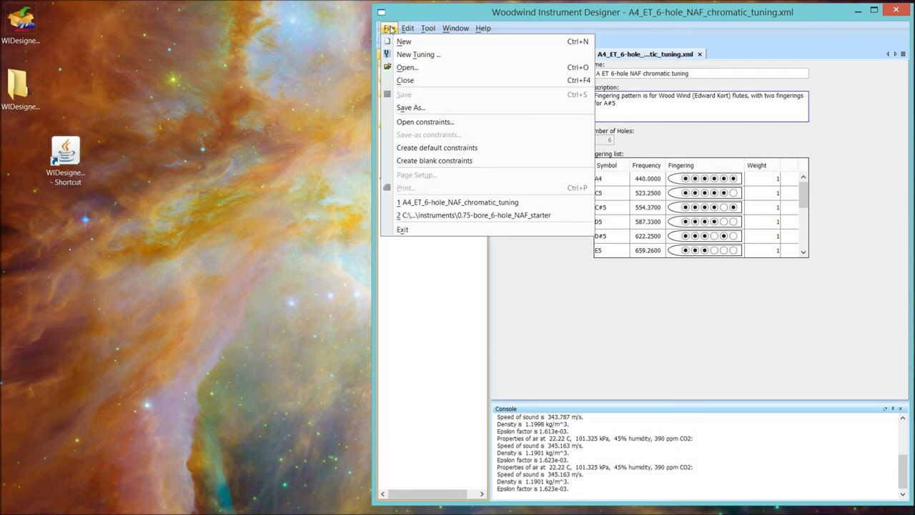
mouse_move(425, 122)
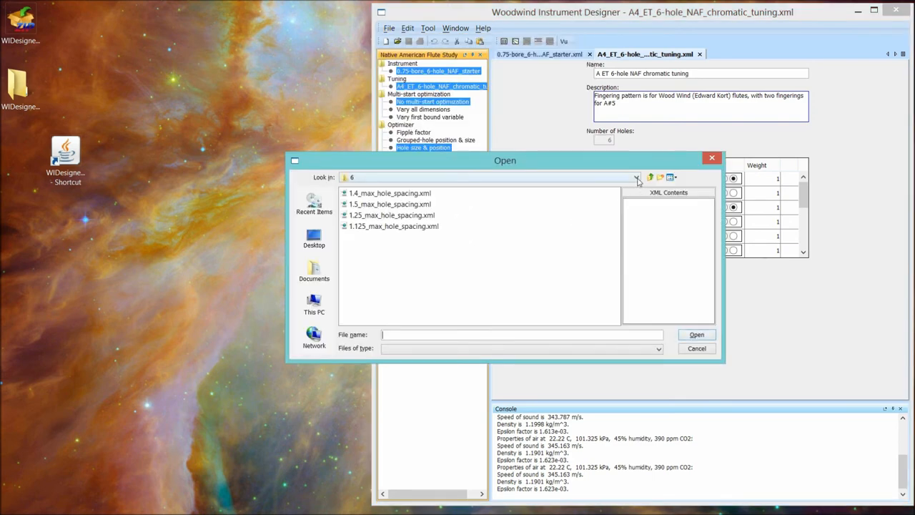
click(635, 178)
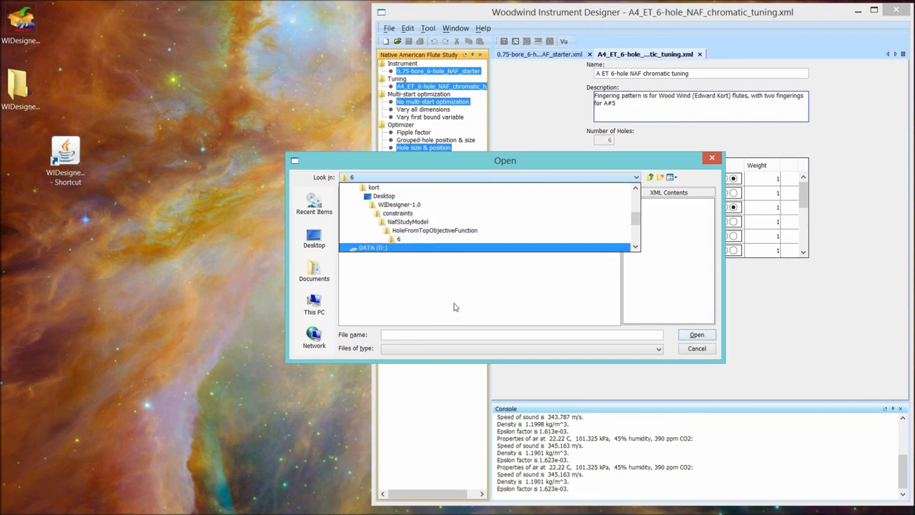
double_click(398, 240)
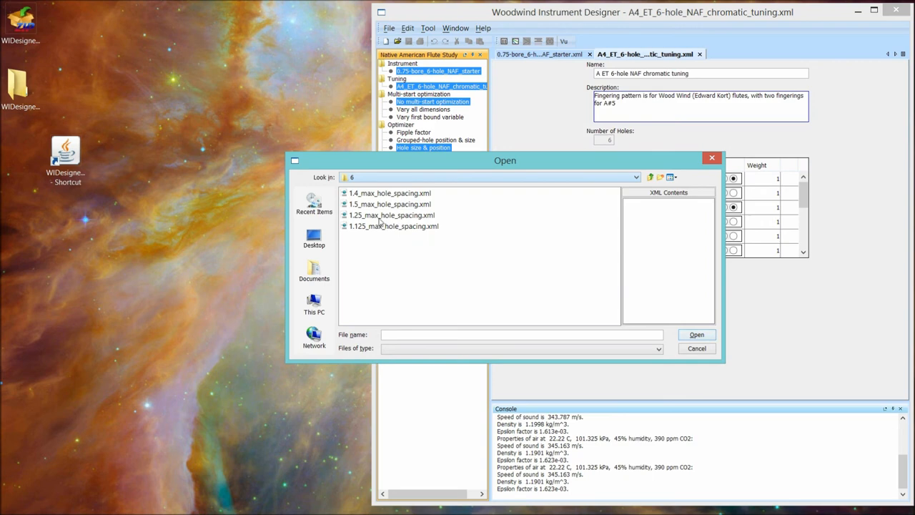
double_click(392, 215)
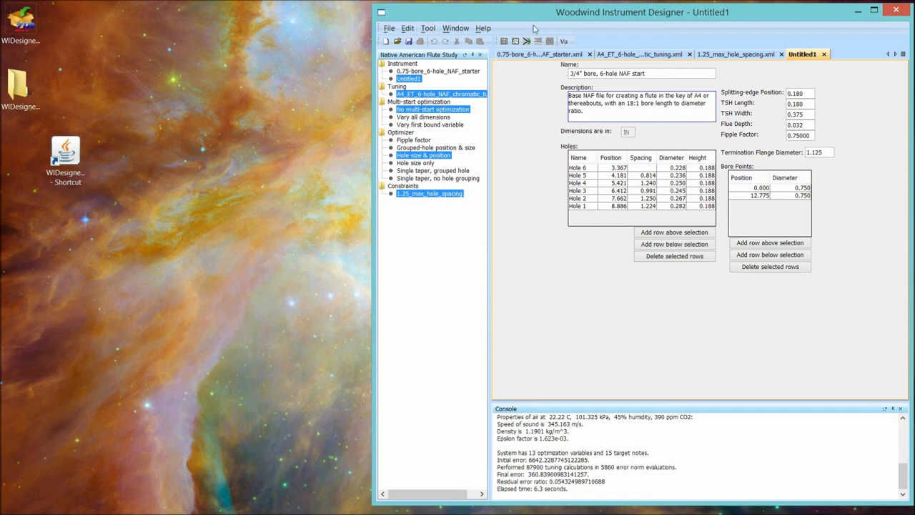
Step: Compare Untitled1's 4.90-cent tuning deviation beside the starter's 21.04, then close WIDesigner
click(504, 41)
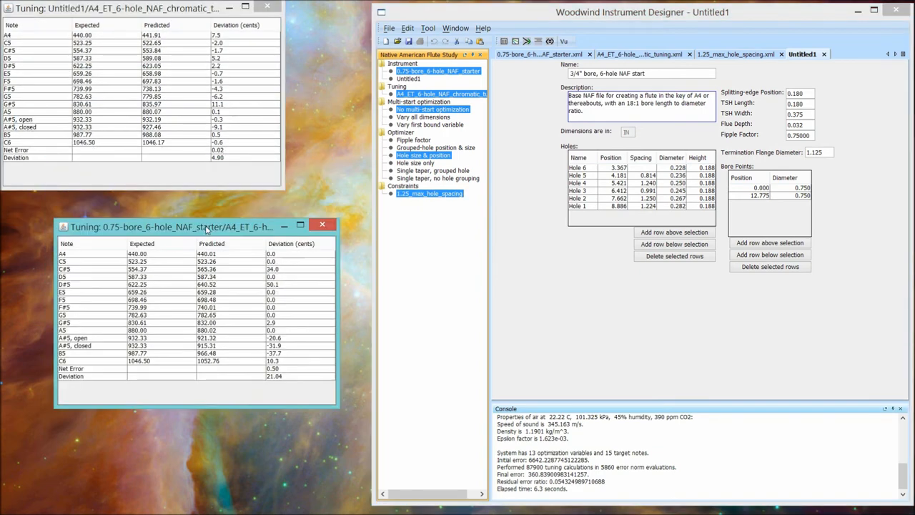
drag(172, 226, 181, 199)
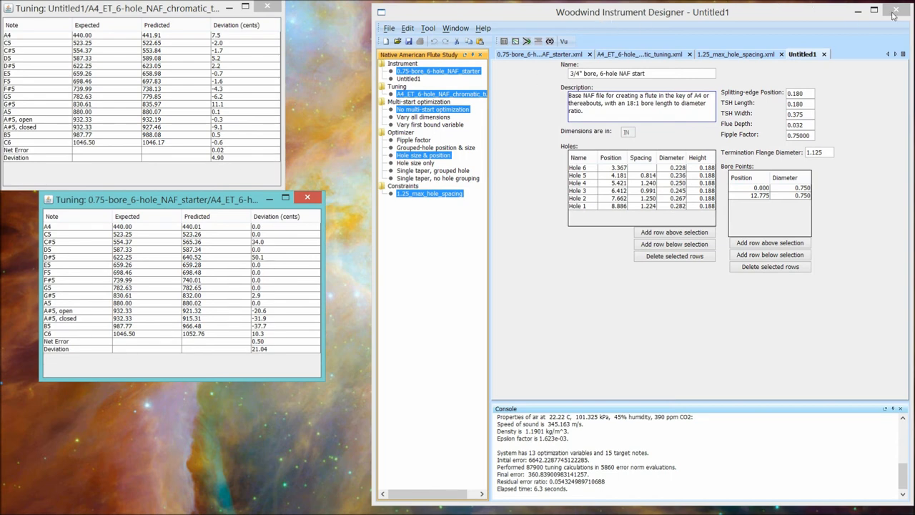
click(896, 12)
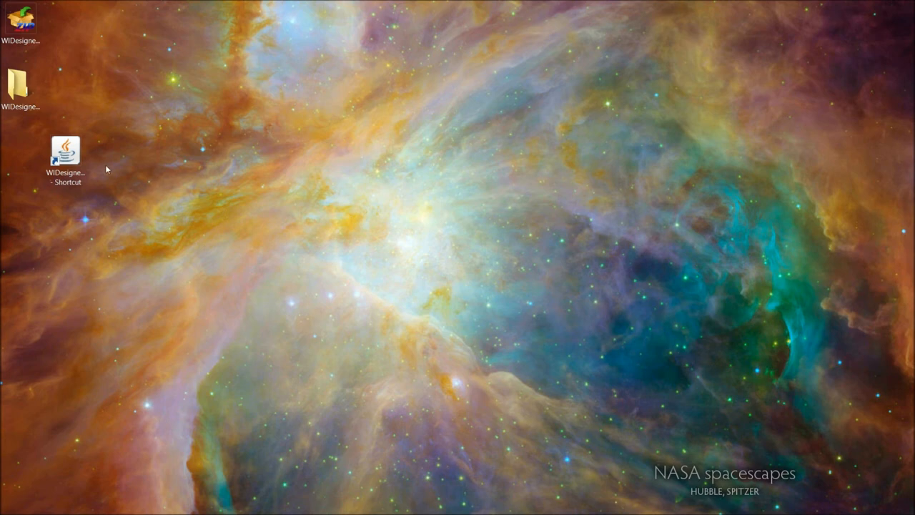
click(65, 154)
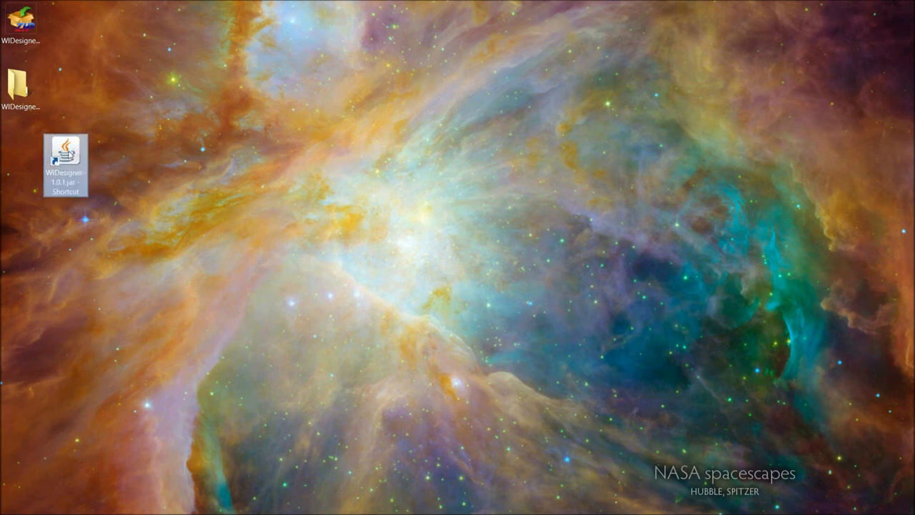
double_click(65, 150)
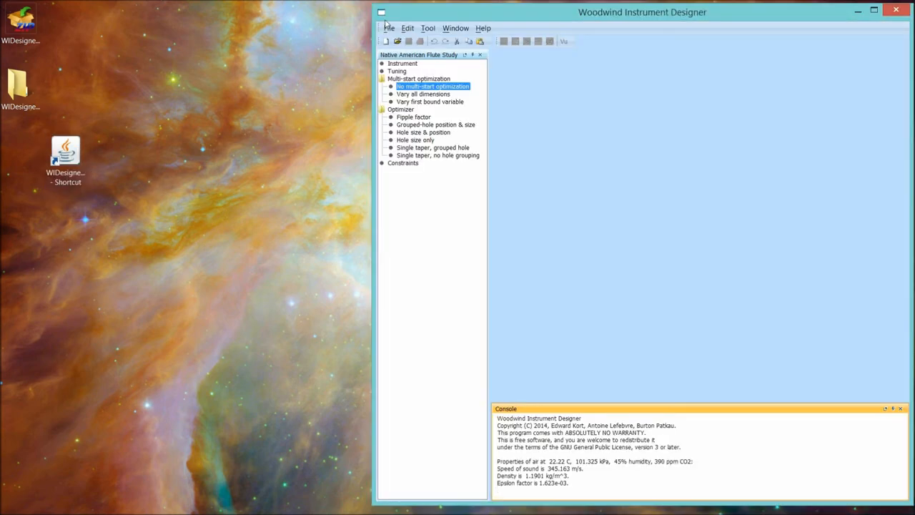
click(389, 28)
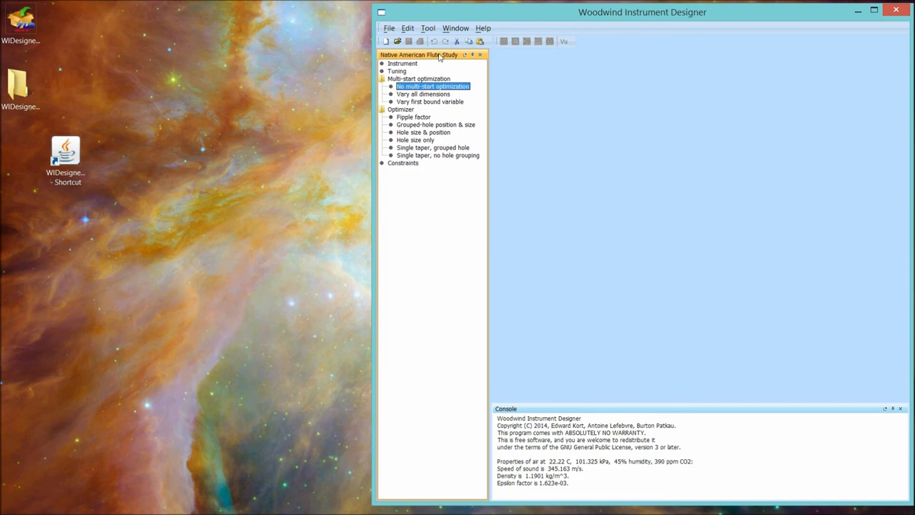
mouse_move(401, 196)
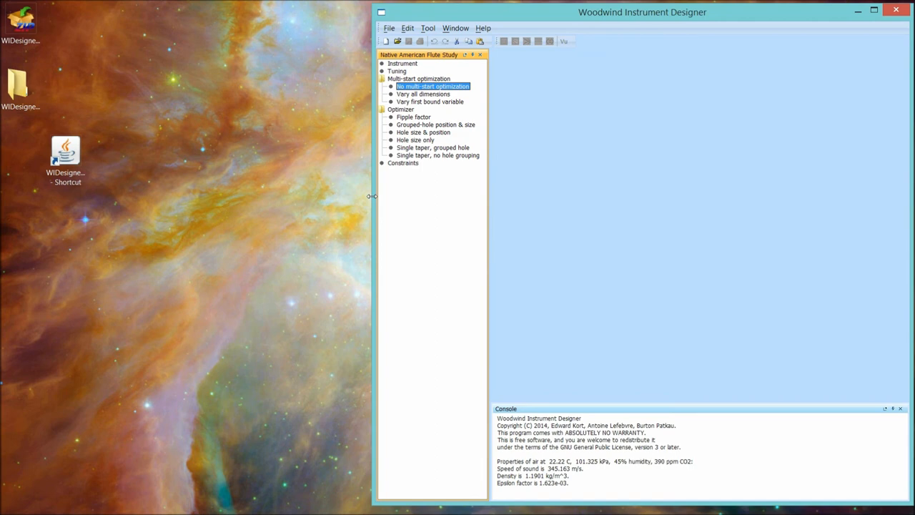
mouse_move(908, 21)
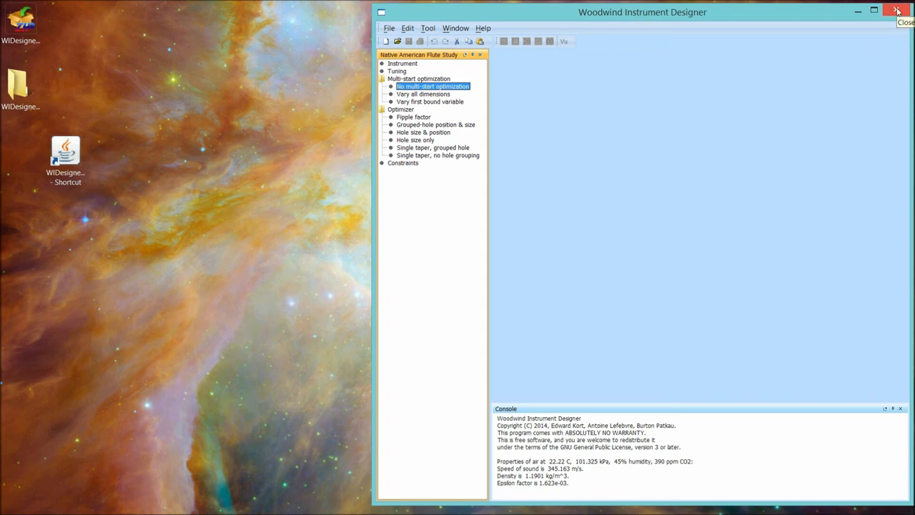
click(899, 11)
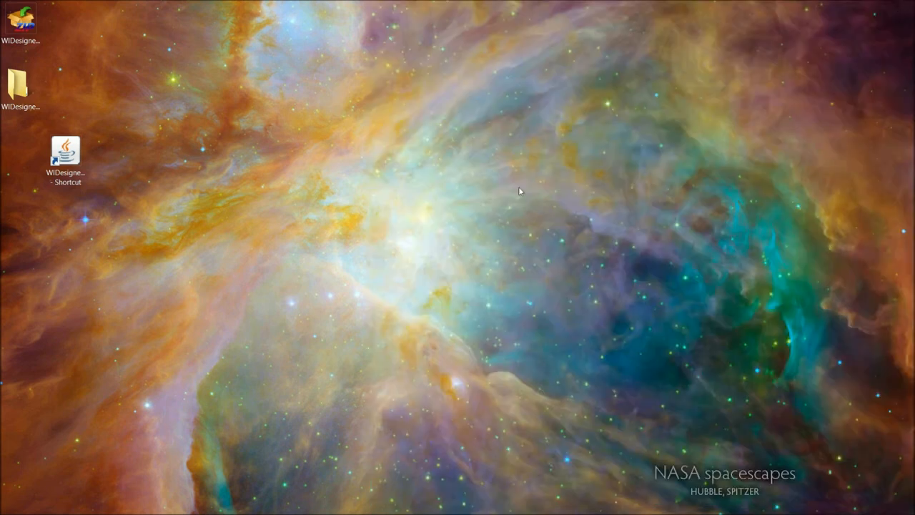
mouse_move(401, 248)
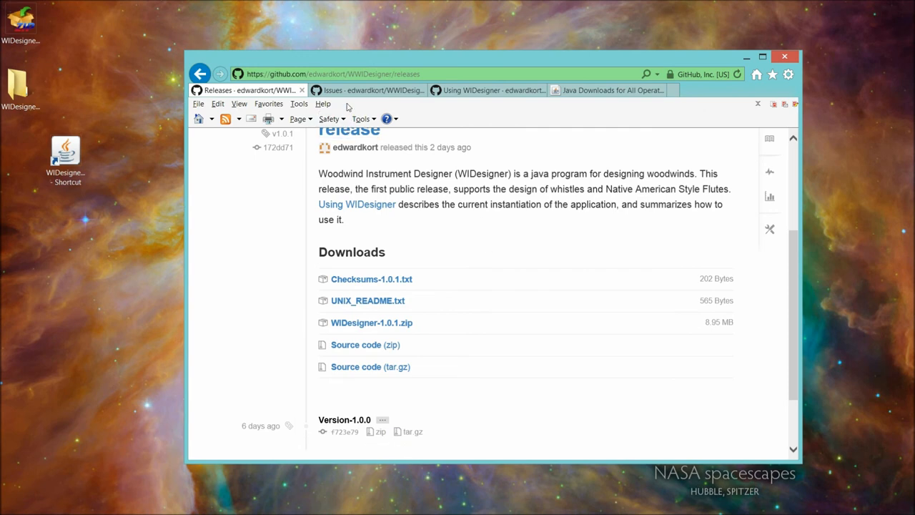
mouse_move(368, 90)
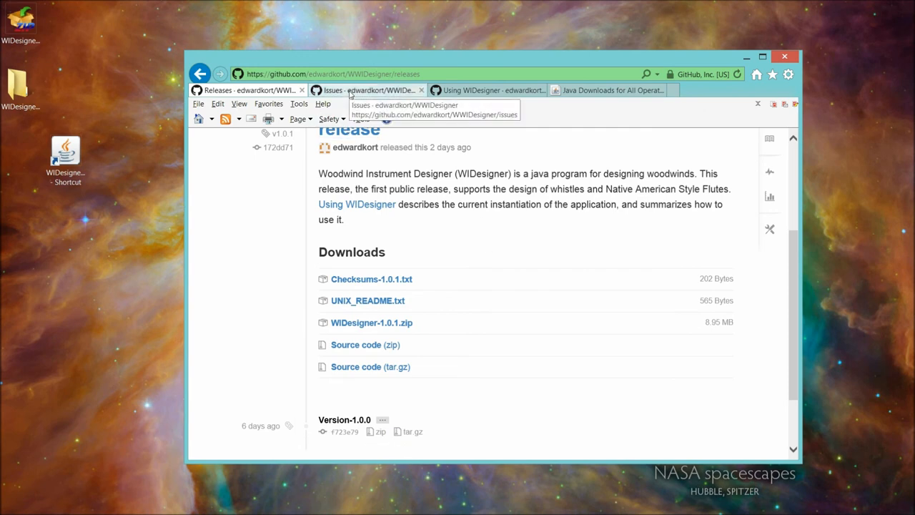
Step: Open the WWIDesigner Issues tab showing two open and five closed issues
click(367, 90)
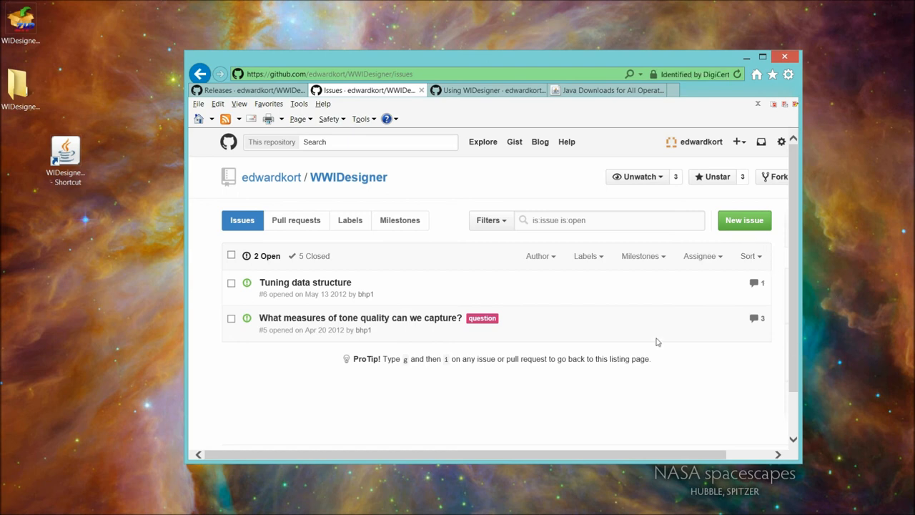
mouse_move(506, 323)
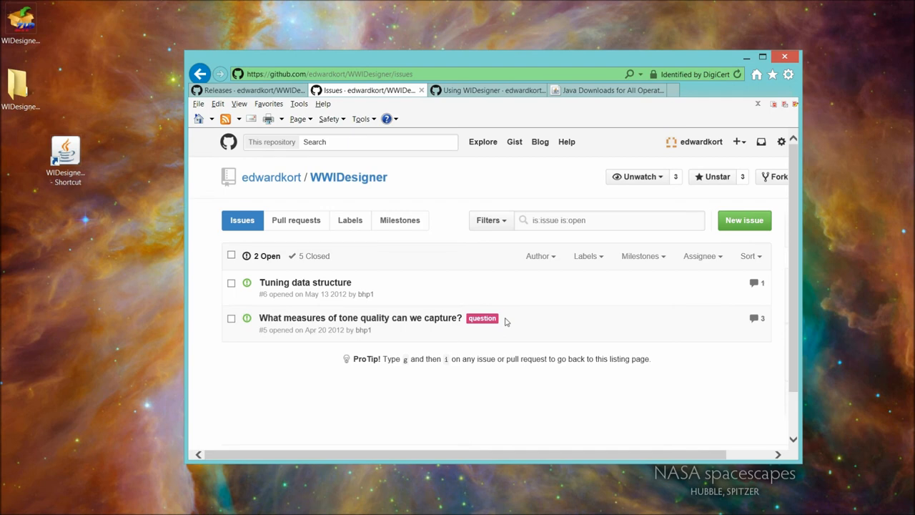
mouse_move(480, 372)
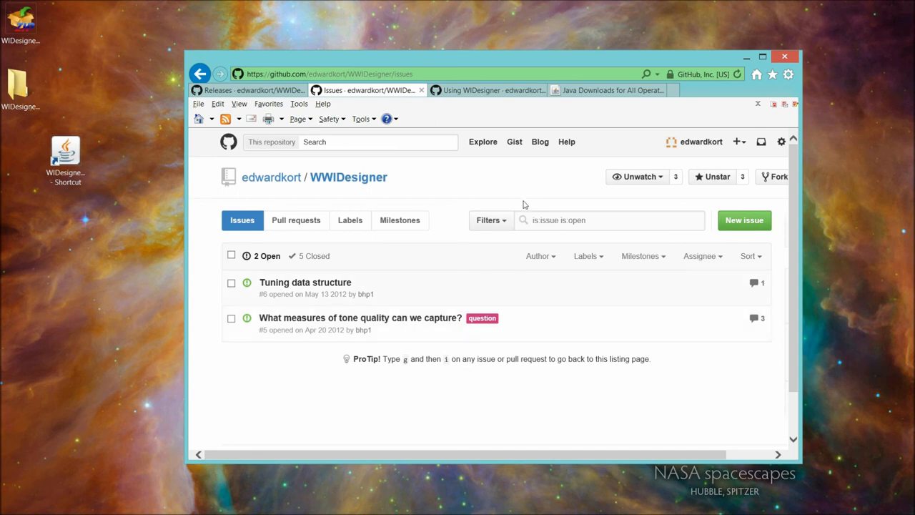
mouse_move(761, 238)
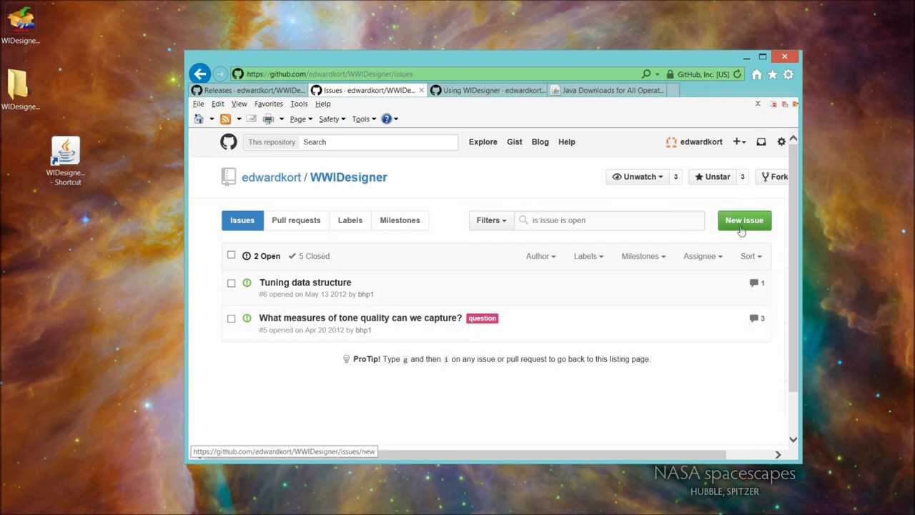
mouse_move(613, 382)
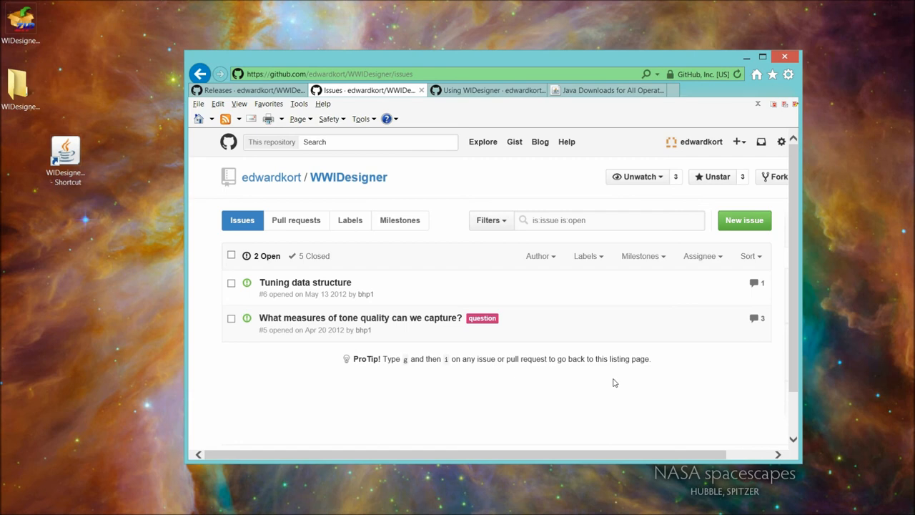
mouse_move(422, 407)
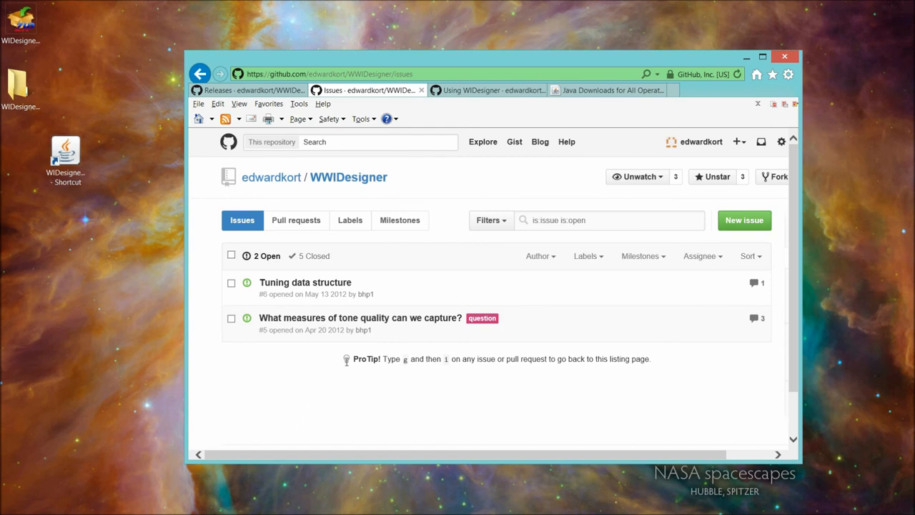
mouse_move(345, 389)
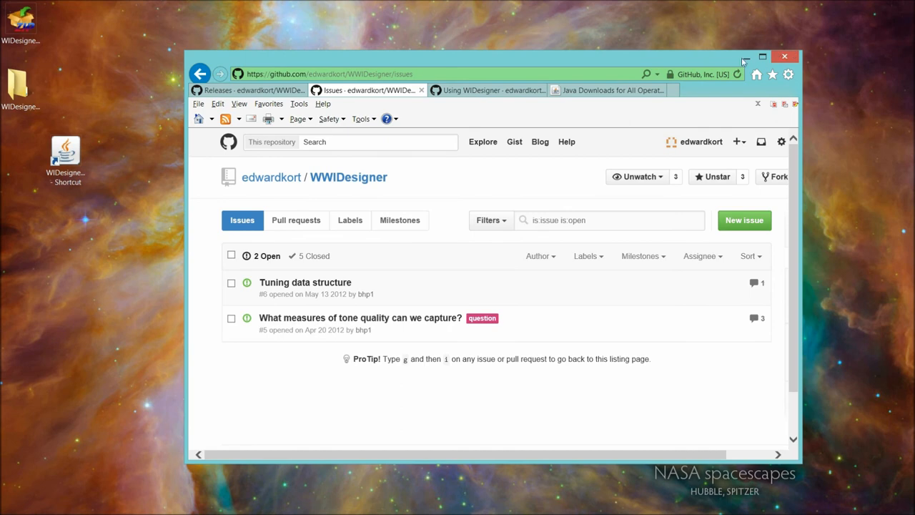
mouse_move(745, 57)
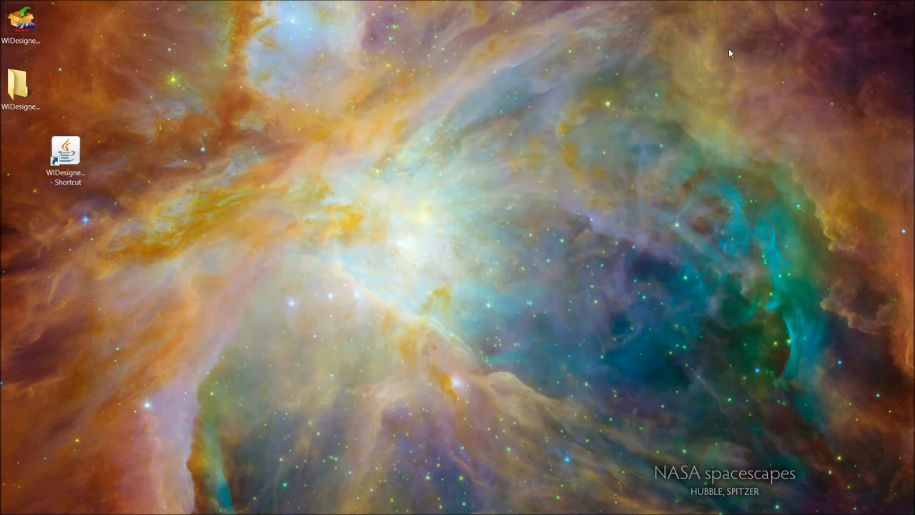
click(21, 84)
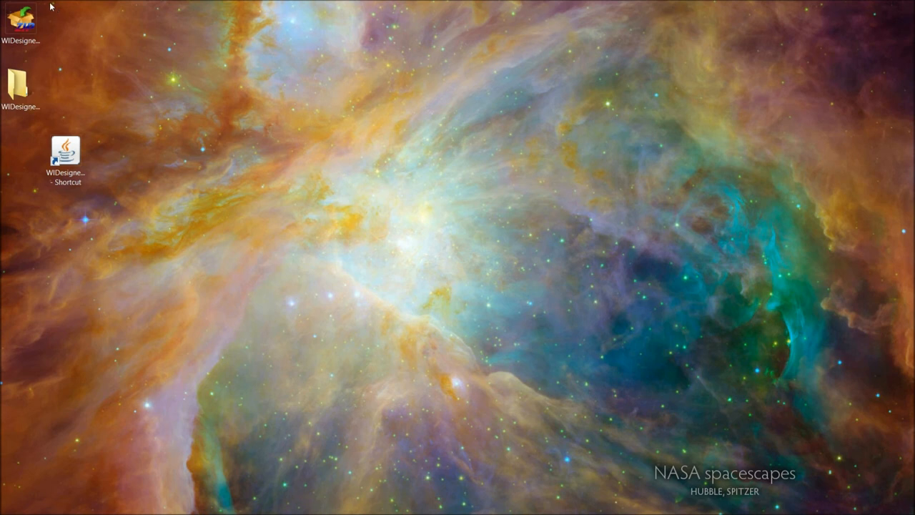
click(20, 20)
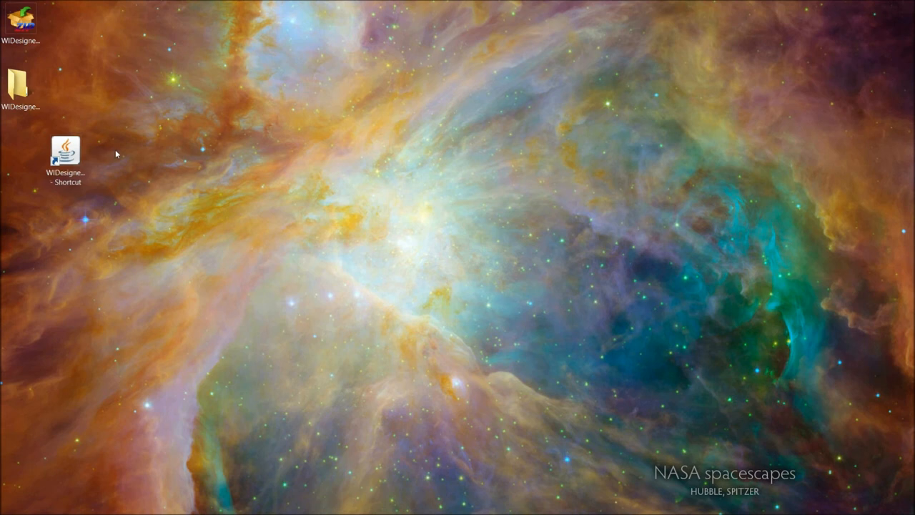
mouse_move(109, 152)
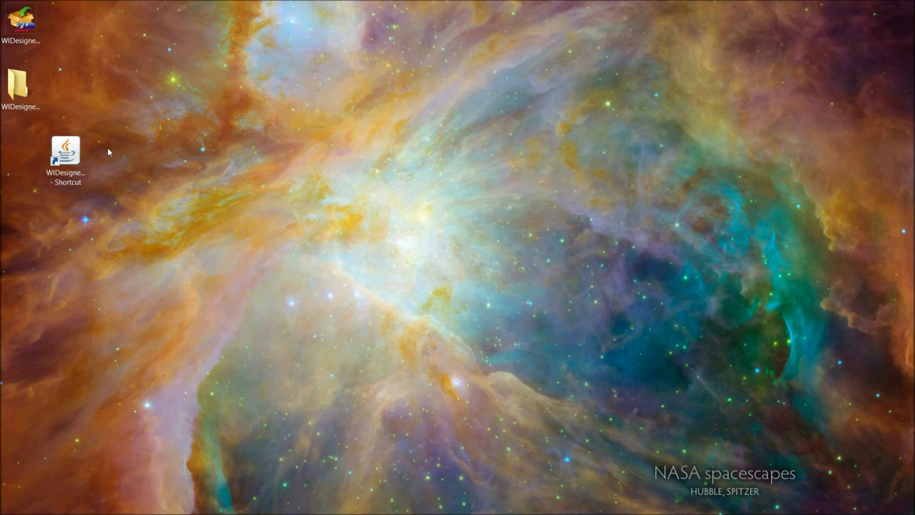
click(66, 152)
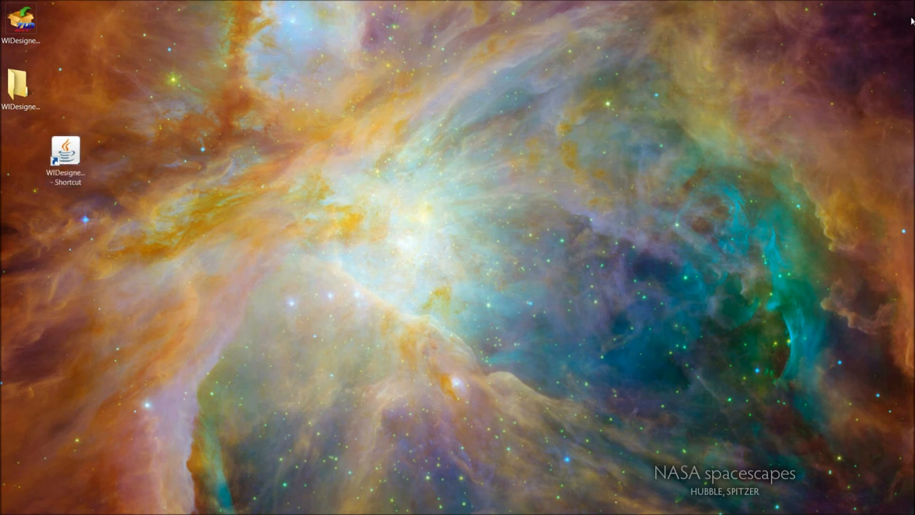
mouse_move(411, 265)
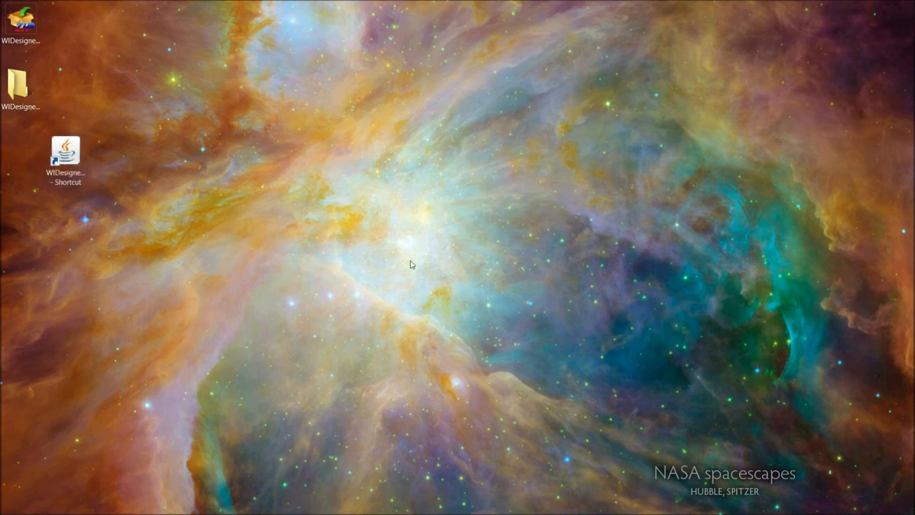
mouse_move(370, 378)
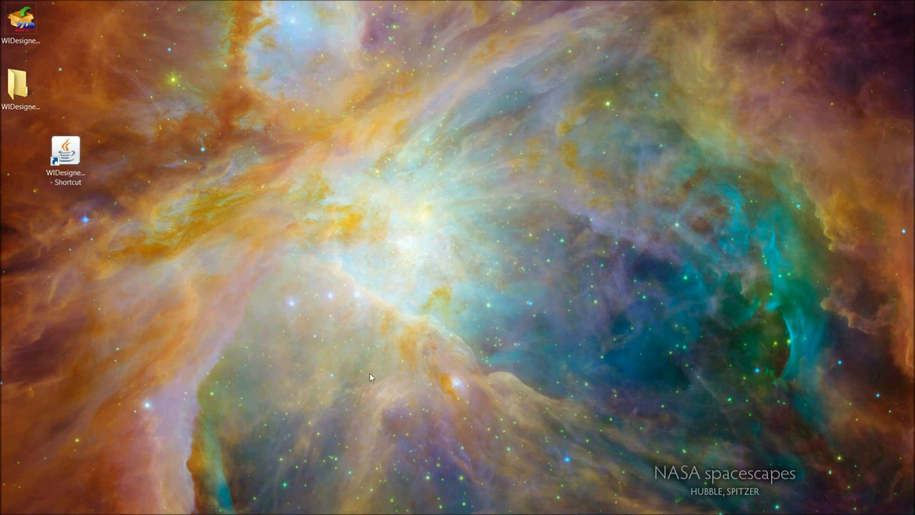
mouse_move(371, 374)
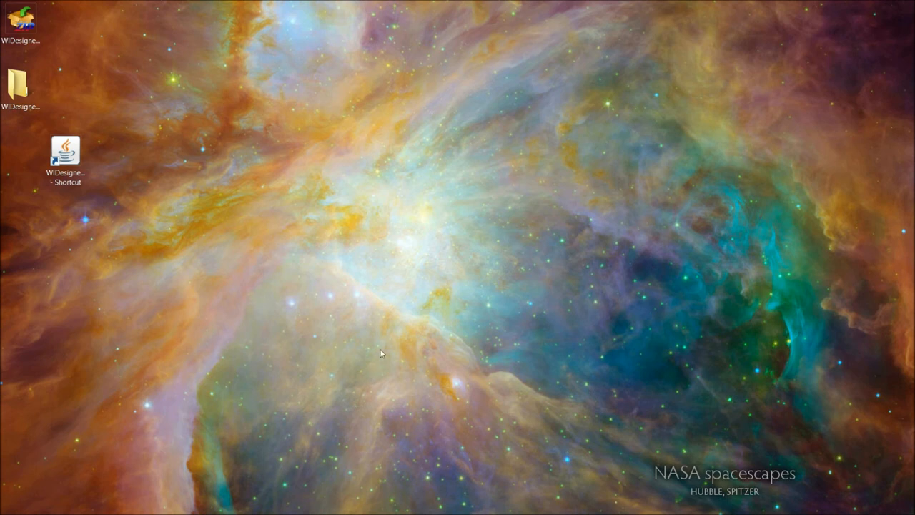
mouse_move(884, 153)
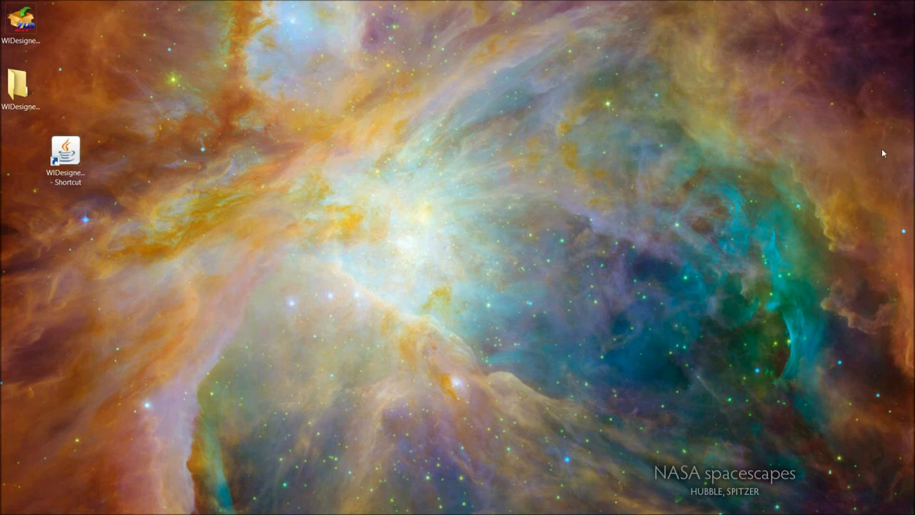
mouse_move(239, 343)
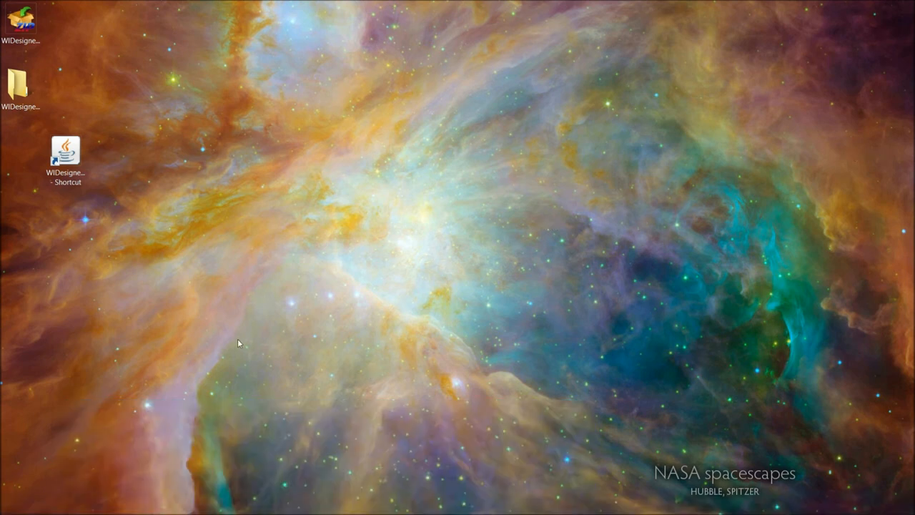
mouse_move(331, 334)
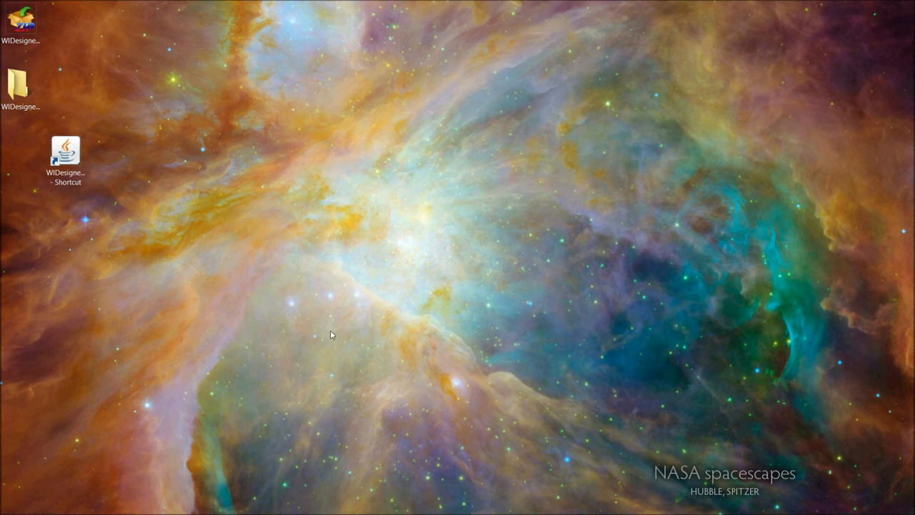
mouse_move(344, 317)
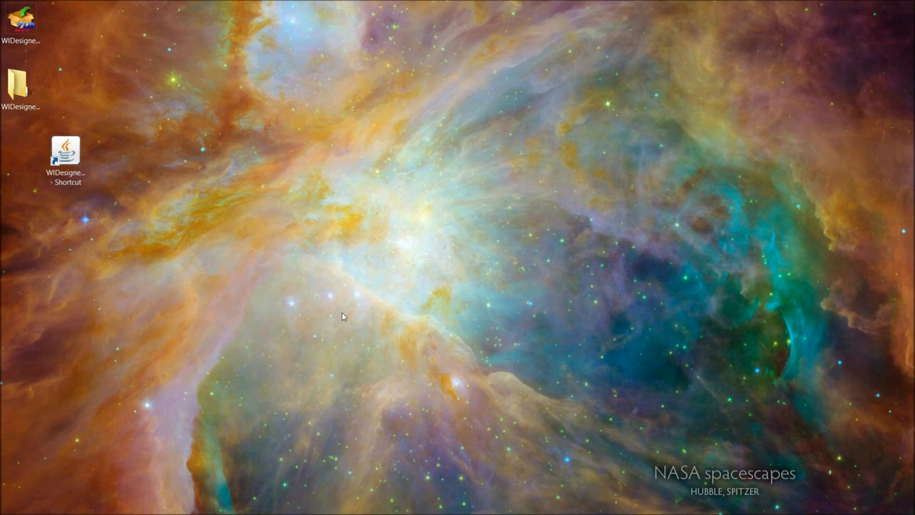
mouse_move(377, 149)
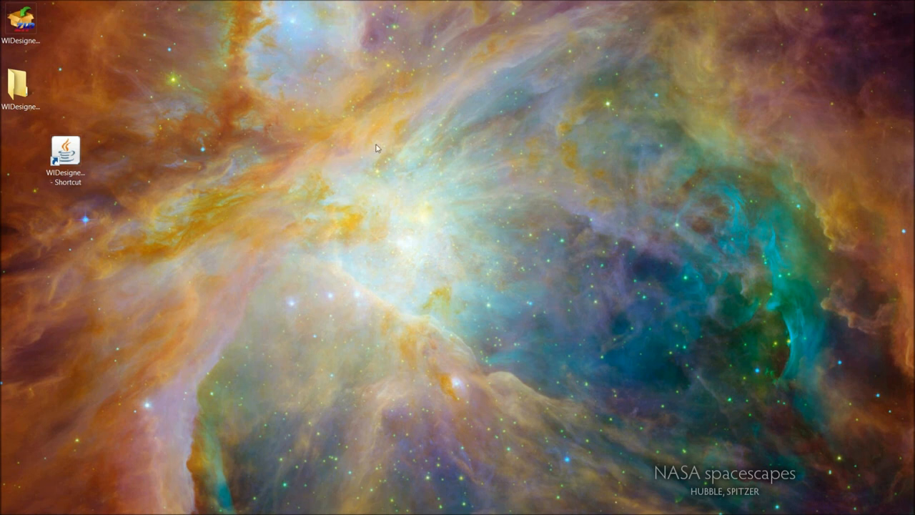
mouse_move(452, 246)
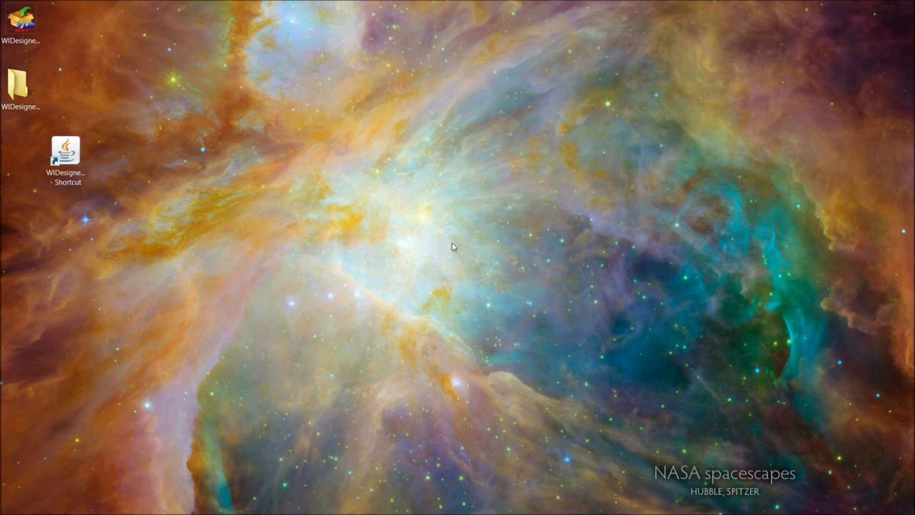
mouse_move(455, 245)
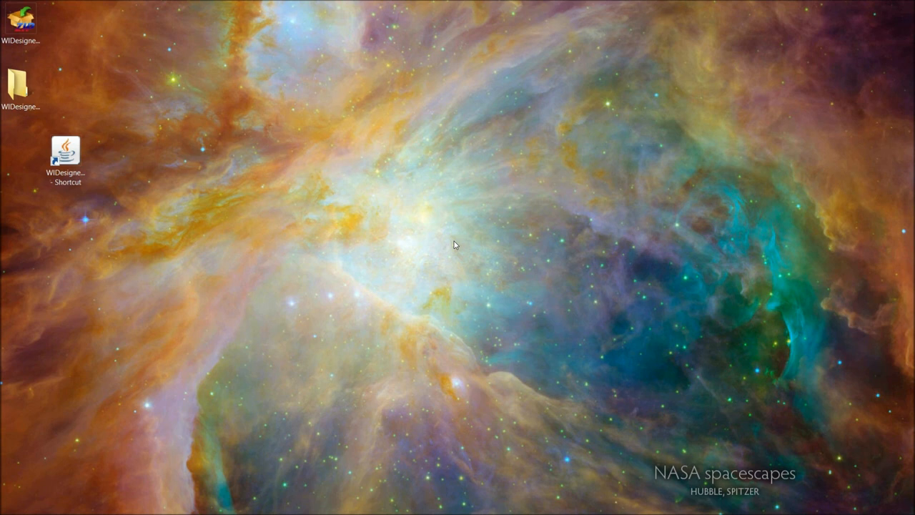
mouse_move(173, 129)
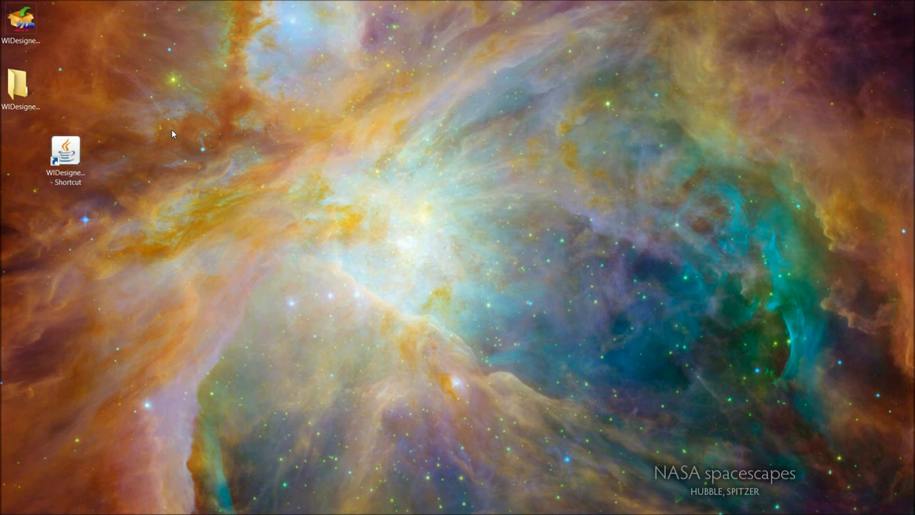
mouse_move(411, 294)
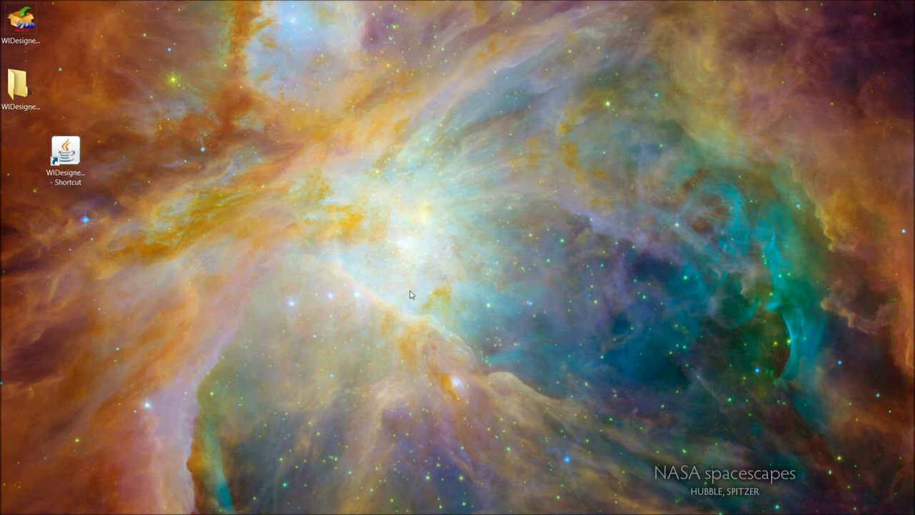
mouse_move(301, 164)
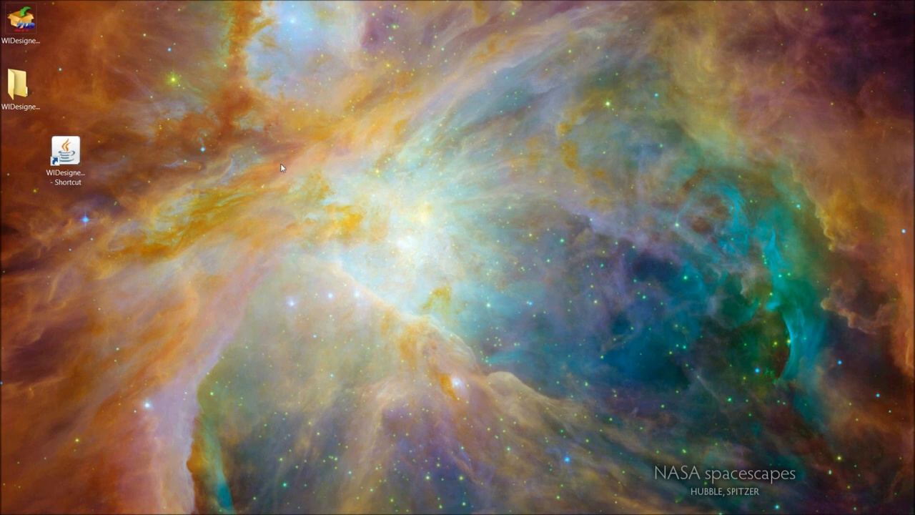
mouse_move(296, 182)
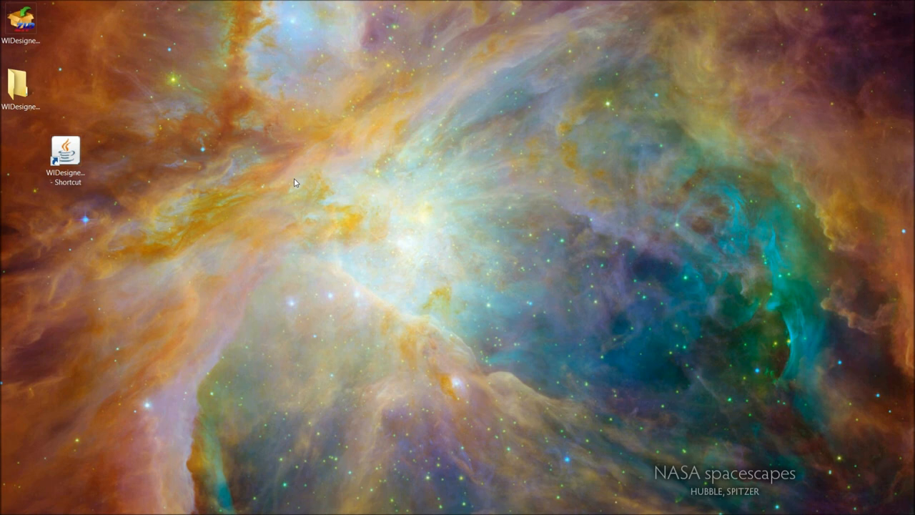
mouse_move(433, 151)
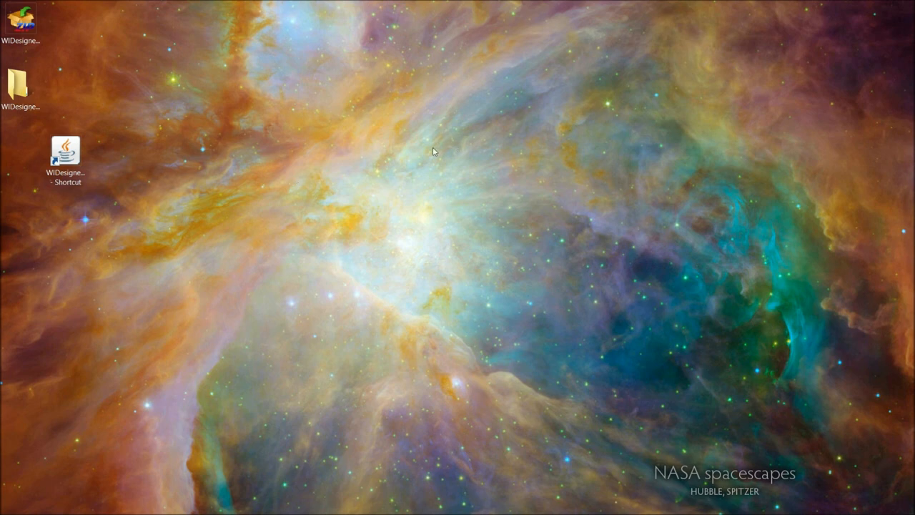
mouse_move(161, 130)
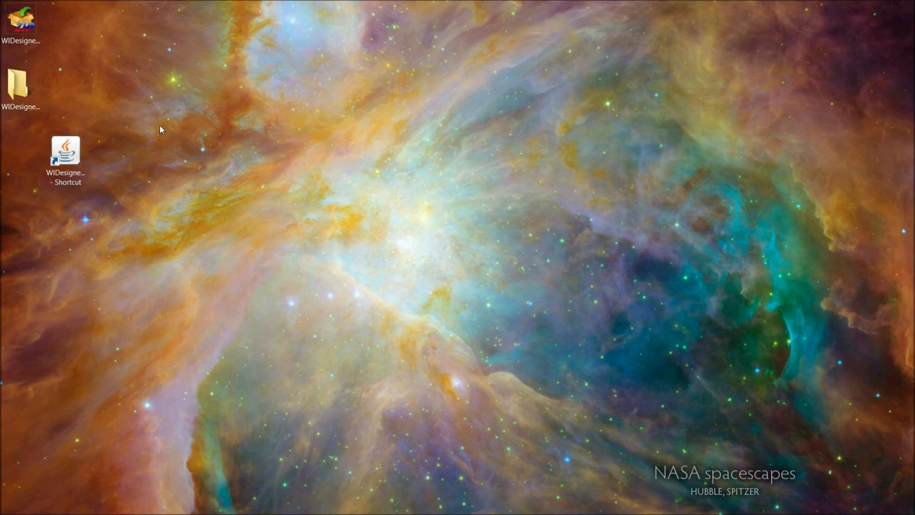